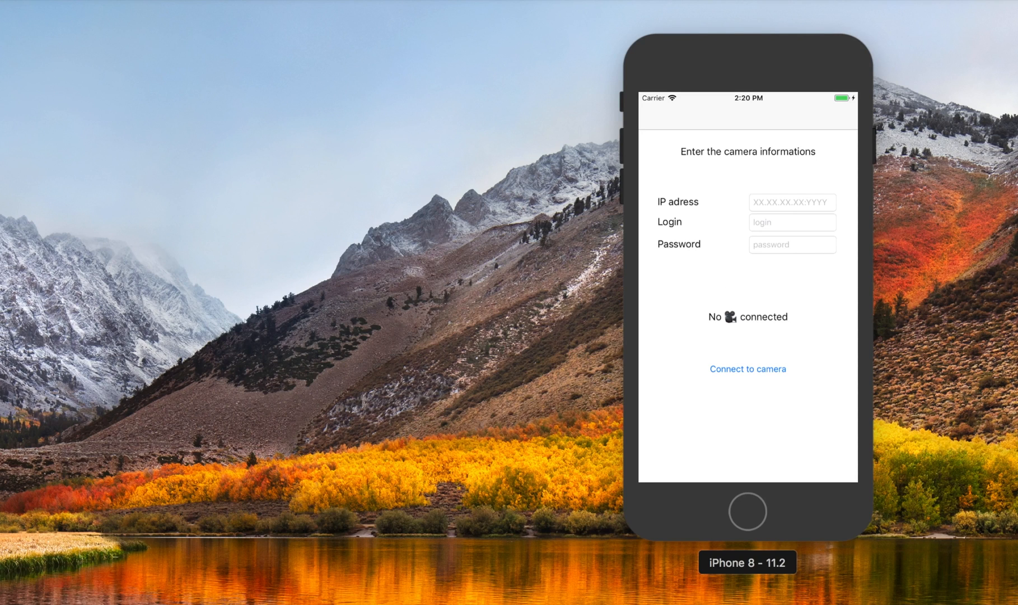
pyautogui.moveTo(720, 339)
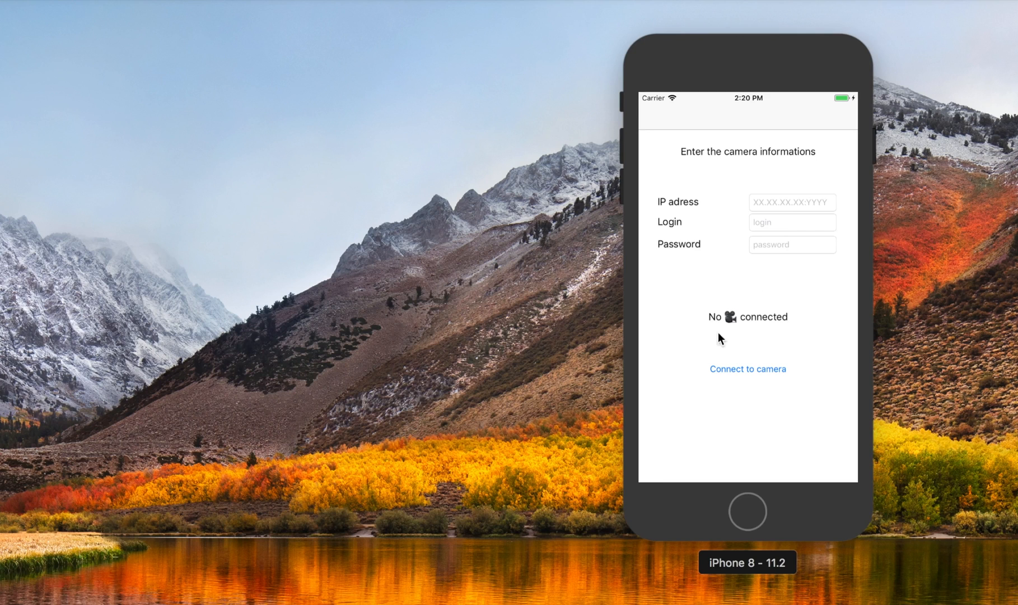
# Step: Connect to the Dahua camera, play its live video, then return to the connection screen and switch to Xcode
pyautogui.click(747, 368)
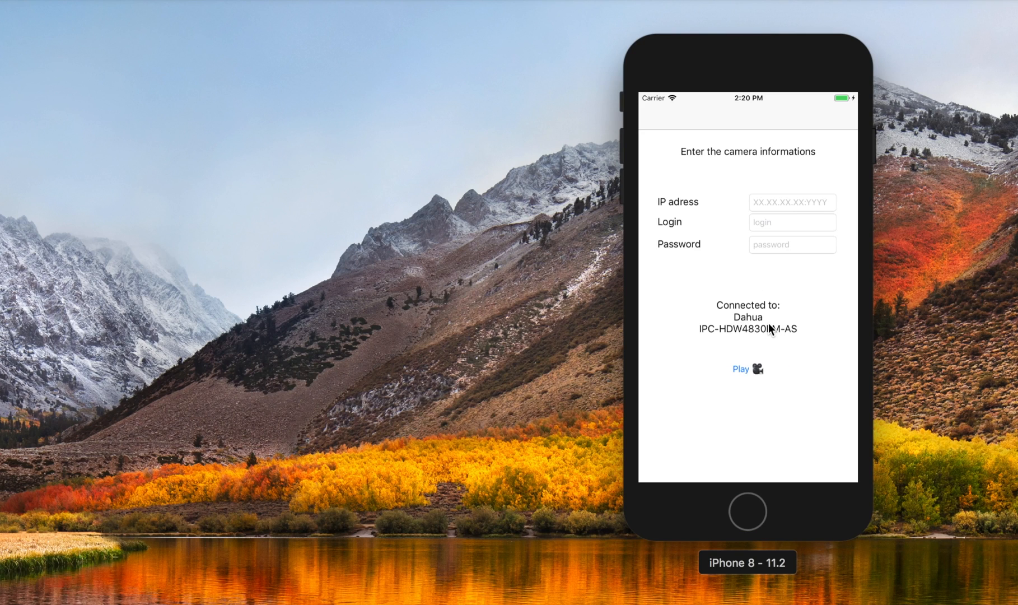
pyautogui.moveTo(769, 335)
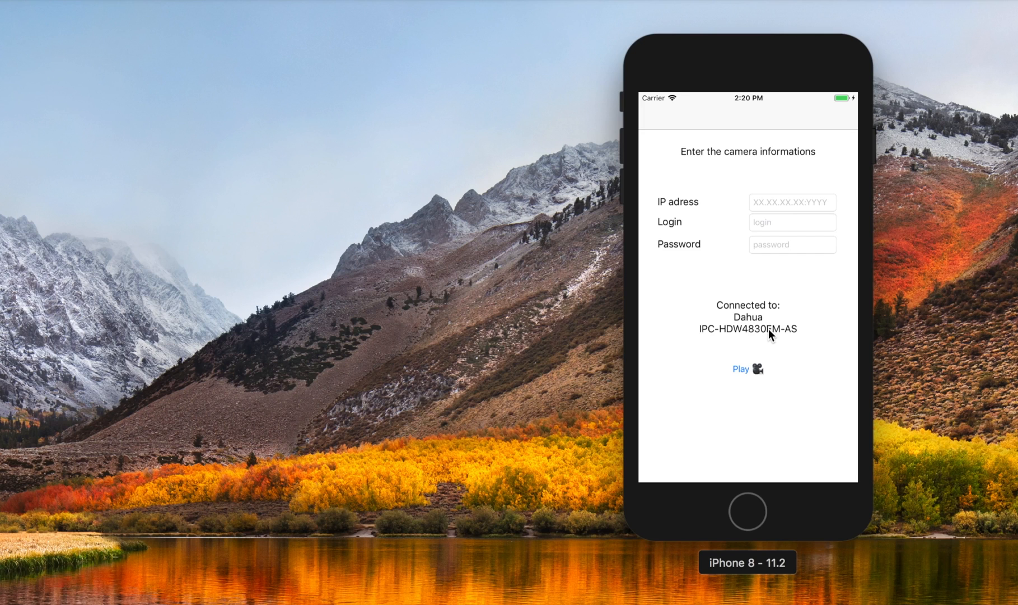
pyautogui.click(747, 369)
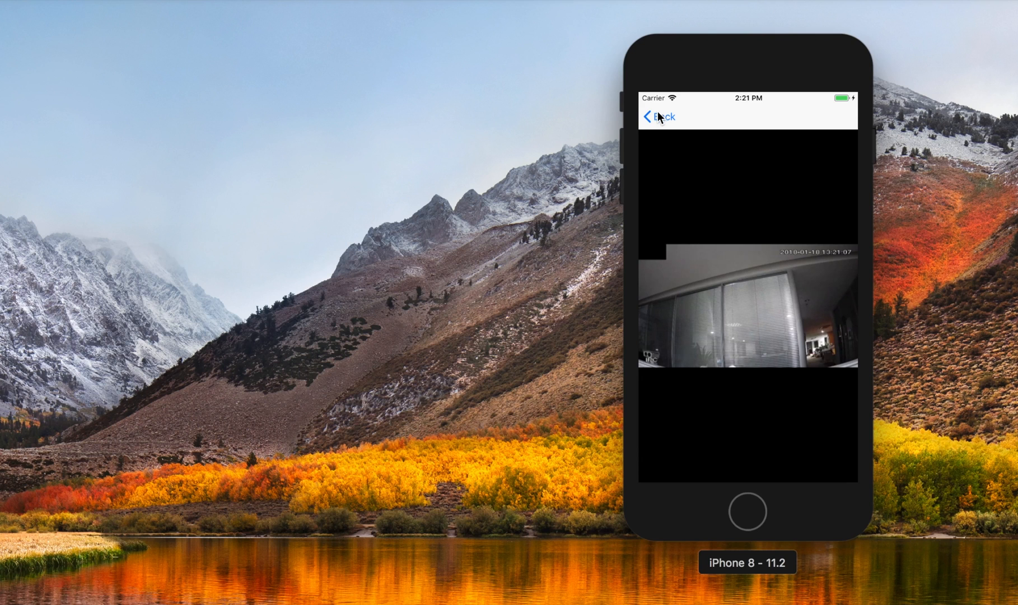
pyautogui.click(659, 116)
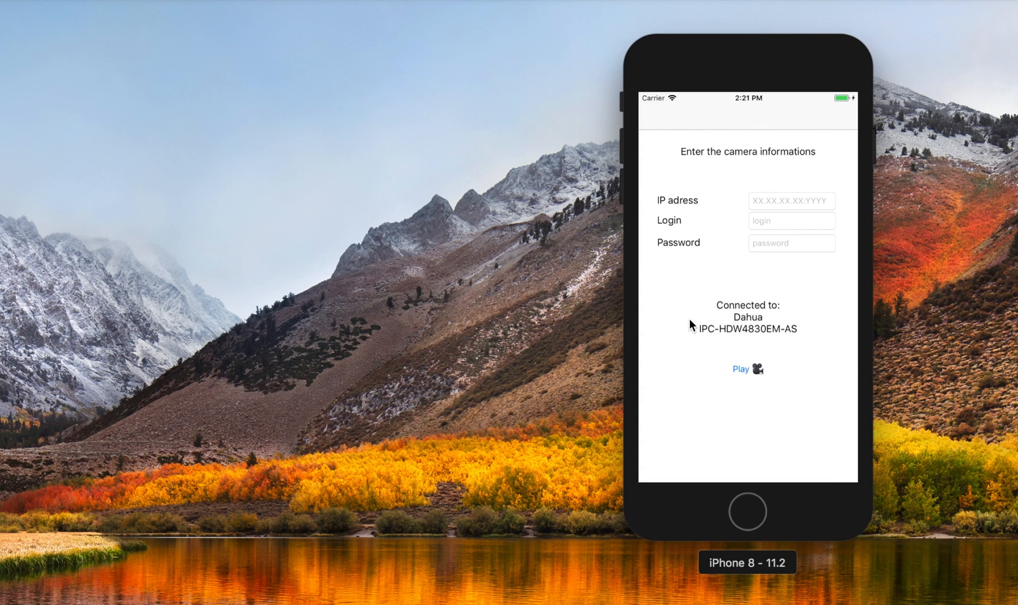
pyautogui.write('xcode')
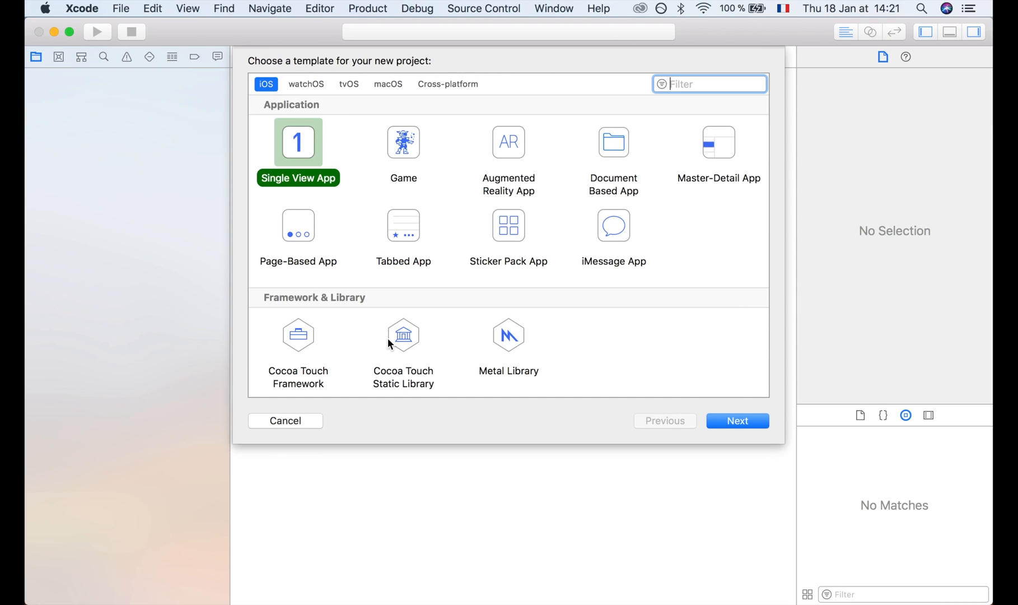
# Step: Create a Single View App project named StreamTest saved in the ONVIF folder
pyautogui.click(737, 420)
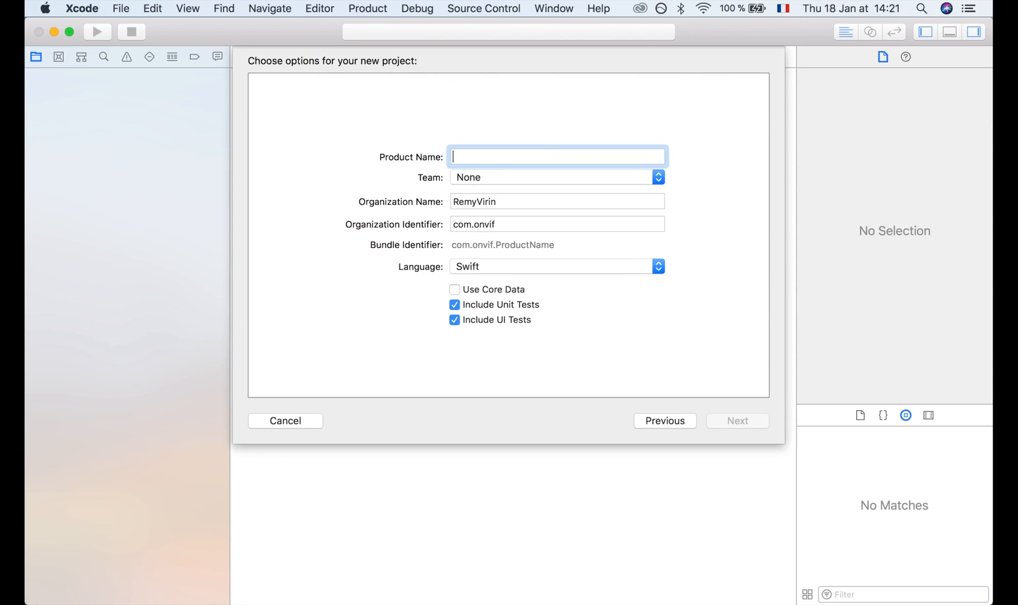
pyautogui.click(557, 157)
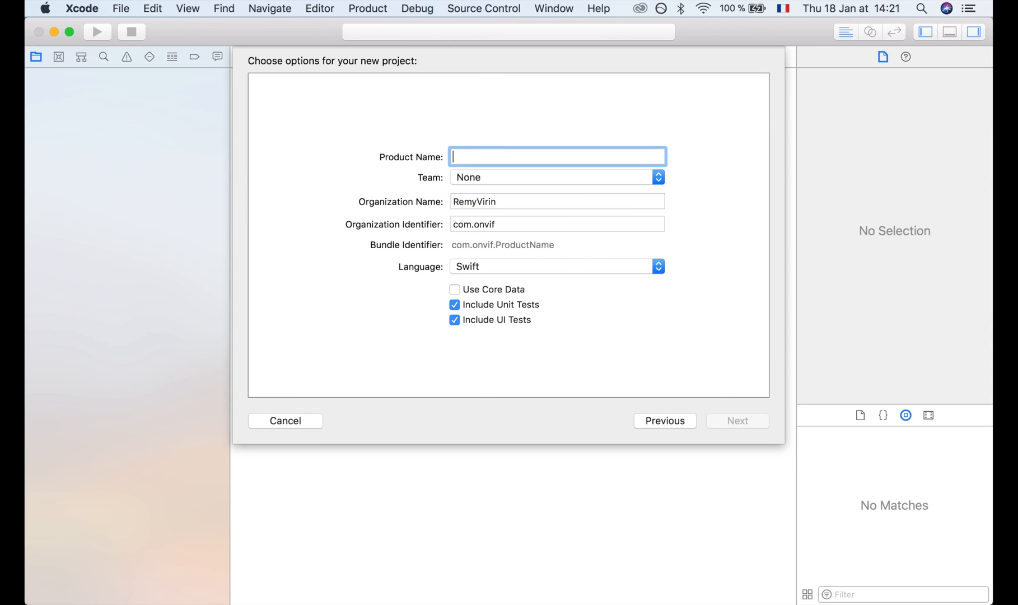
pyautogui.write('Stream')
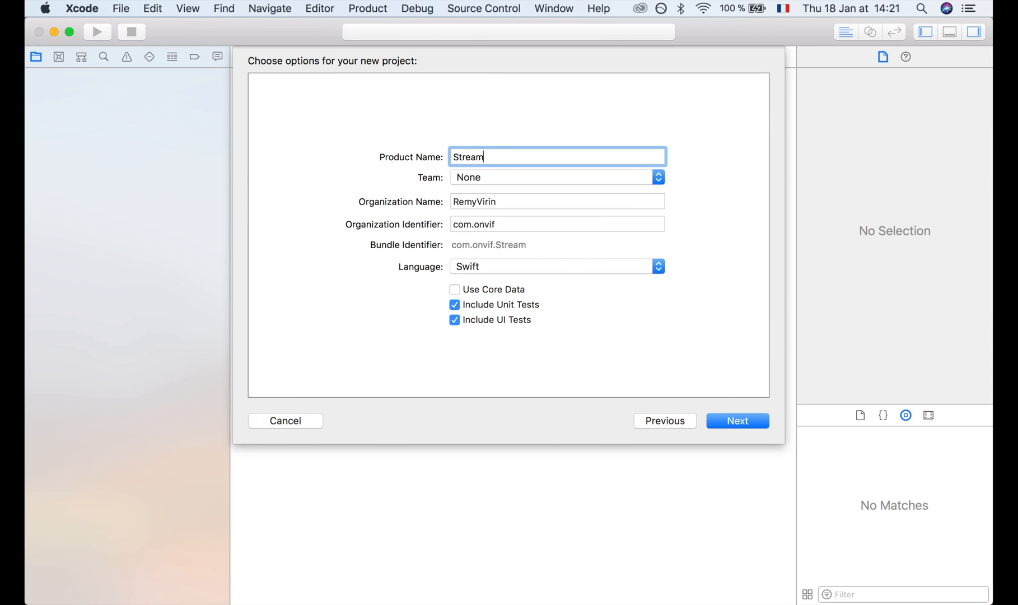
pyautogui.write('Test')
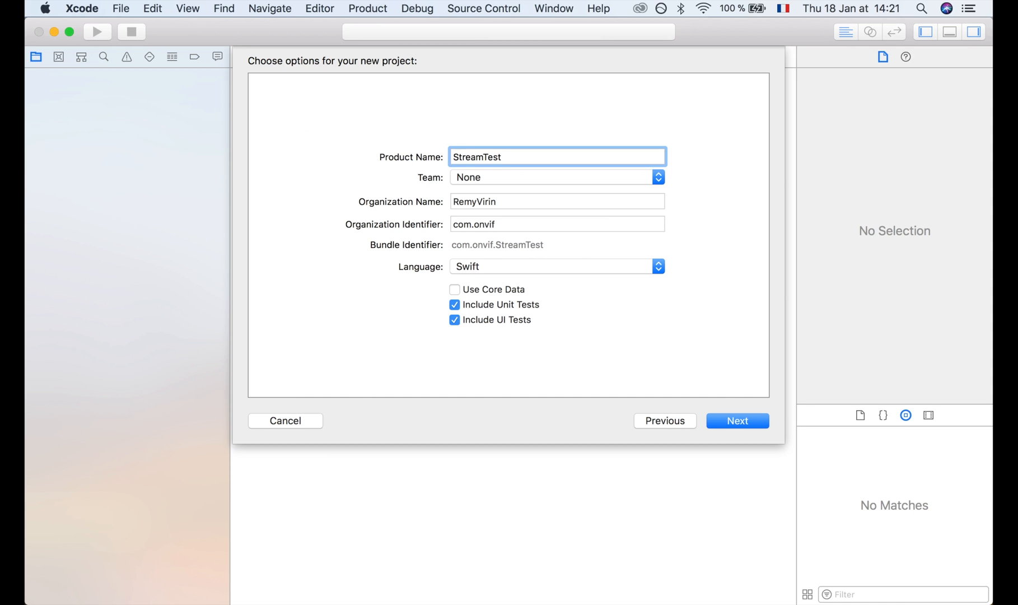
pyautogui.moveTo(709, 436)
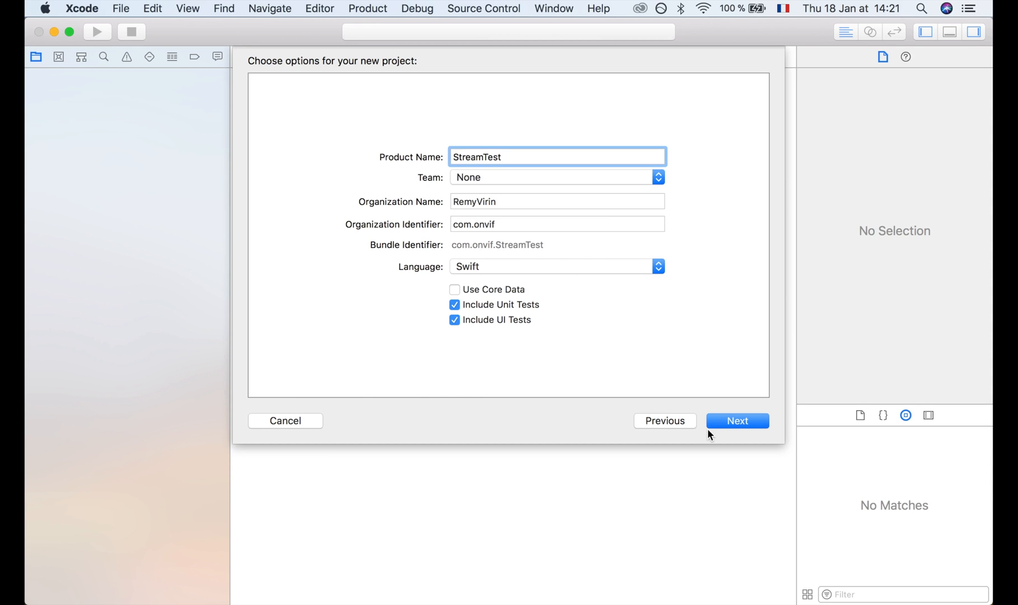
pyautogui.click(737, 420)
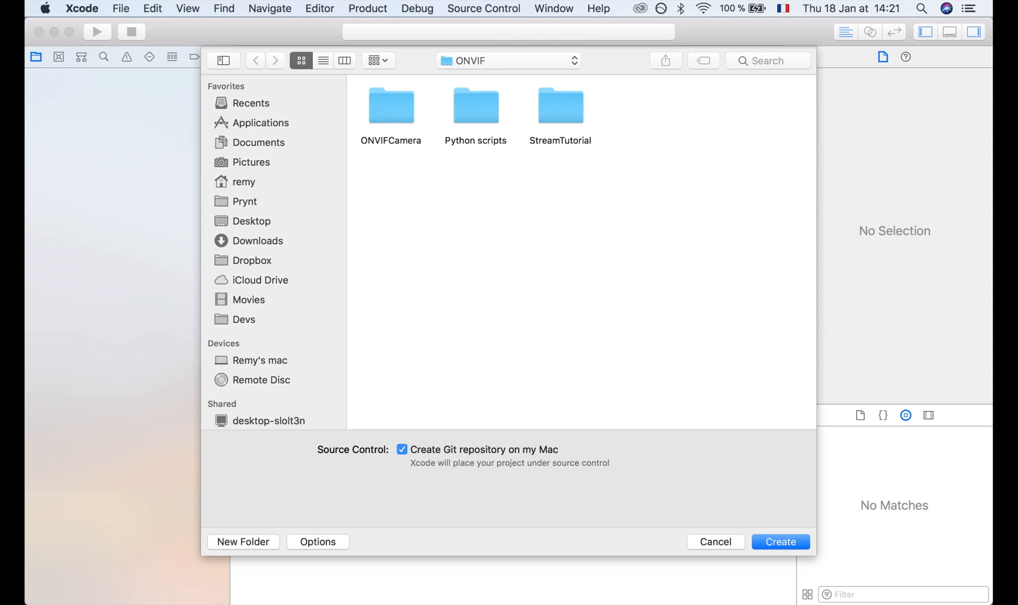
pyautogui.click(779, 541)
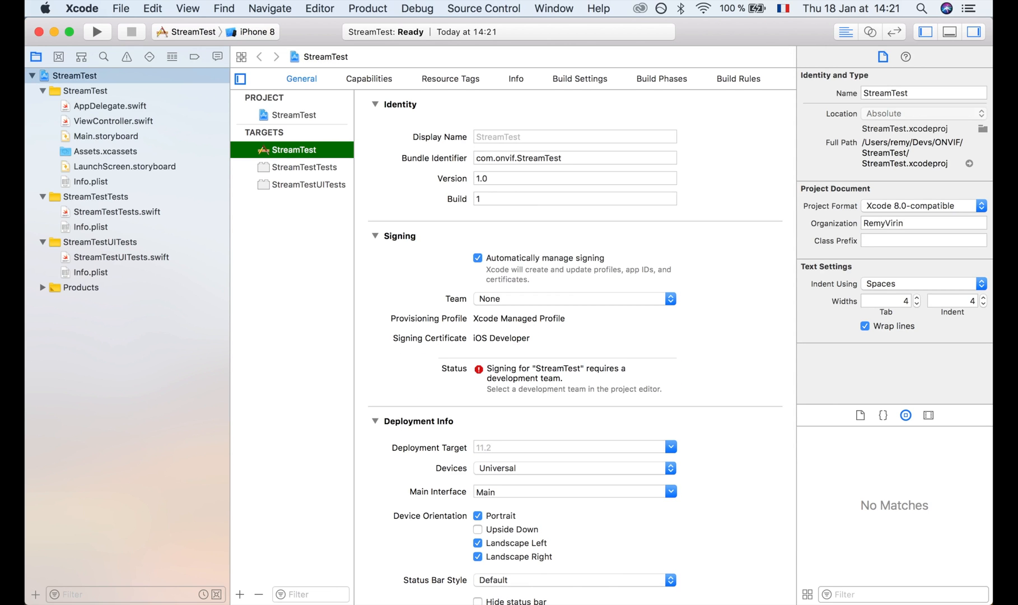
pyautogui.press('cmd+space')
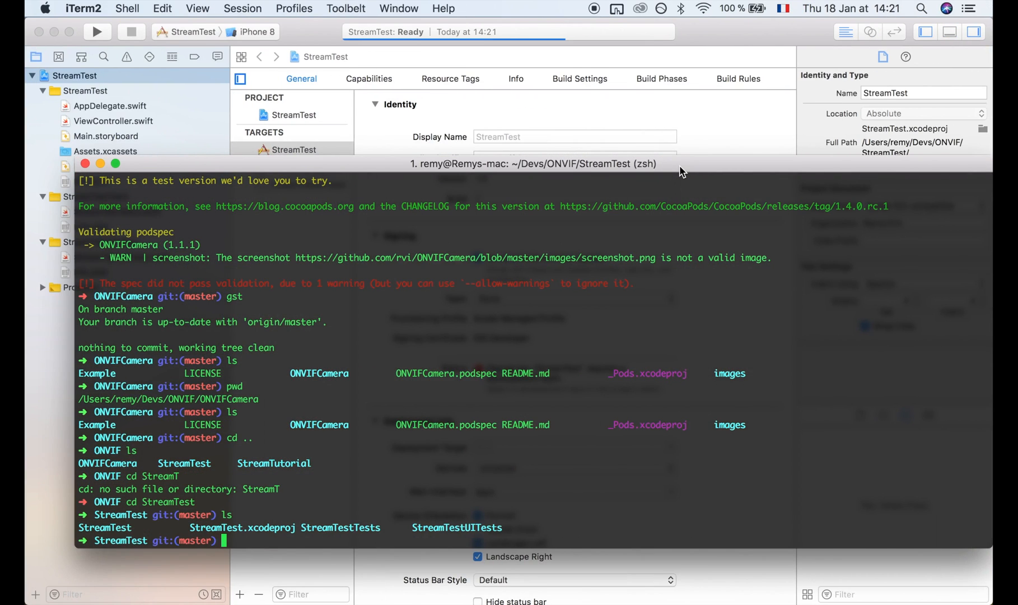
# Step: Run pod init in the StreamTest folder and open the generated Podfile in vim
pyautogui.write('pod')
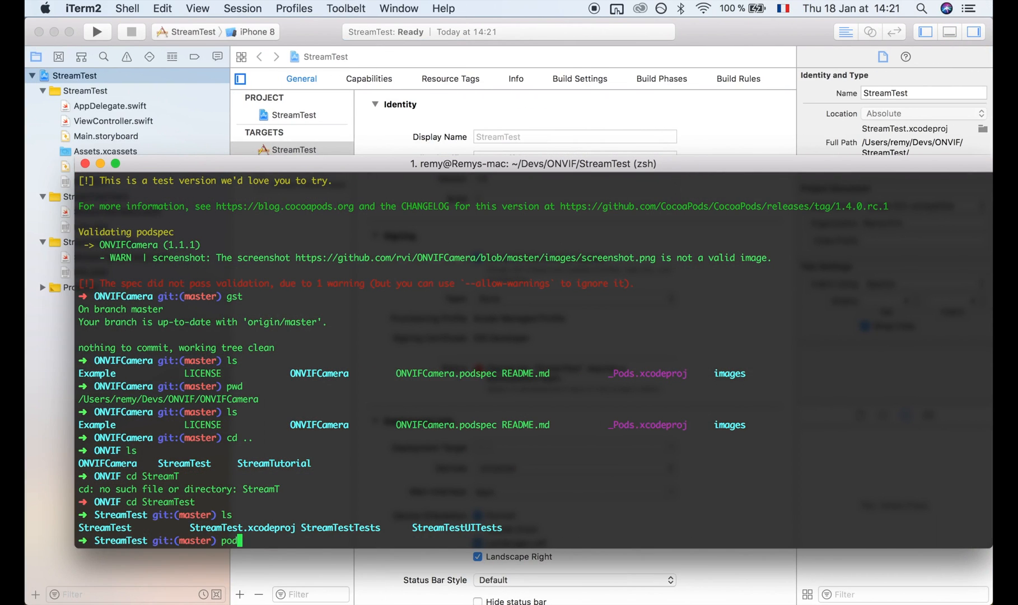
pyautogui.write('init')
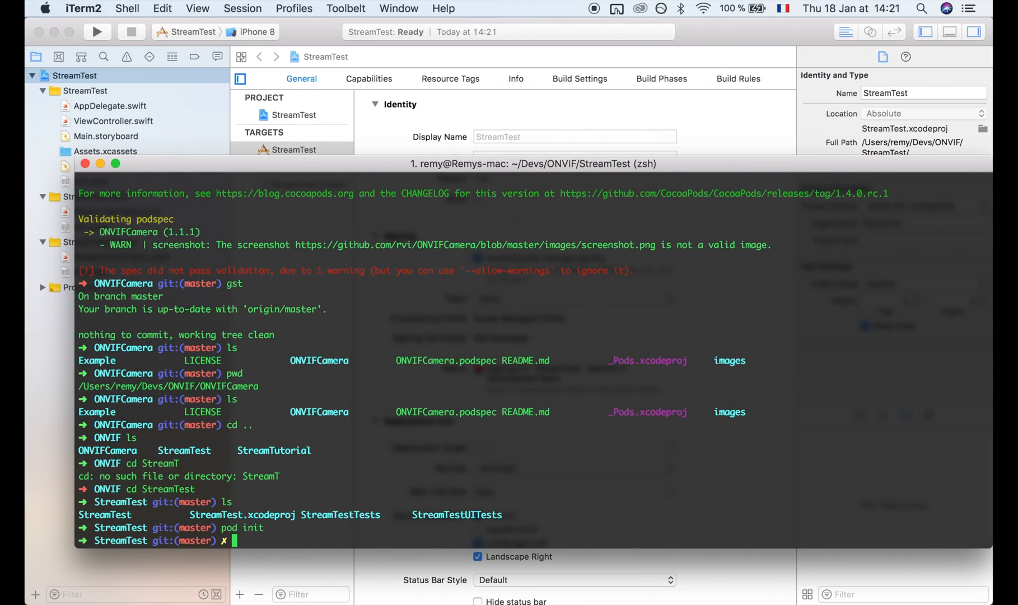
pyautogui.write('vi podf')
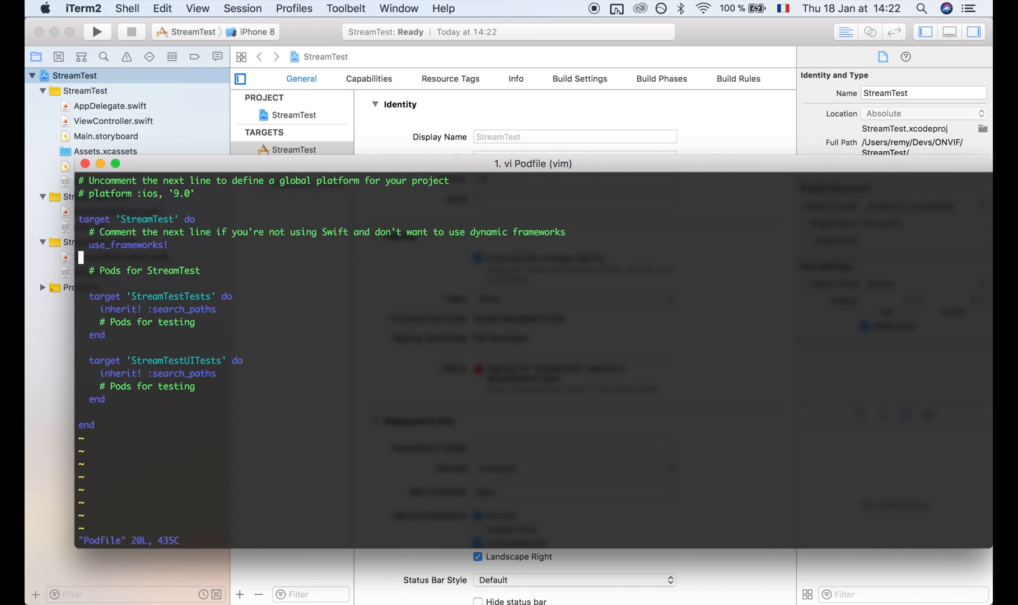
# Step: Add pod 'ONVIFCamera' to the StreamTest target, install it and open the workspace
pyautogui.press('i')
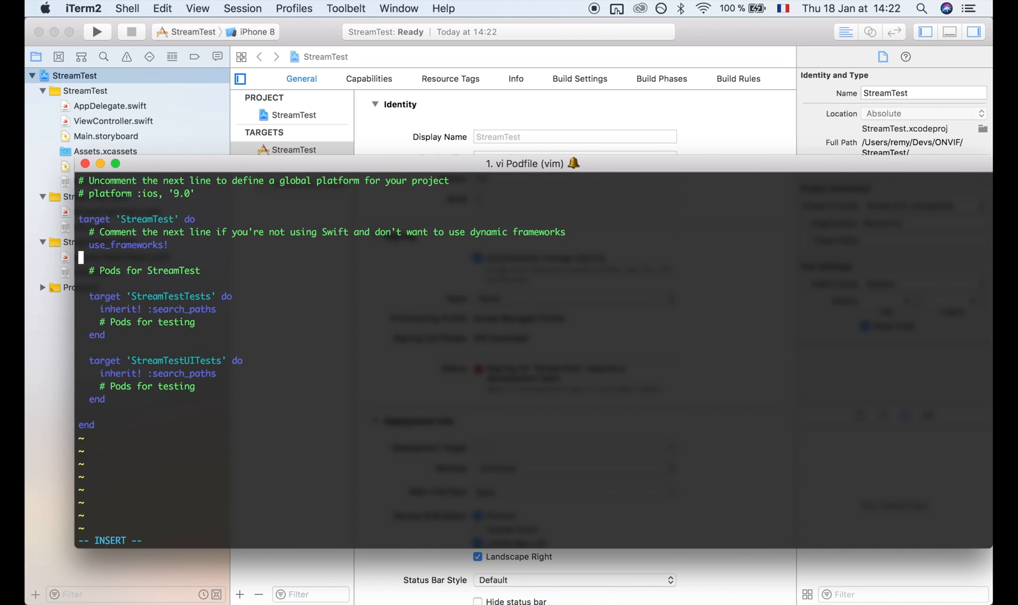
pyautogui.write('pod')
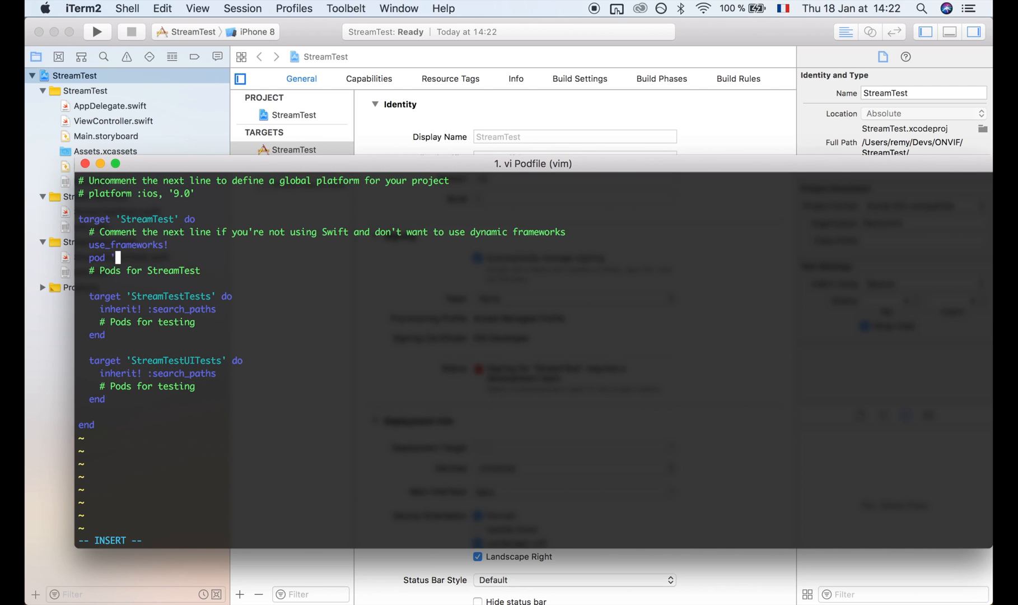
pyautogui.write("'ONVIFC")
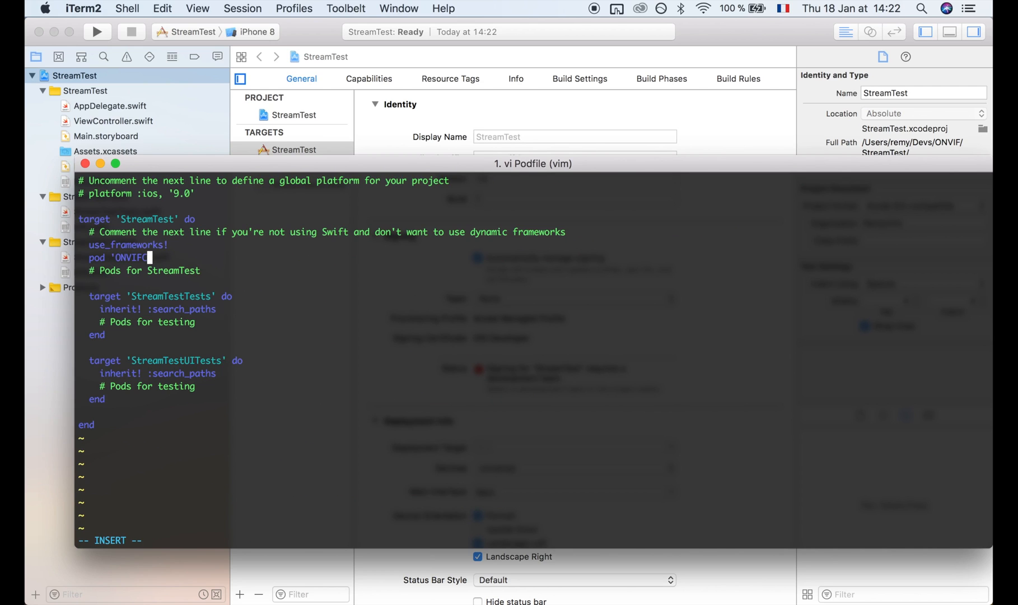
pyautogui.write('Camera')
pyautogui.write('pod install')
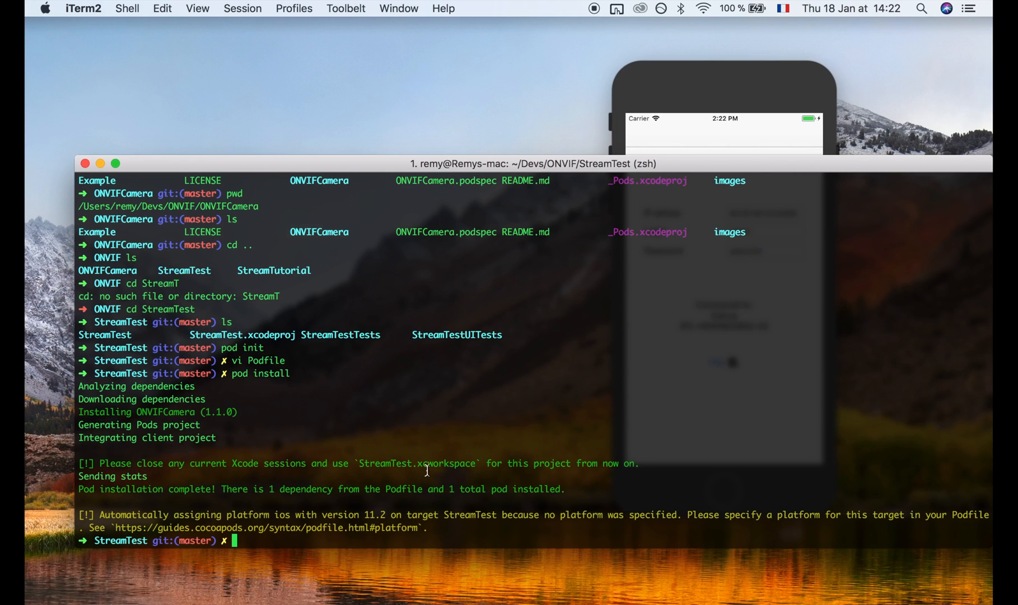
pyautogui.write('open')
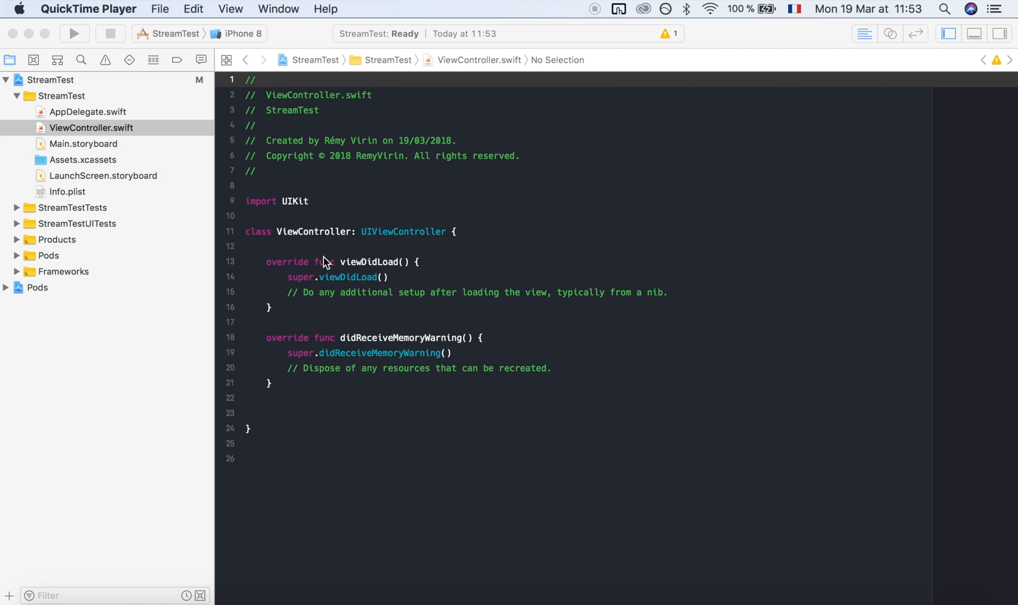
# Step: Import ONVIFCamera below the UIKit import in ViewController.swift
pyautogui.click(337, 217)
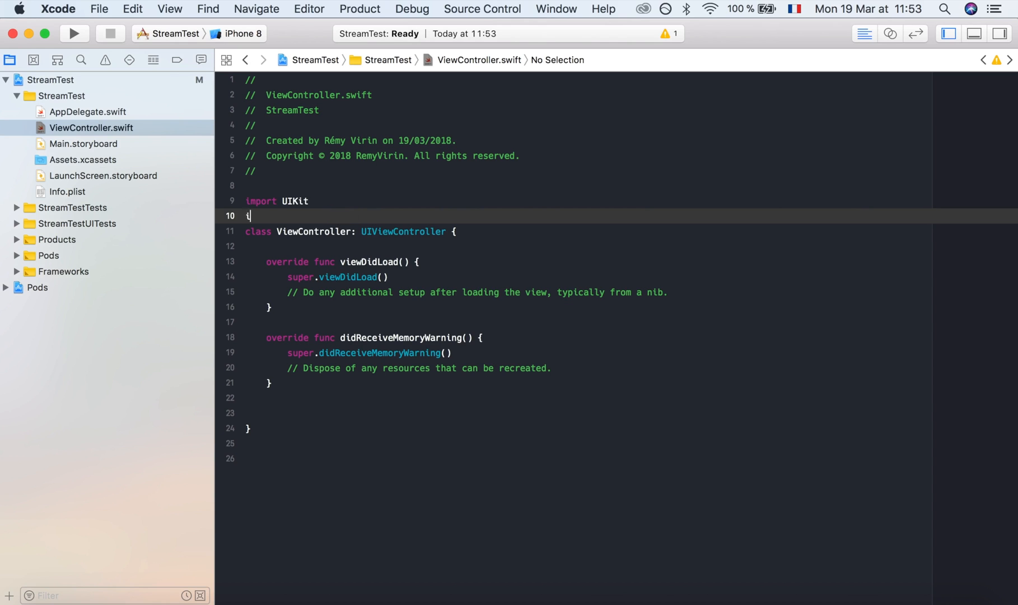
pyautogui.write('mport')
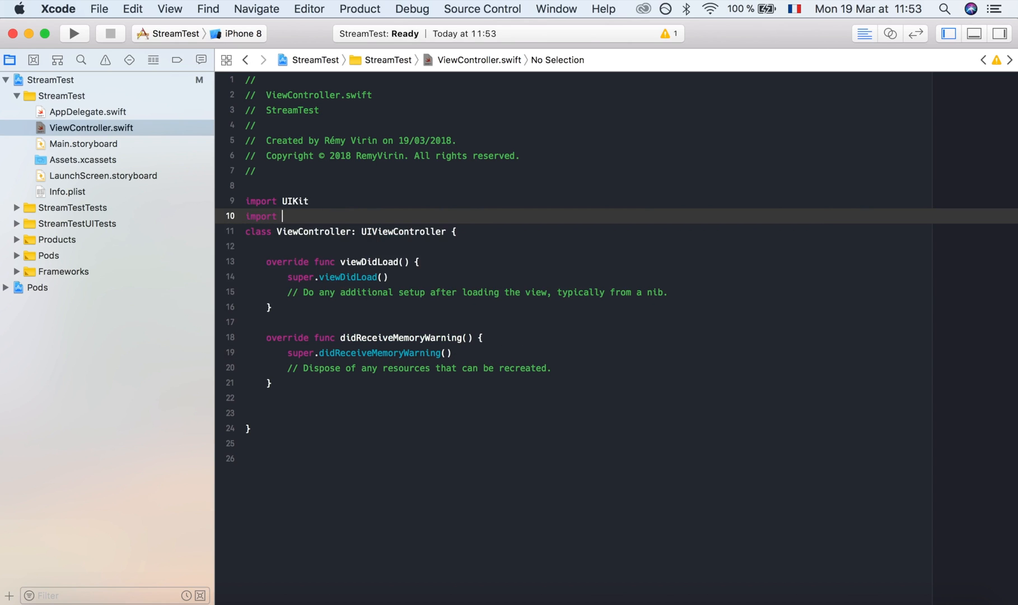
pyautogui.write('ONVIFCamera')
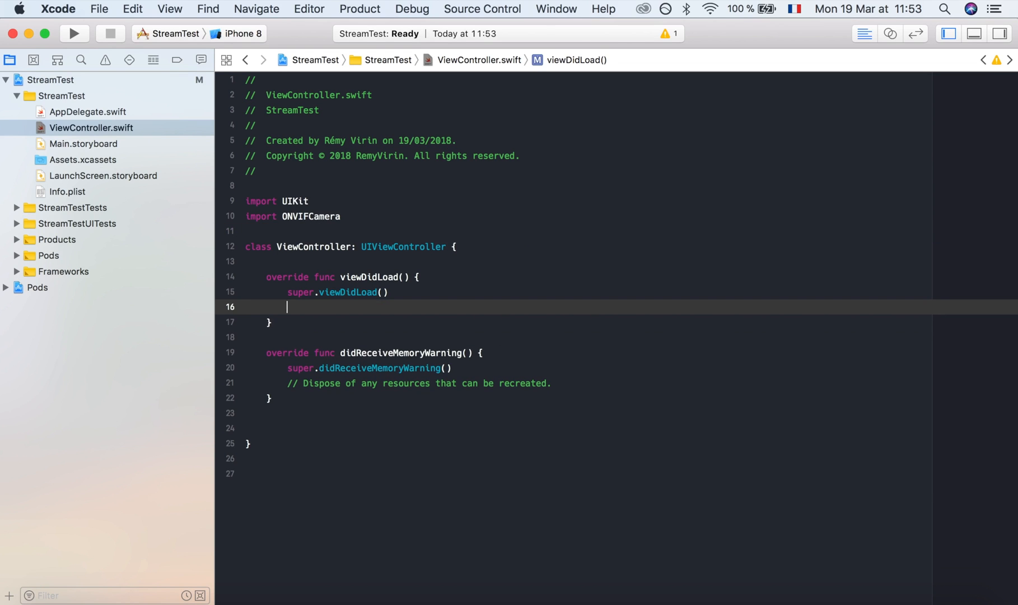
# Step: Declare let camera = ONVIFCamera(with: ipAddress, credential: (login: login, password: password)) in viewDidLoad
pyautogui.write('let')
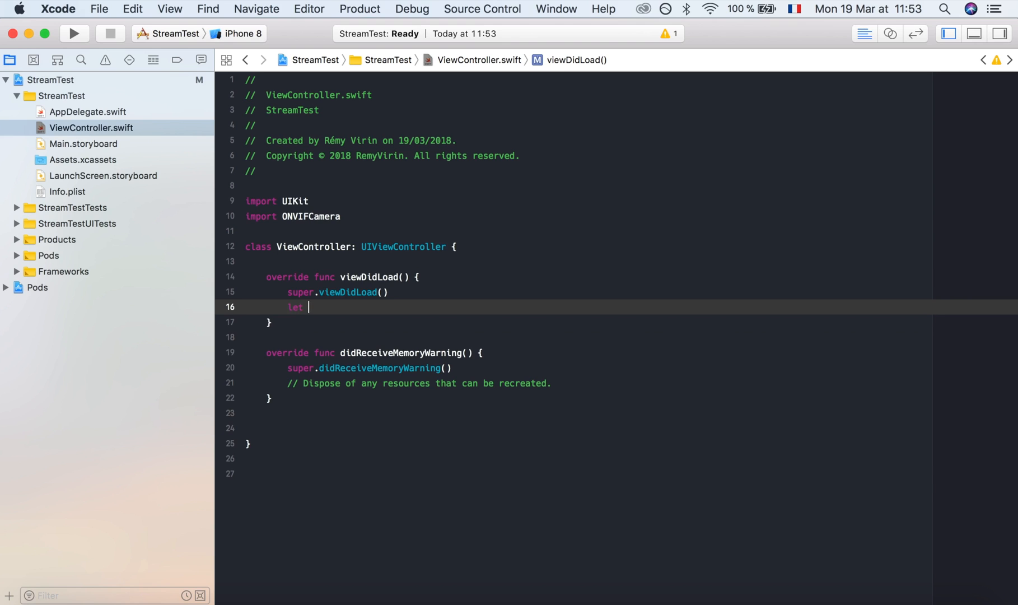
pyautogui.write('camera =')
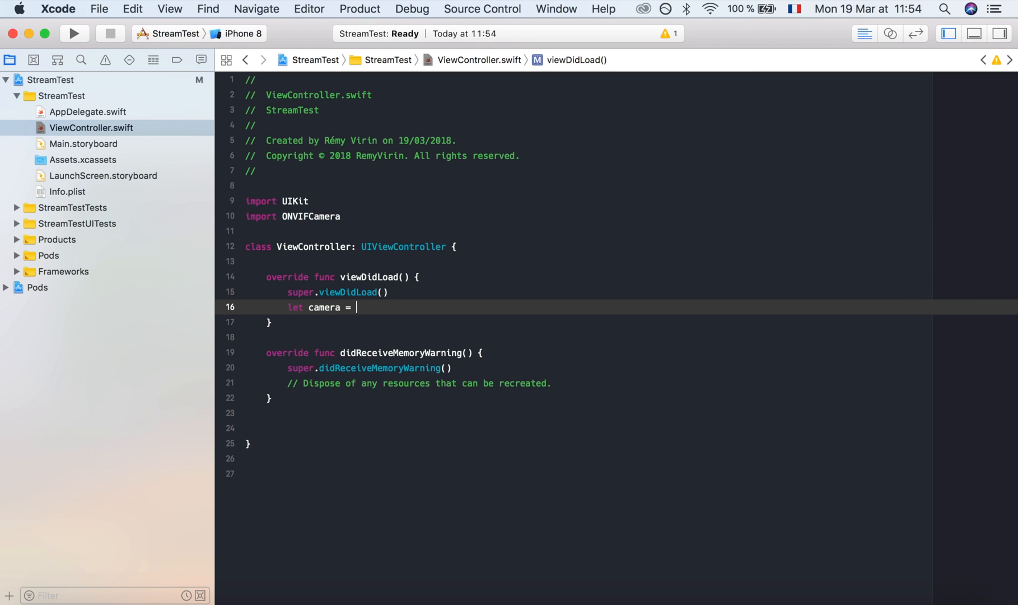
pyautogui.write('ON')
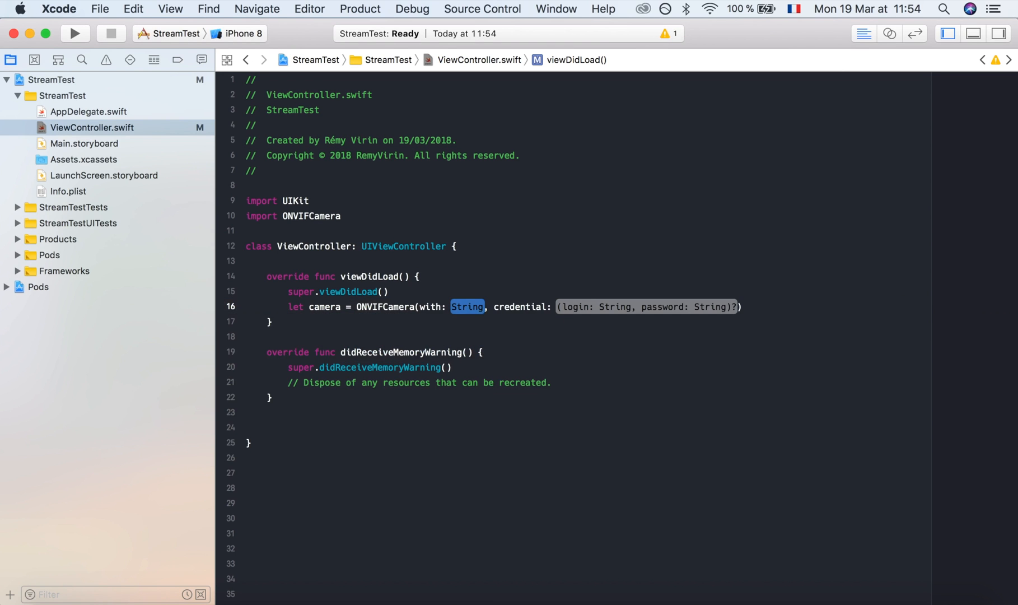
pyautogui.write('ipa')
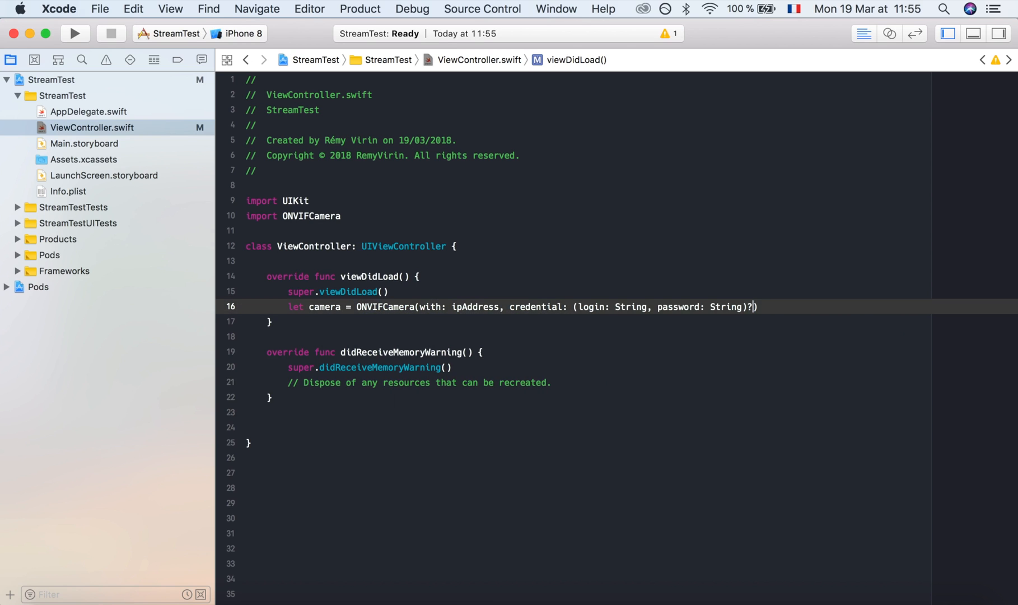
pyautogui.doubleClick(628, 307)
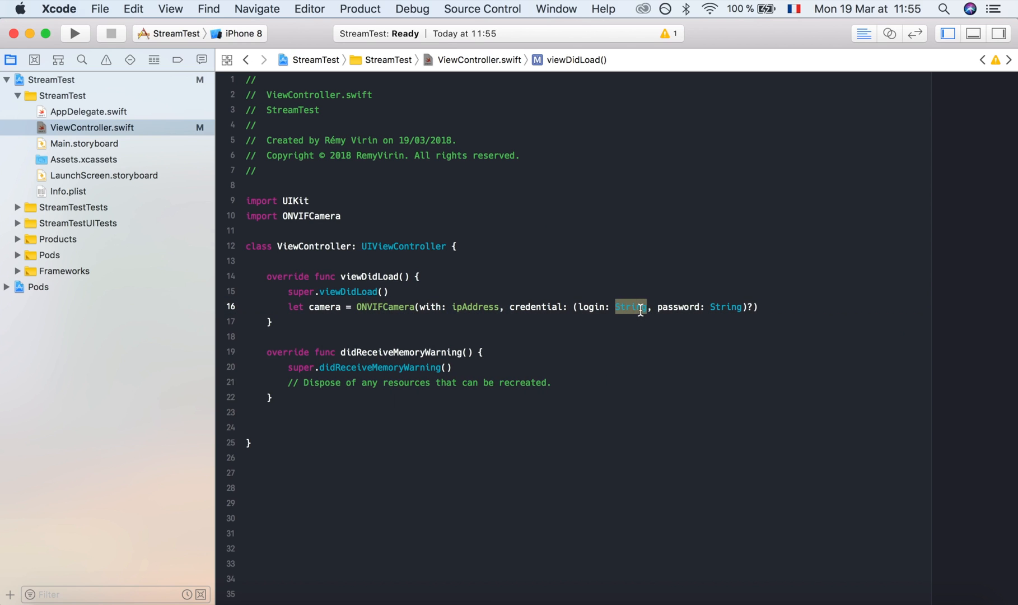
pyautogui.write('log')
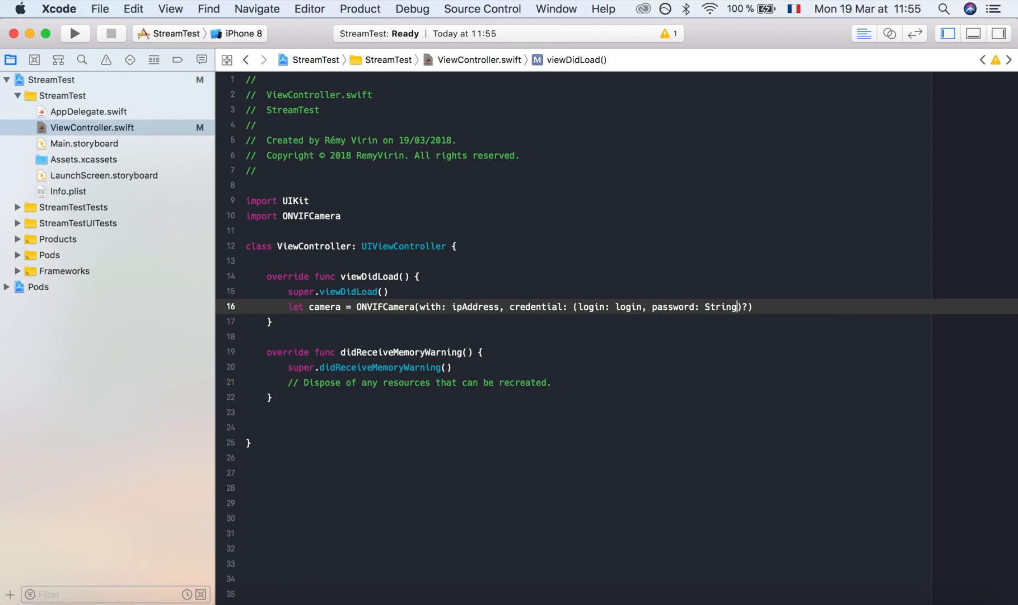
pyautogui.write('pass')
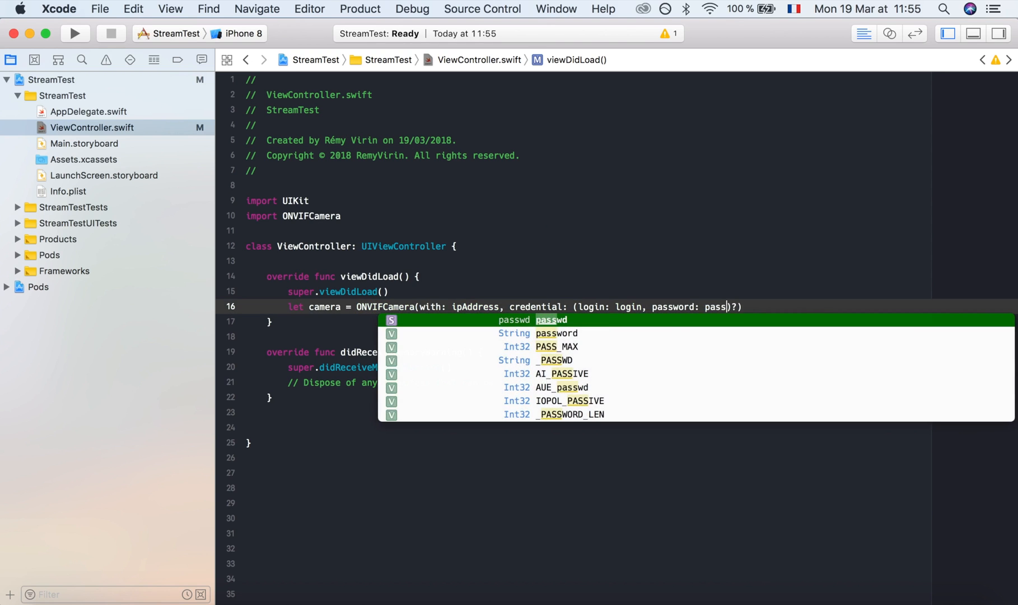
pyautogui.write('word')
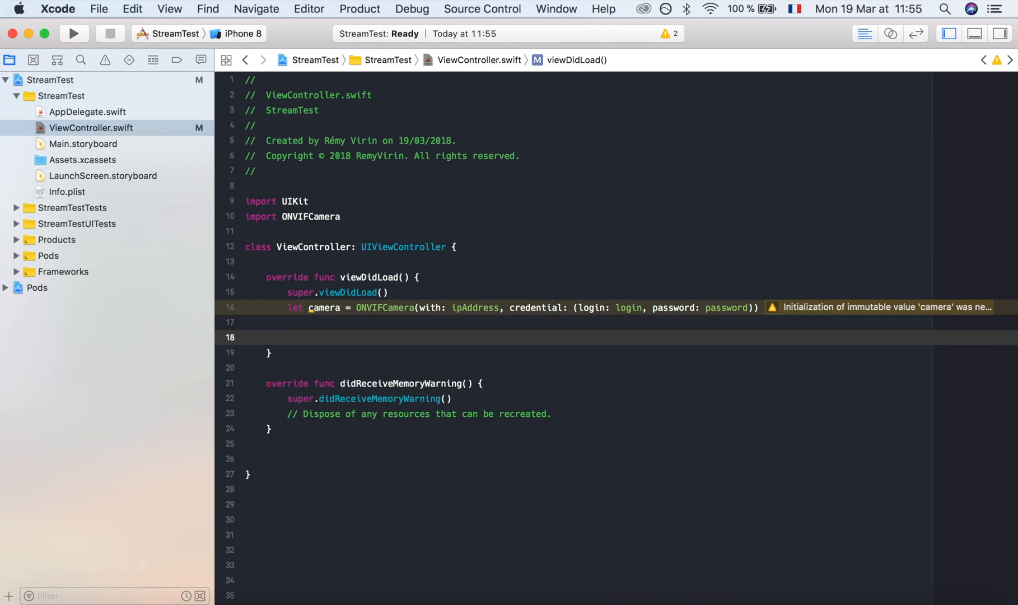
# Step: Call camera.getServices with a closure that calls camera.getCameraInformation
pyautogui.write('ca')
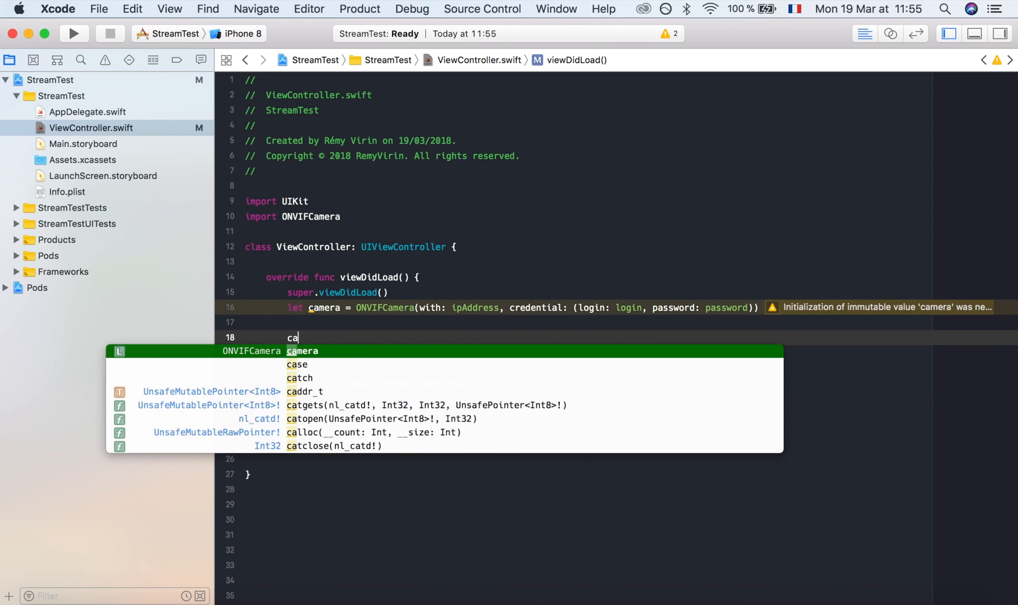
pyautogui.write('mera.getServices {')
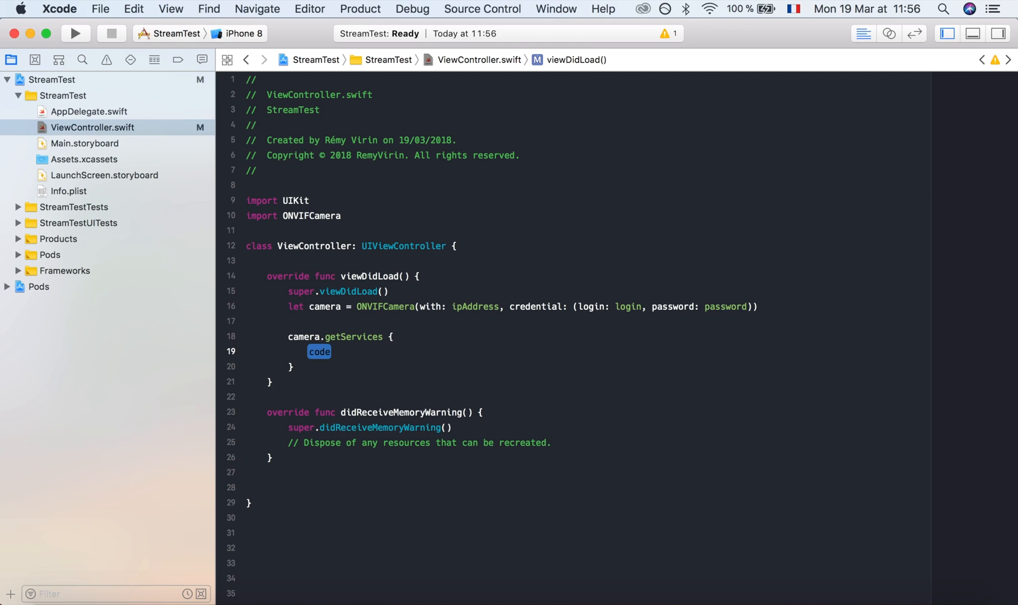
pyautogui.write('ca')
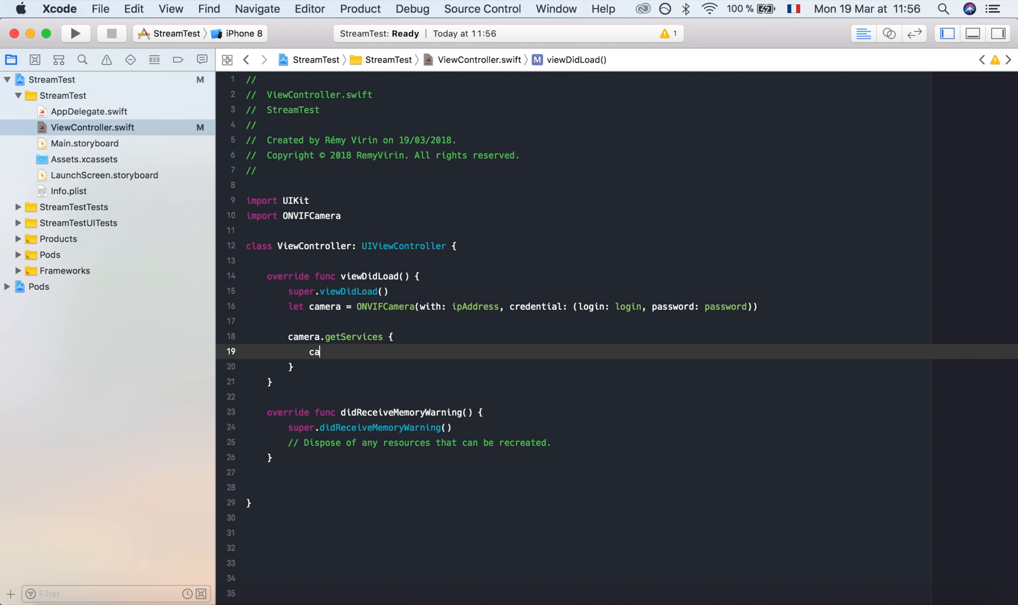
pyautogui.write('mera')
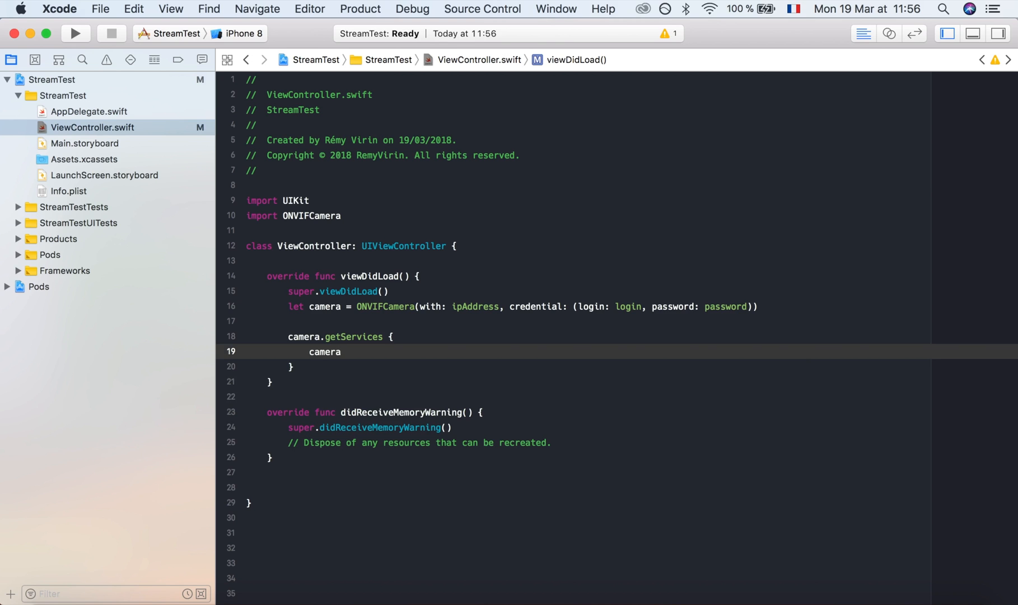
pyautogui.write('get')
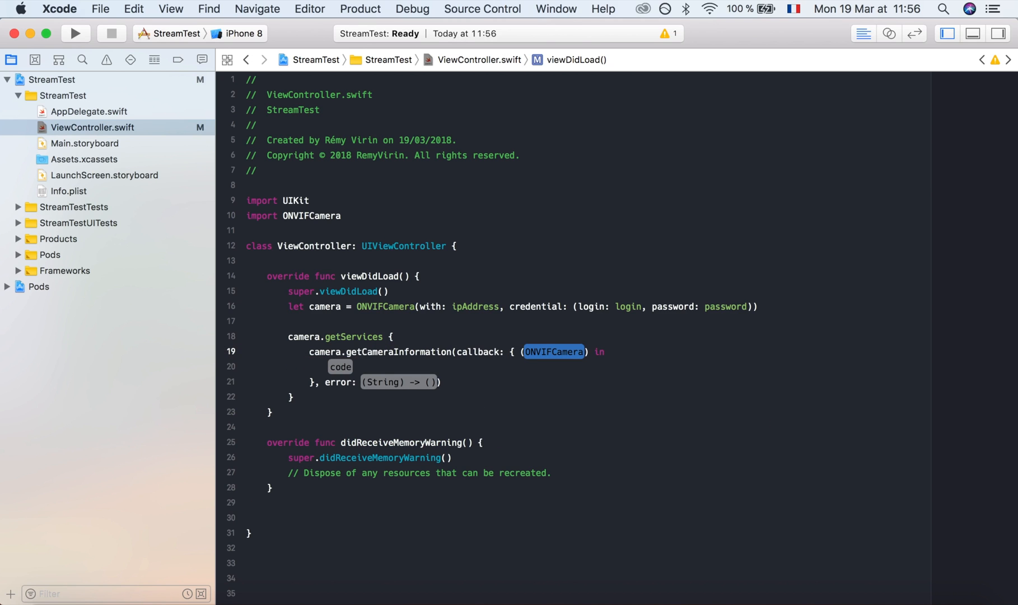
pyautogui.write('camera')
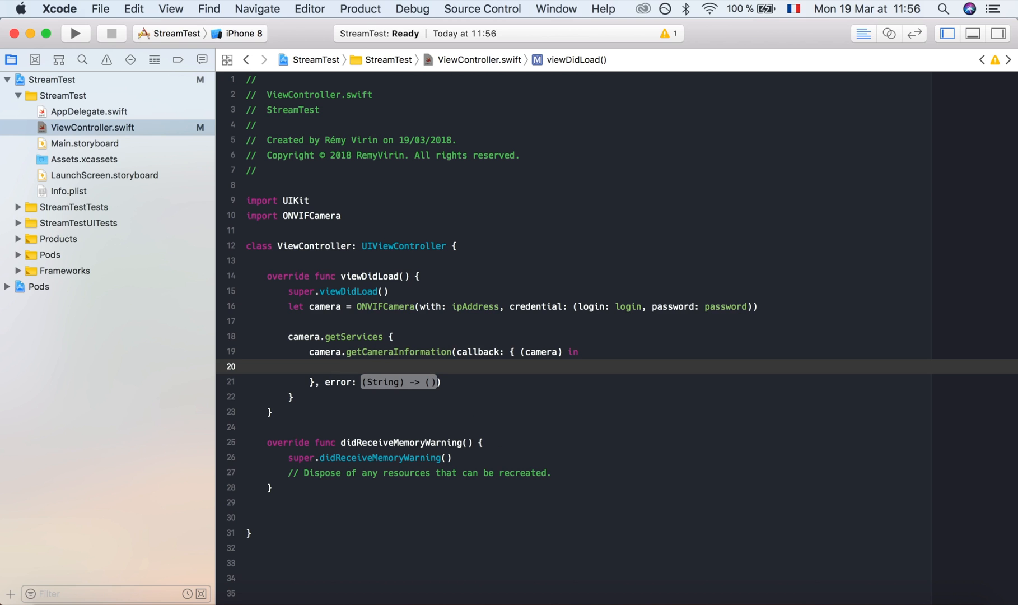
# Step: Print camera.model and camera.manufacturer in the callback and "error: \(error)" in the error handler
pyautogui.write('print(')
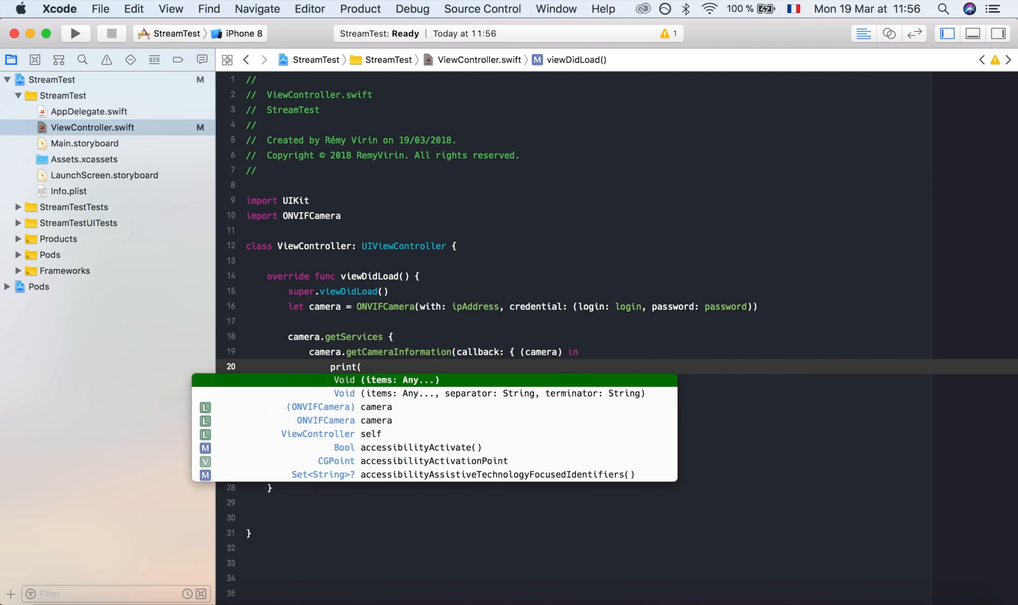
pyautogui.write('camera')
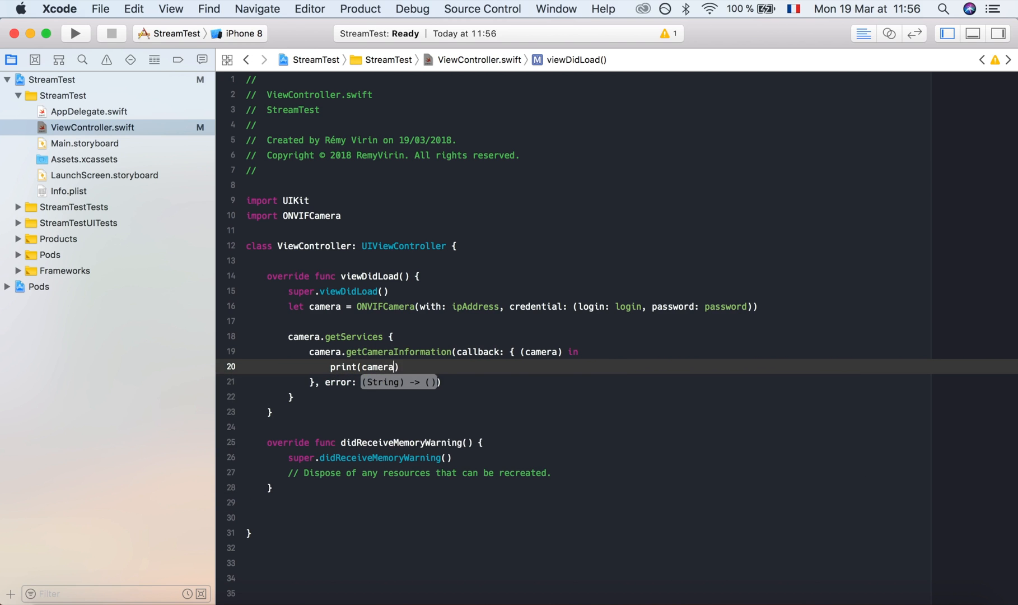
pyautogui.write('.')
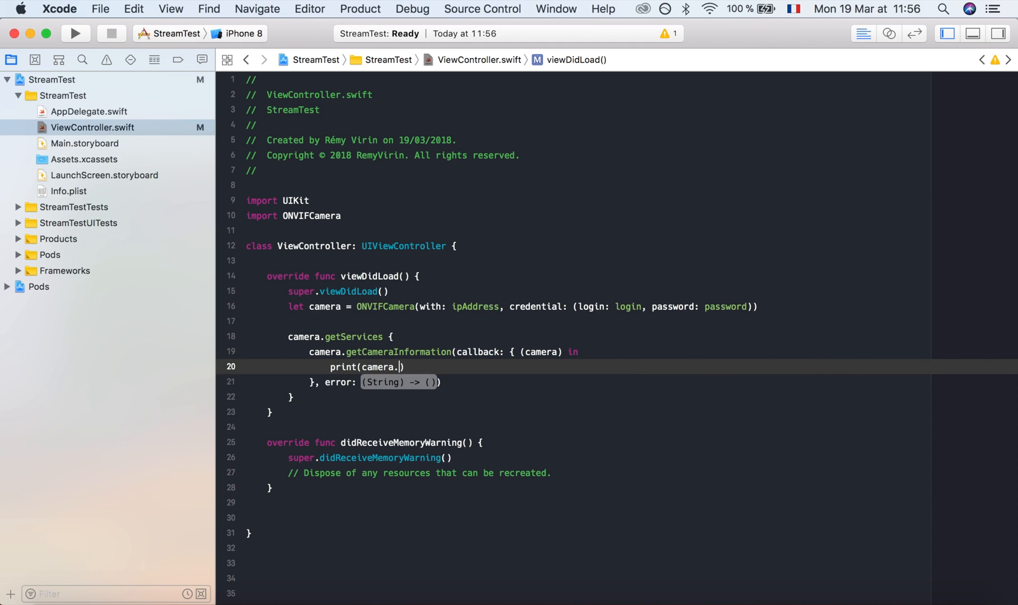
pyautogui.write('model')
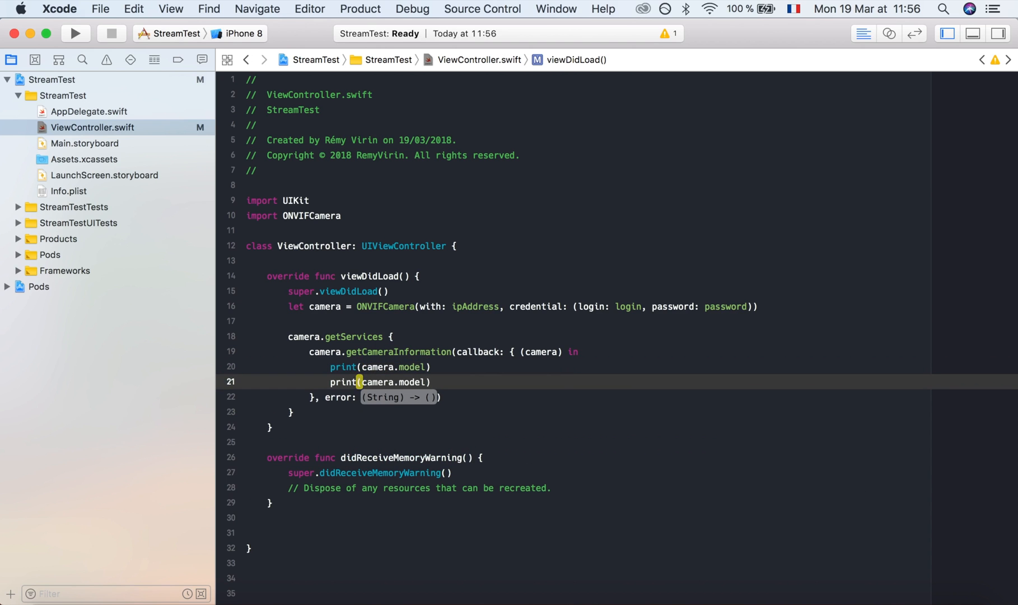
pyautogui.write('manufactur')
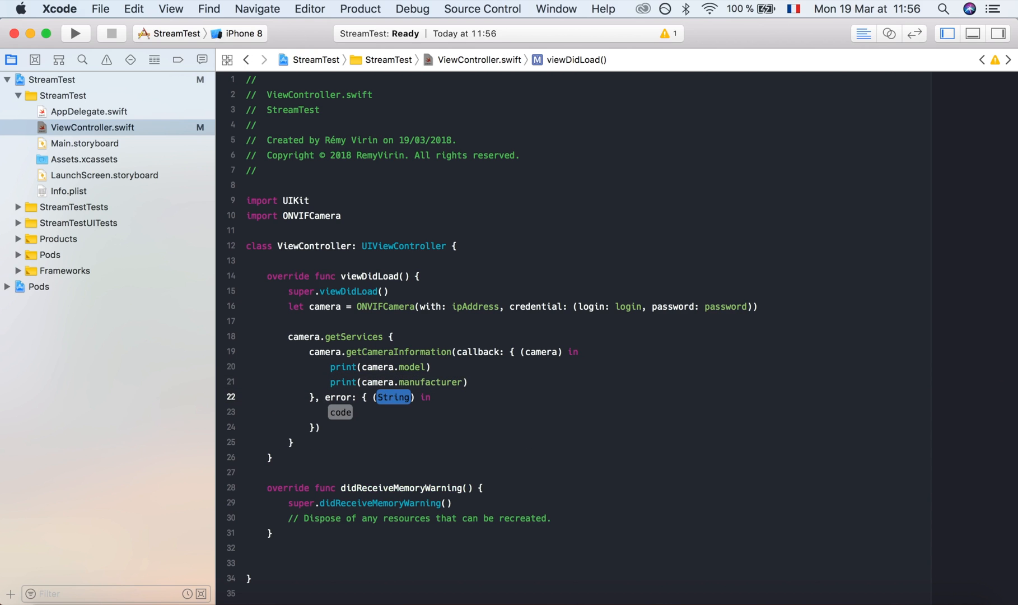
pyautogui.write('error')
pyautogui.click(577, 411)
pyautogui.write('print("')
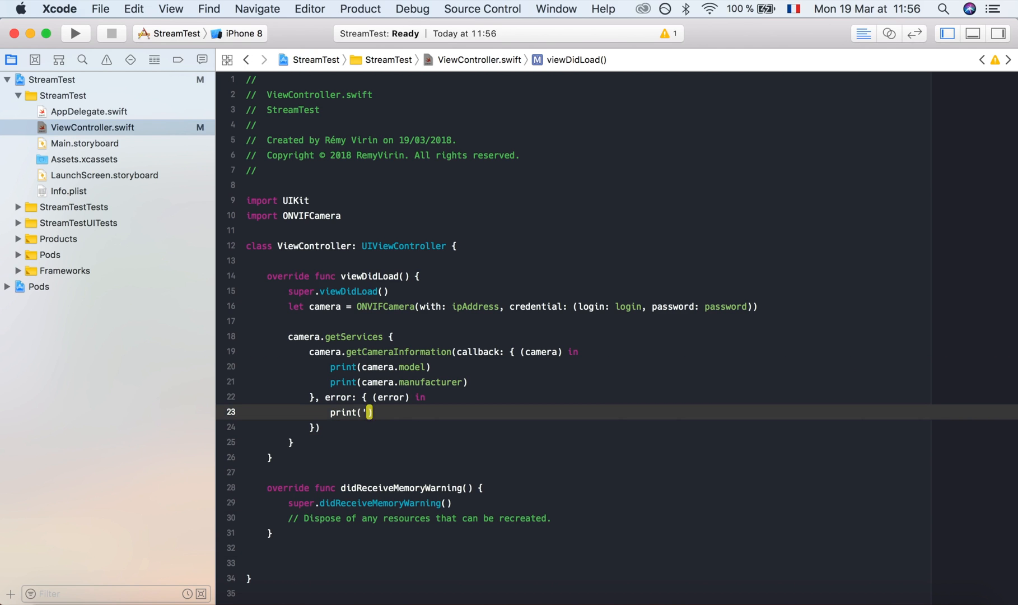
pyautogui.write('error: \\"')
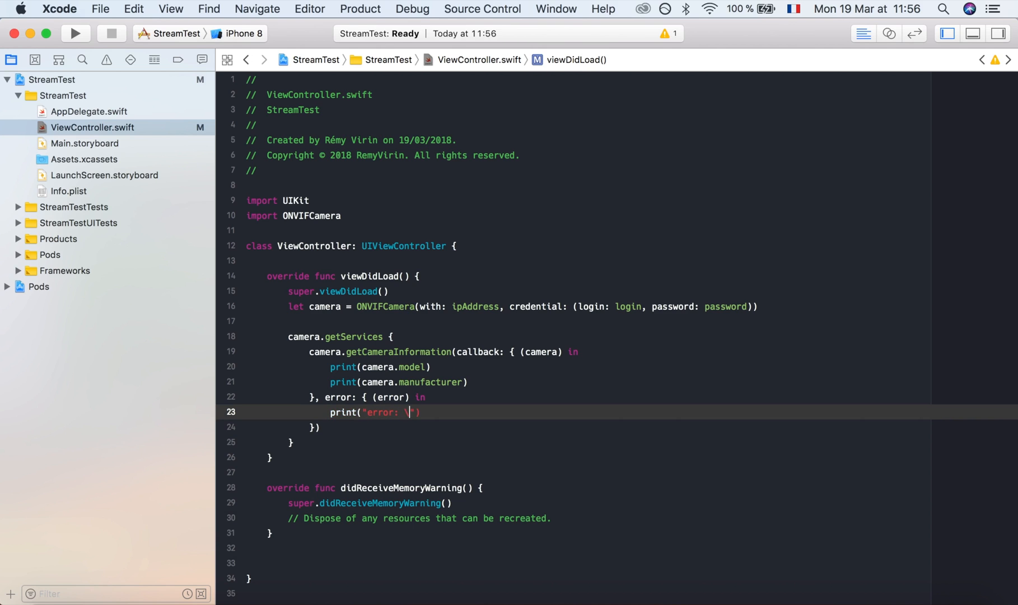
pyautogui.write('error')
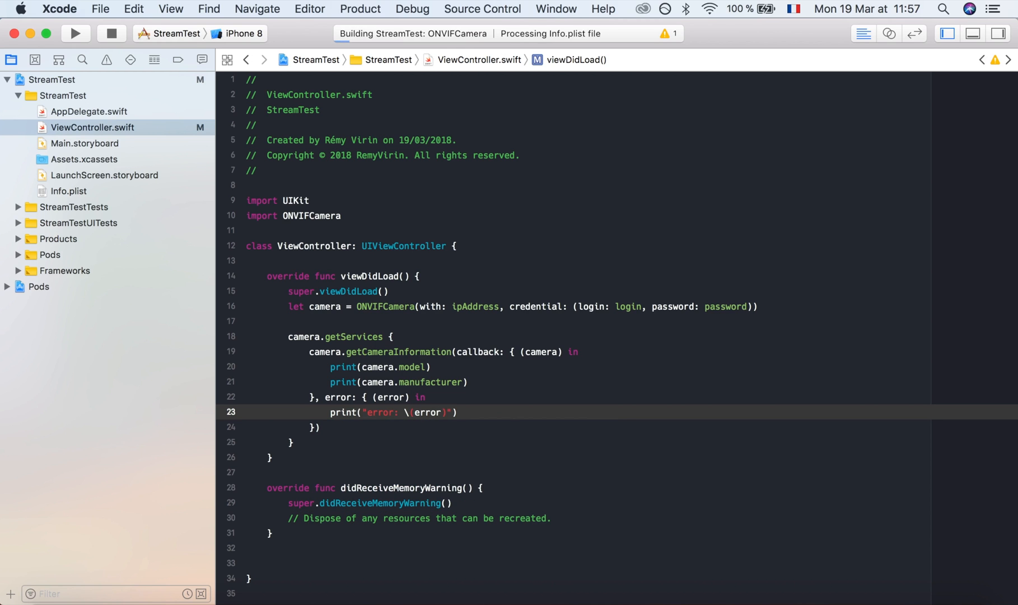
# Step: Run StreamTest on the iPhone 8 simulator to print the Bosch camera's details in the console
pyautogui.click(75, 34)
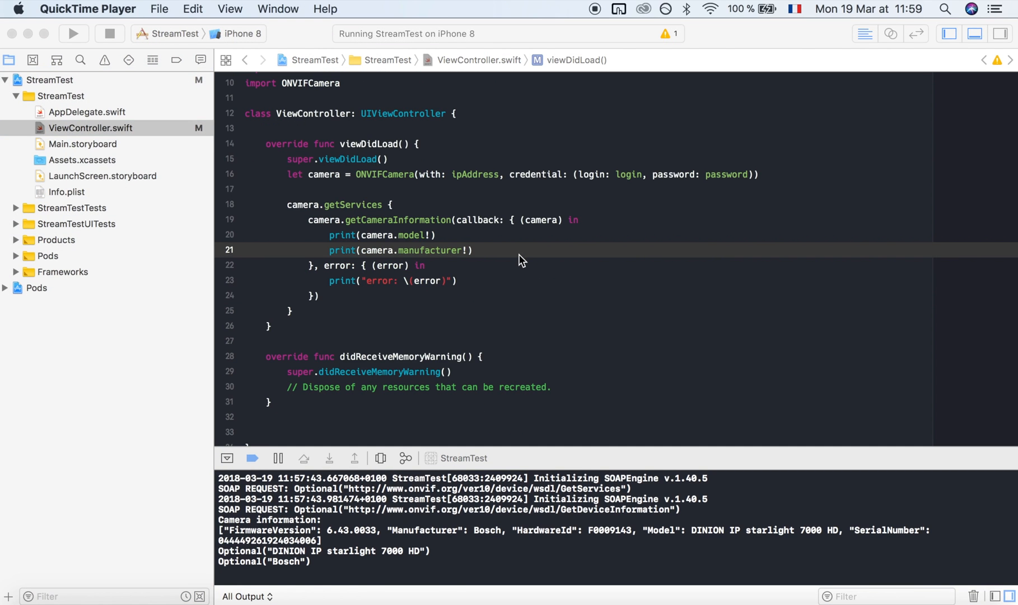
pyautogui.moveTo(364, 311)
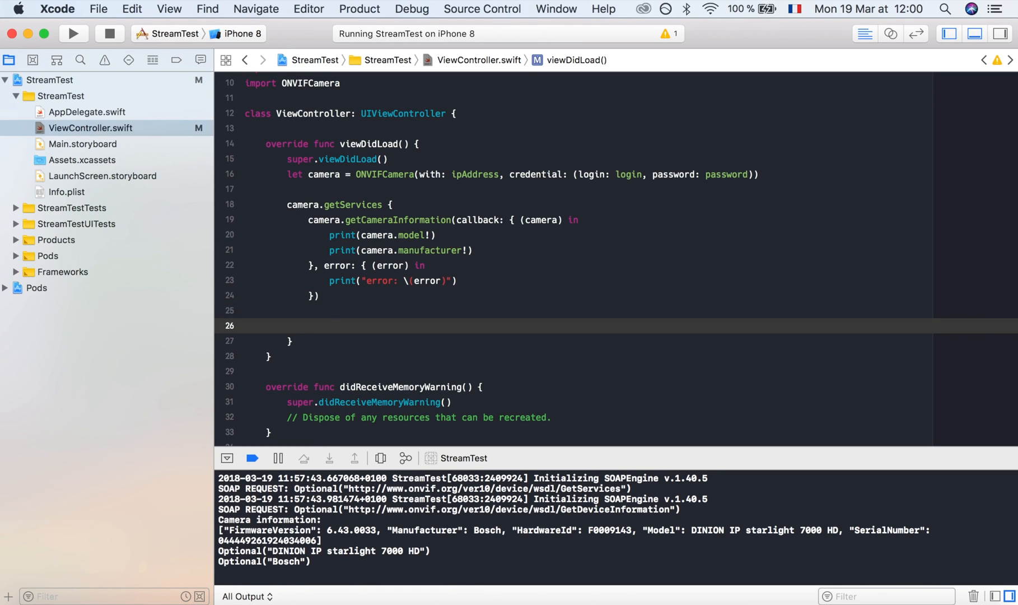
# Step: Add a camera.getProfiles call whose closure prints "profiles: \(profiles)"
pyautogui.click(308, 326)
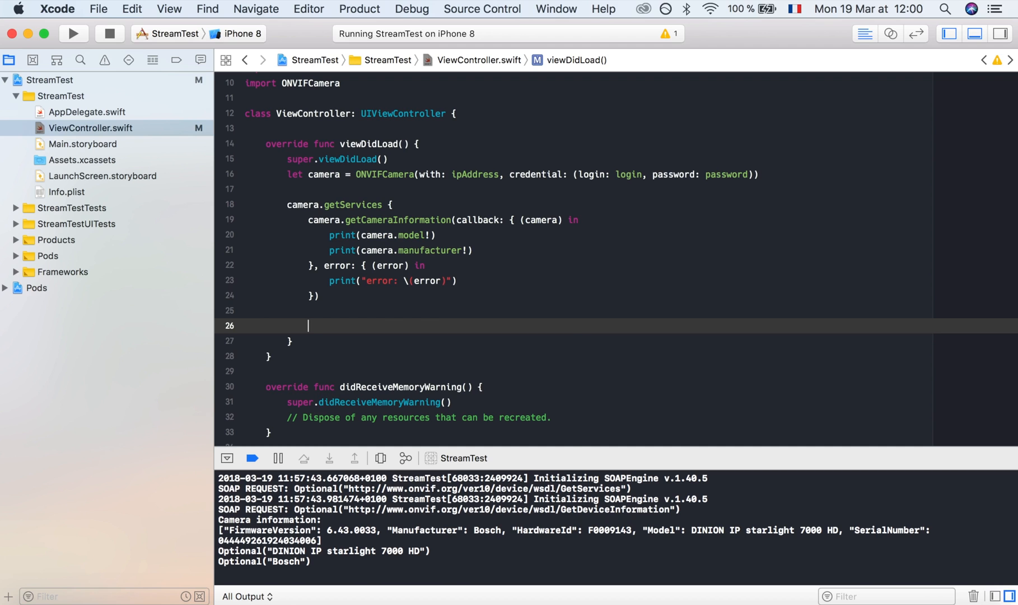
pyautogui.write('camera.ge')
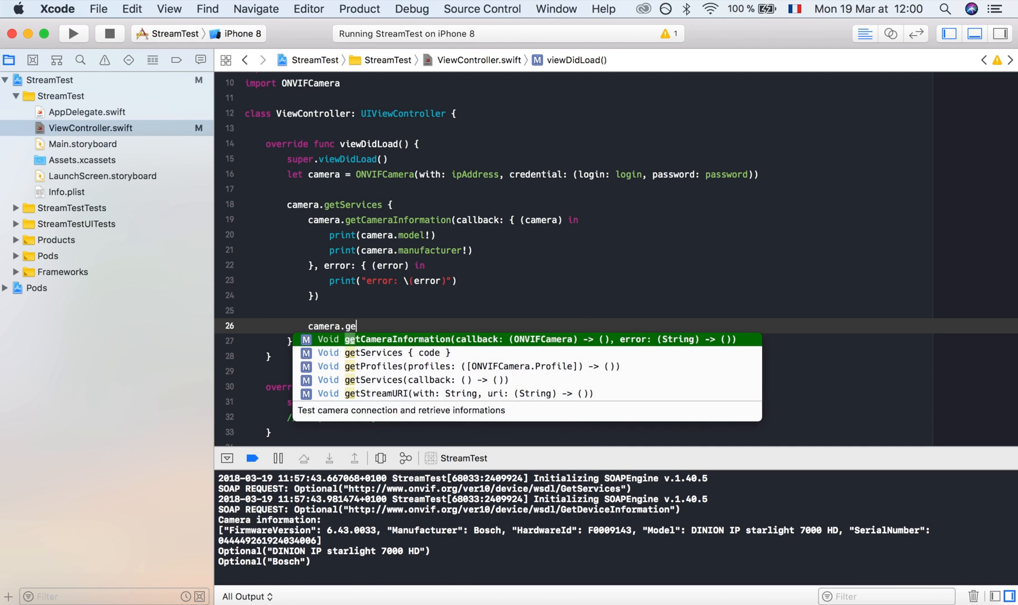
pyautogui.click(382, 366)
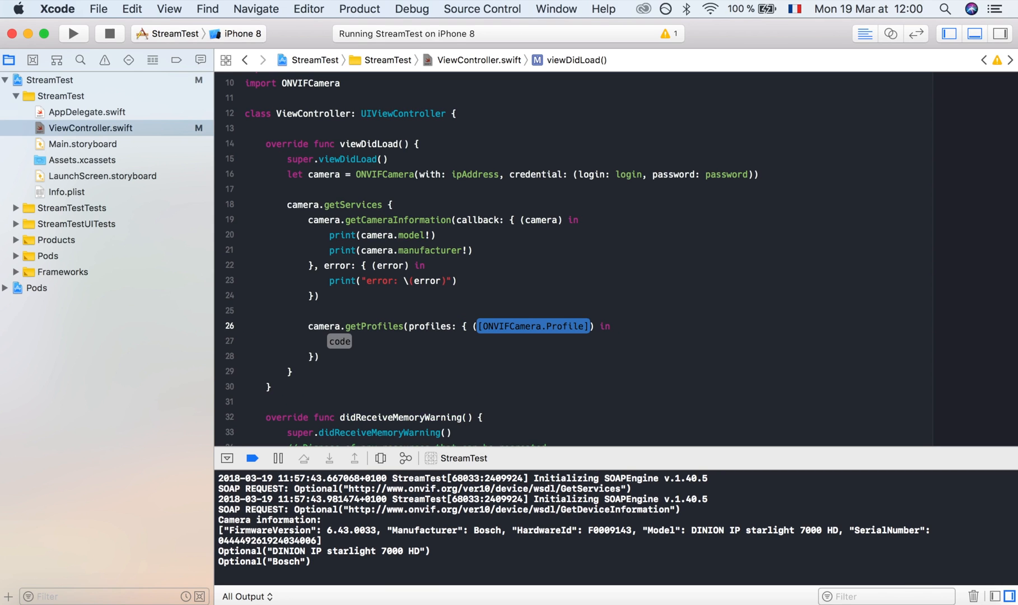
pyautogui.write('pro')
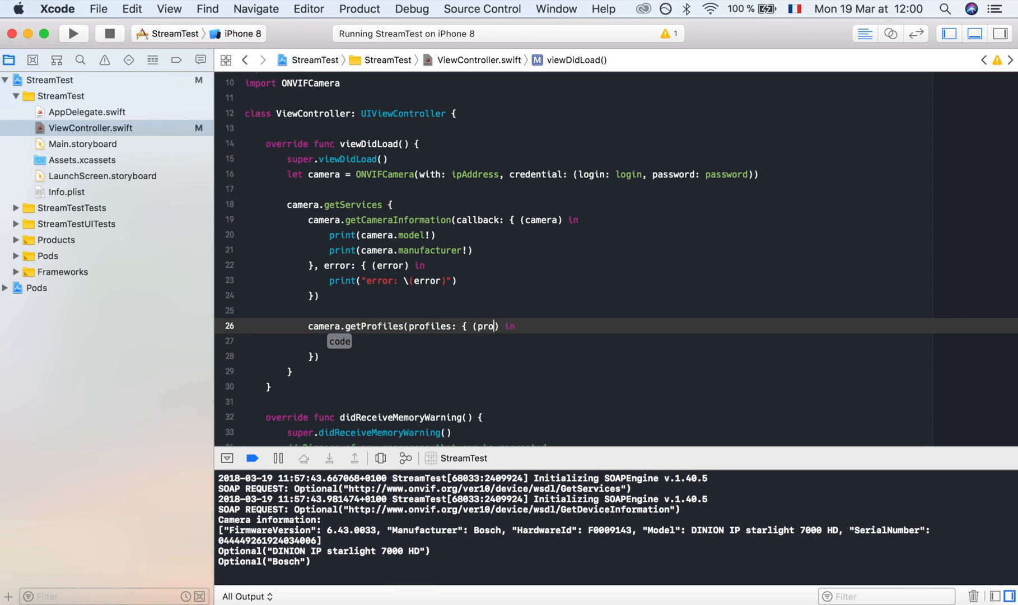
pyautogui.write('file')
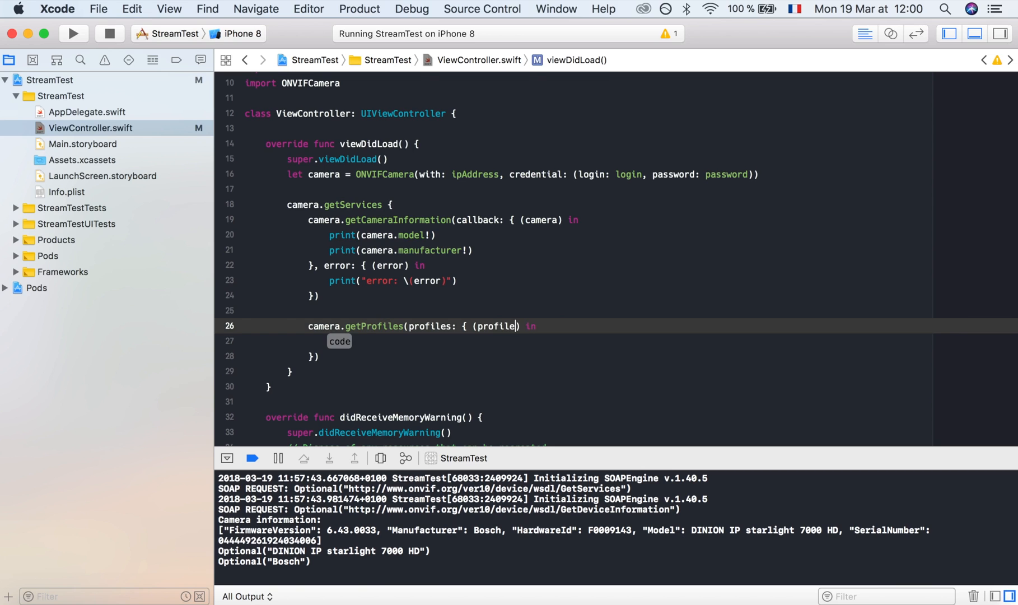
pyautogui.write('s')
pyautogui.click(586, 341)
pyautogui.write('print("profiles')
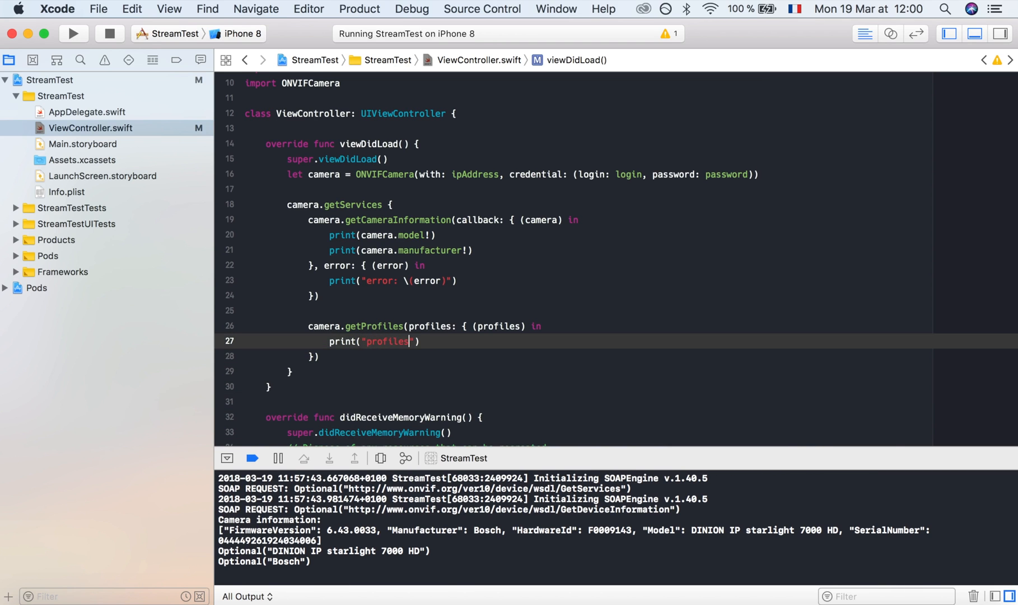
pyautogui.write(': \\(')
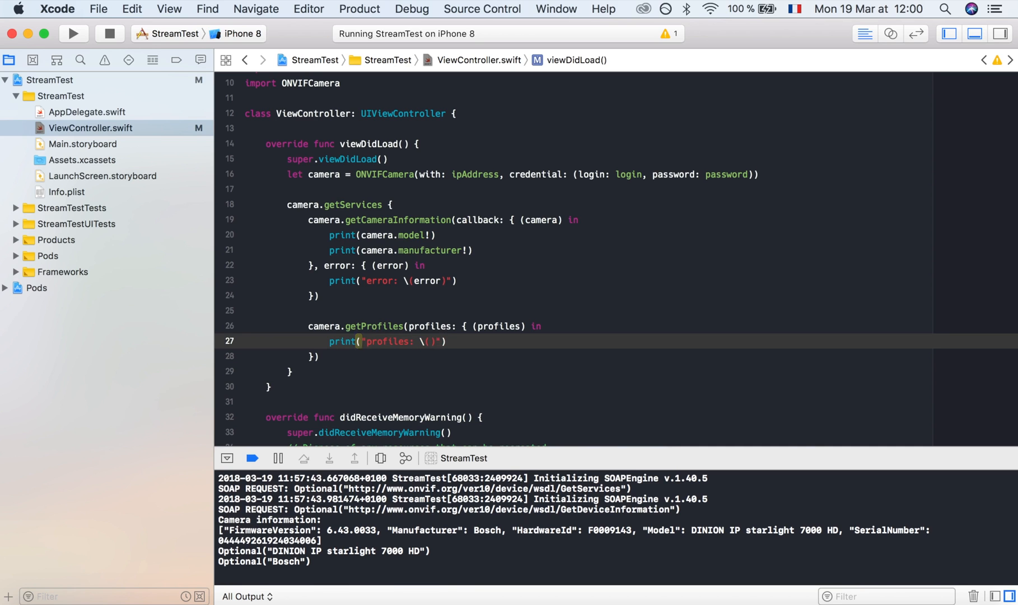
pyautogui.write('prof')
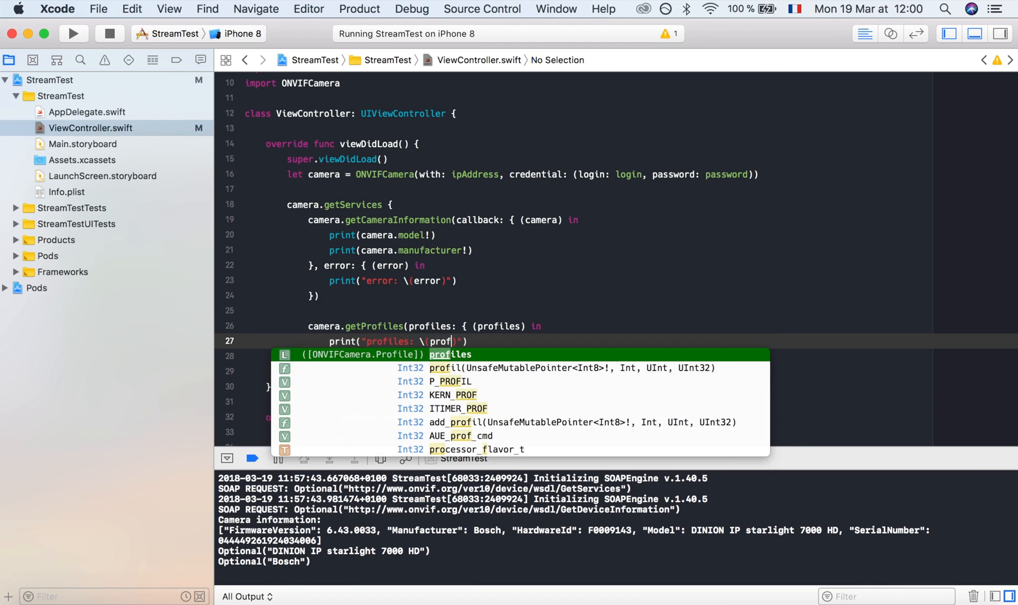
# Step: Rerun StreamTest, stopping the old instance, and check the console's printed profile list
pyautogui.click(73, 33)
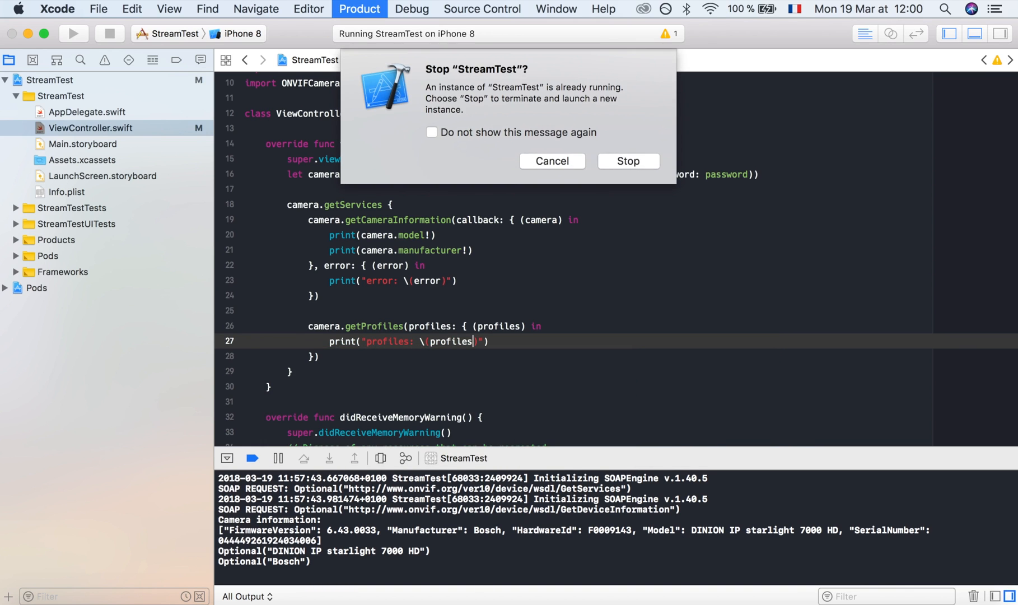
pyautogui.click(626, 160)
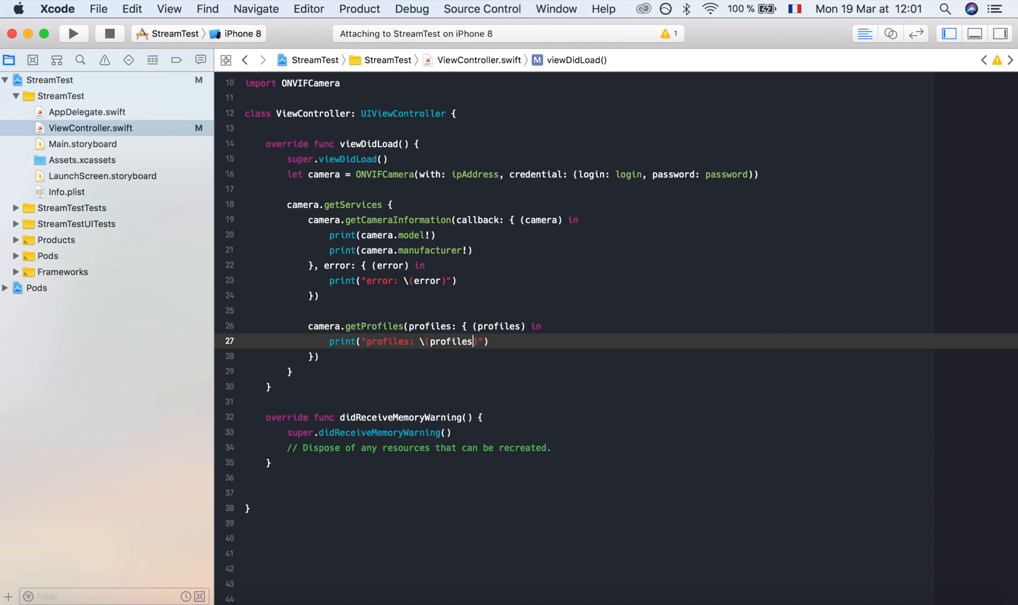
pyautogui.click(74, 33)
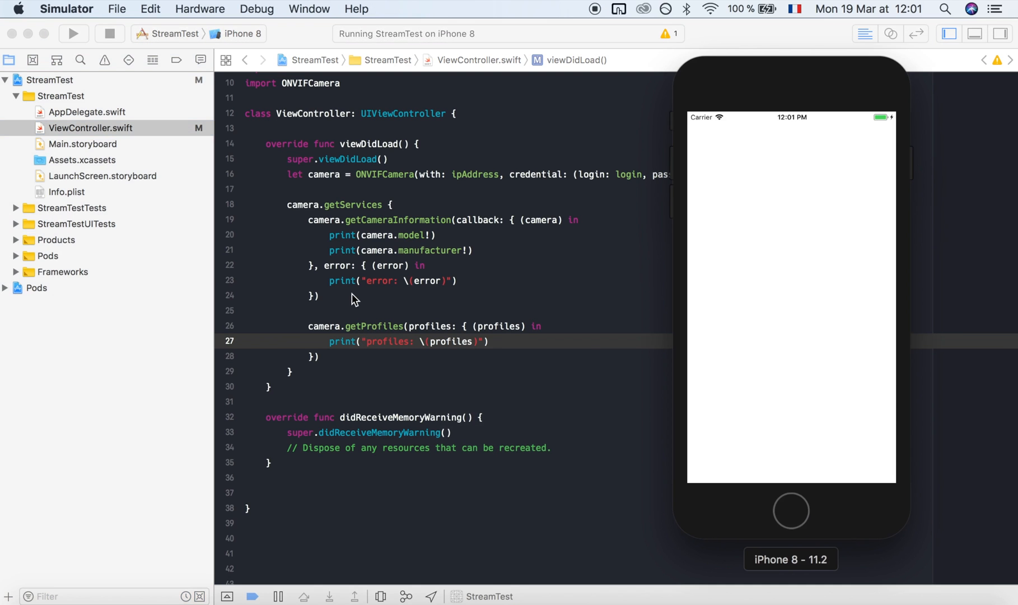
pyautogui.click(224, 458)
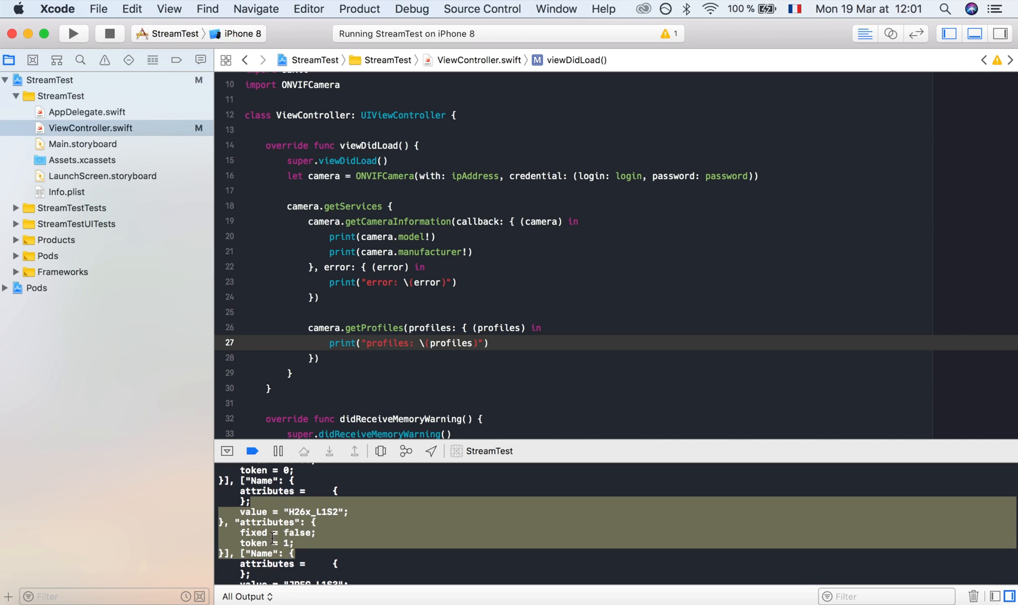
pyautogui.moveTo(347, 502)
pyautogui.write('self.')
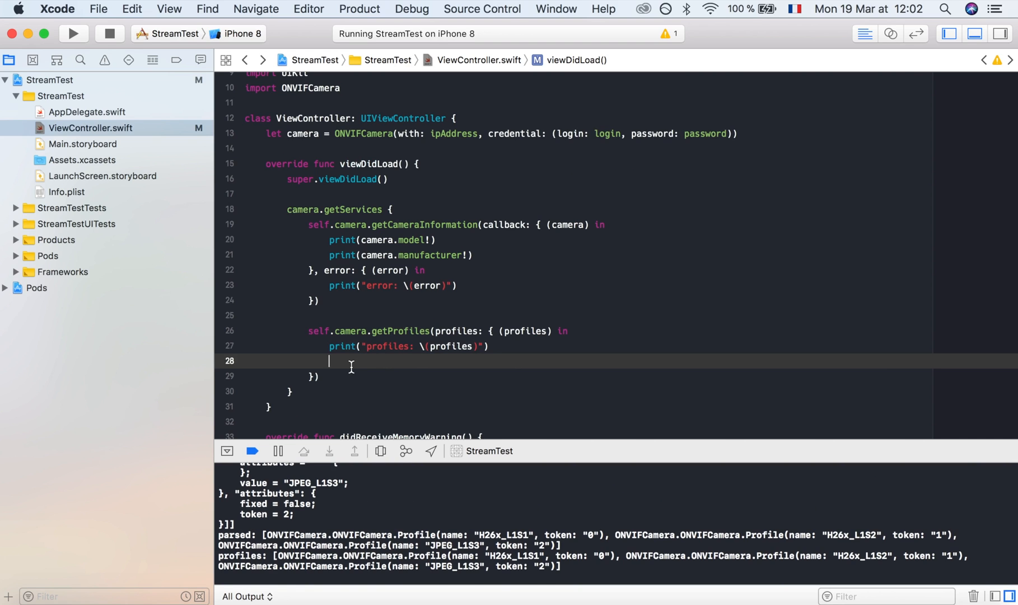
# Step: Call self.camera.getStreamURI with profiles.first!.token inside the getProfiles closure
pyautogui.write('s')
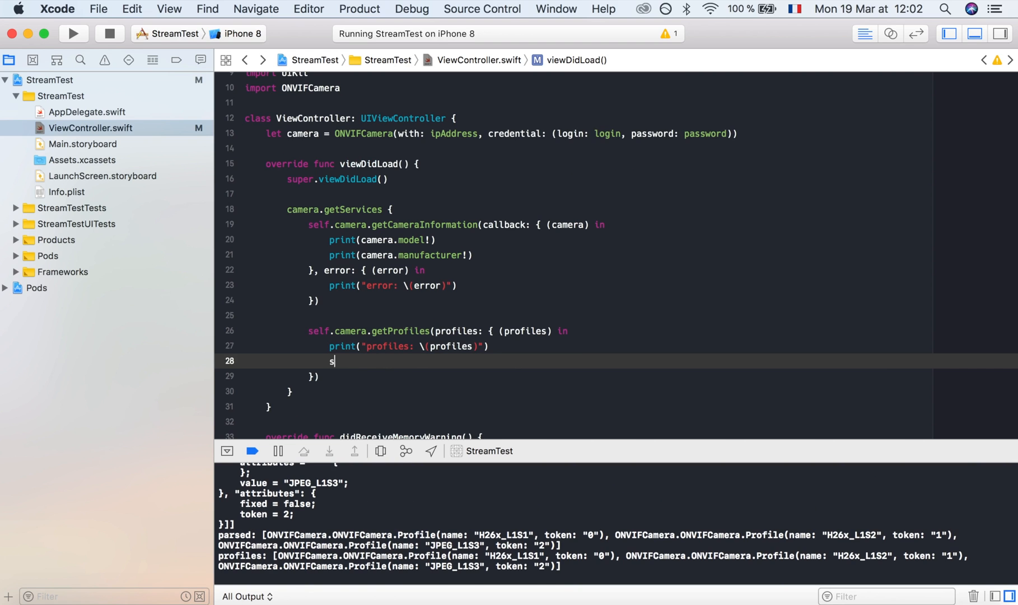
pyautogui.write('elf.')
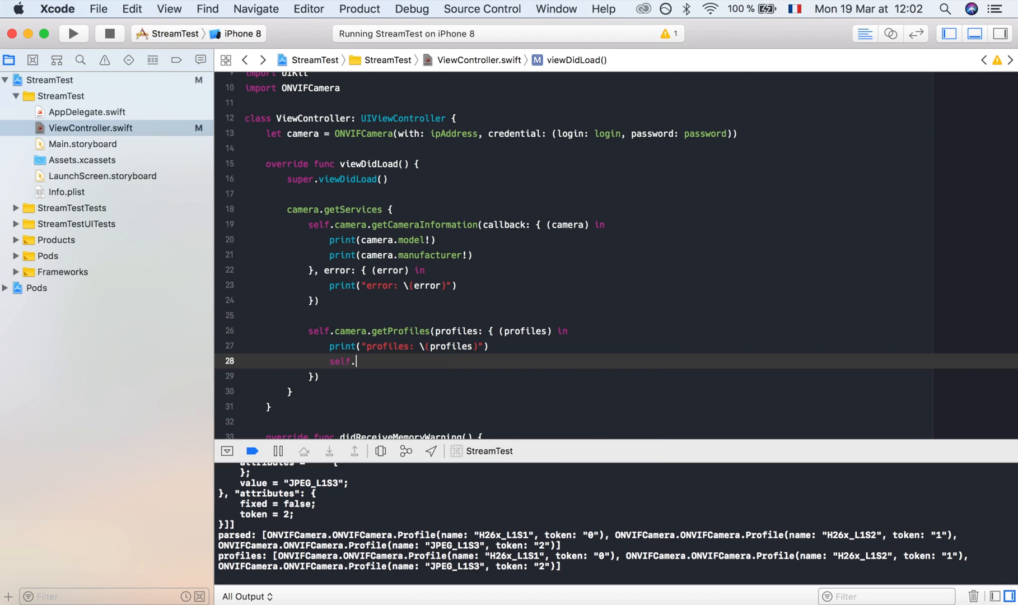
pyautogui.write('camera.getStreamURI(with: String, uri: (String) -> (')
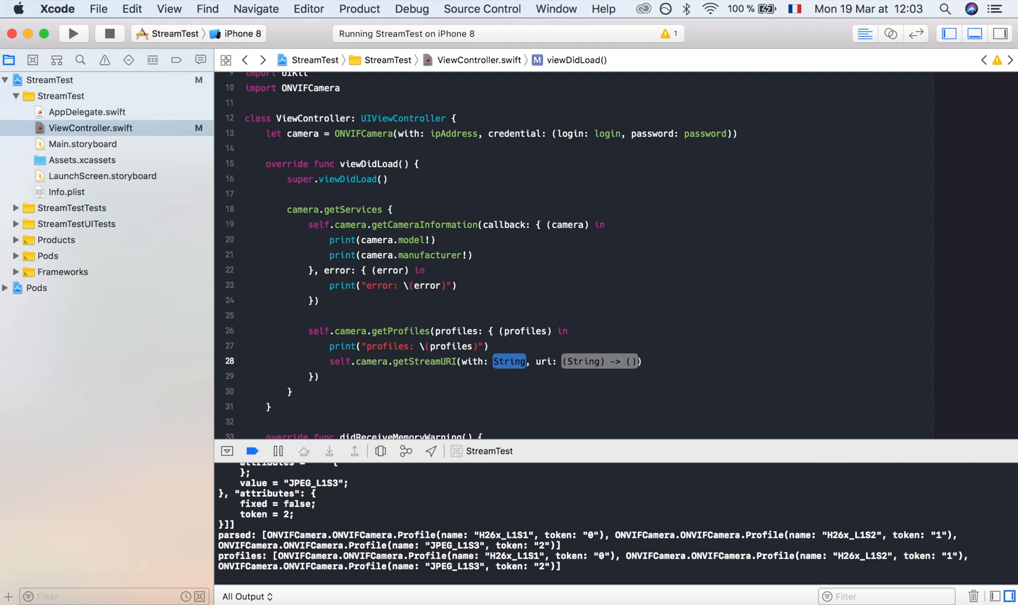
pyautogui.write('profiles.f')
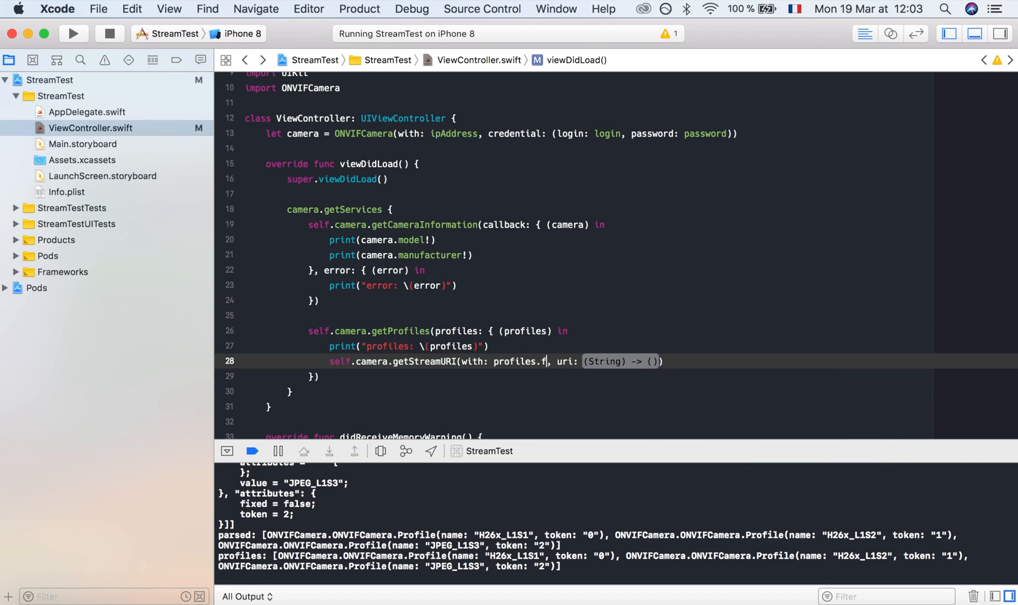
pyautogui.write('irst!.token')
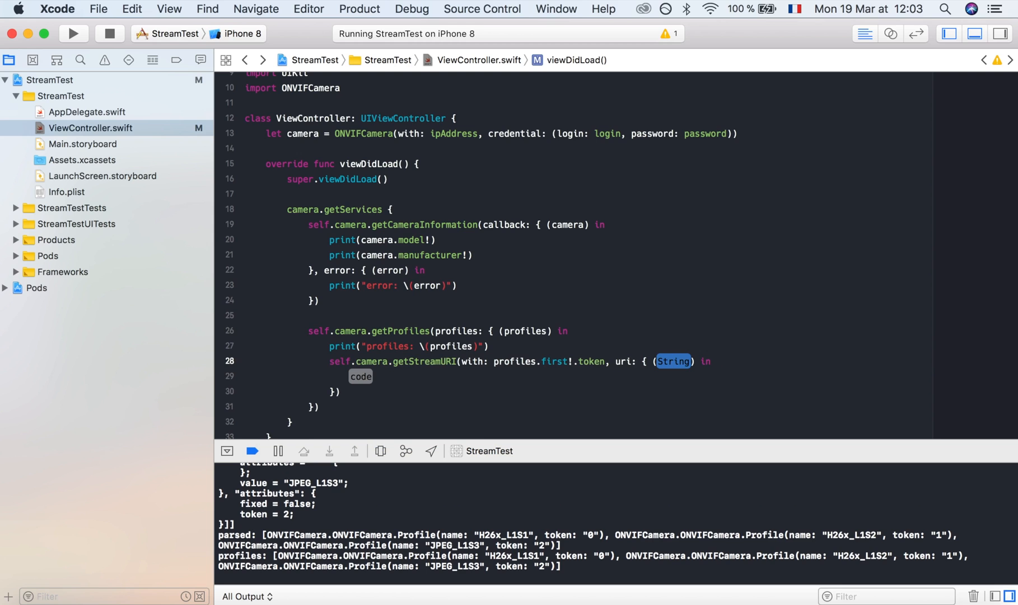
# Step: Print "uri: \(uri)" in the uri callback and run the app to show the RTSP address
pyautogui.write('uri')
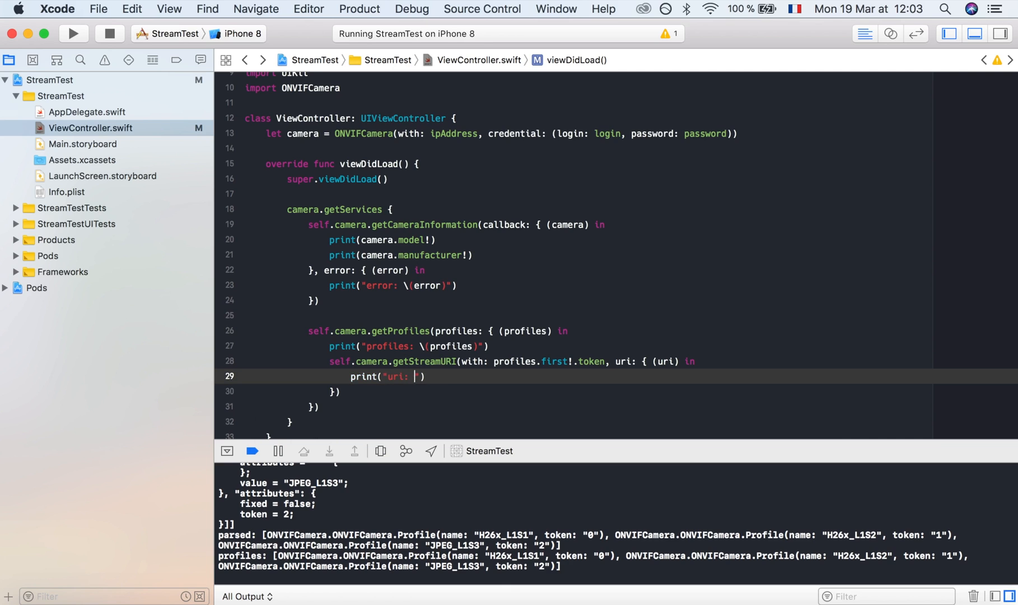
pyautogui.write('\\')
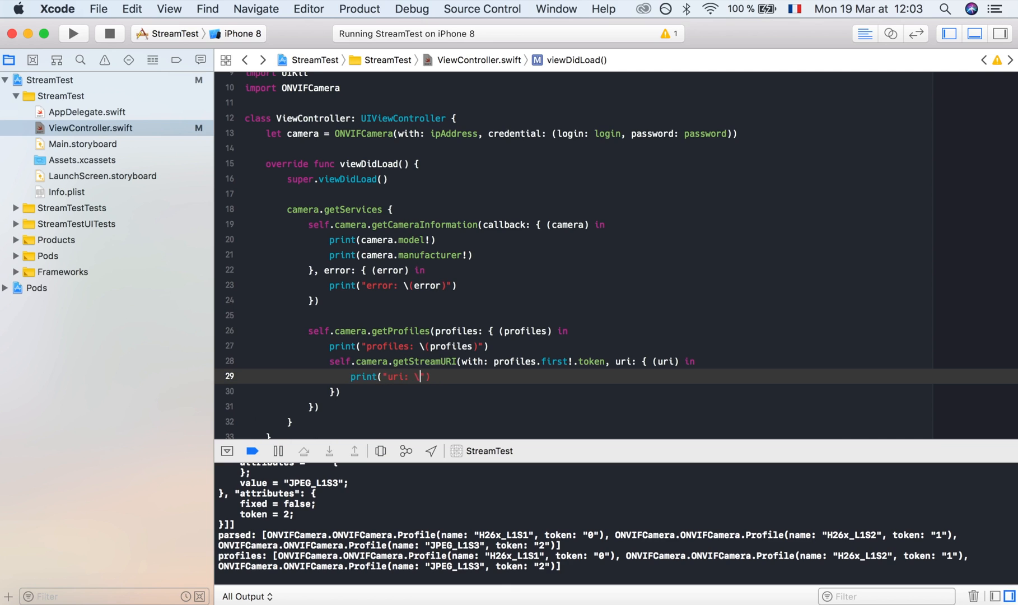
pyautogui.write('ur)')
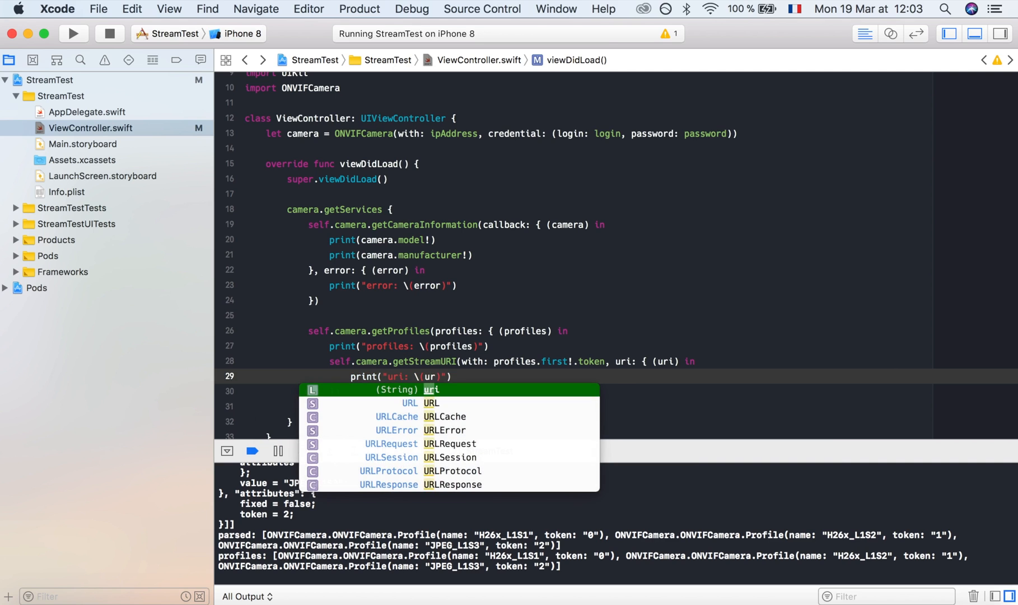
pyautogui.click(73, 34)
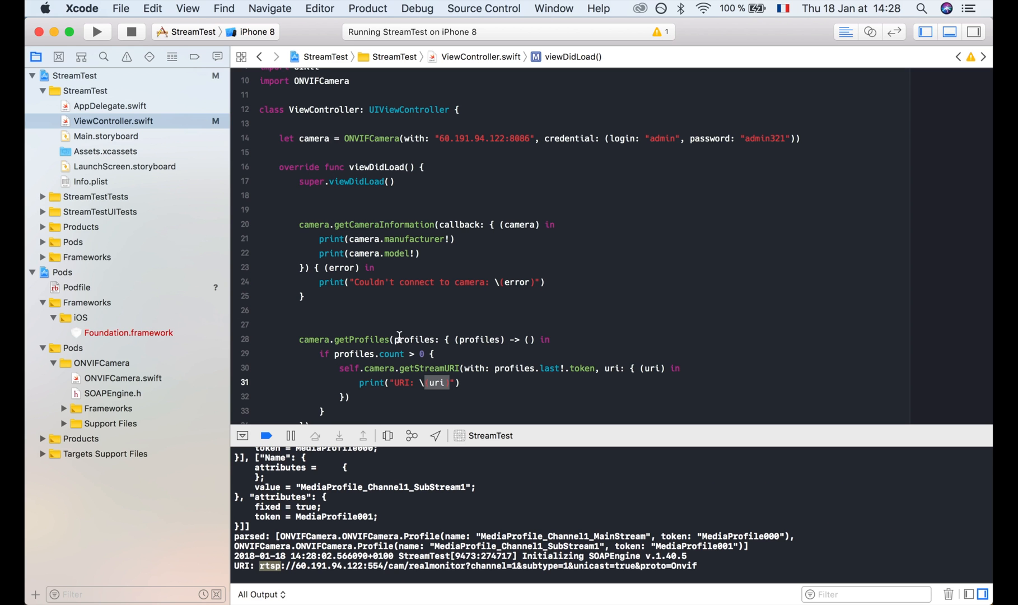
# Step: Add pod 'MobileVLCKit' to the Podfile in vim and run pod install
pyautogui.write('tetr')
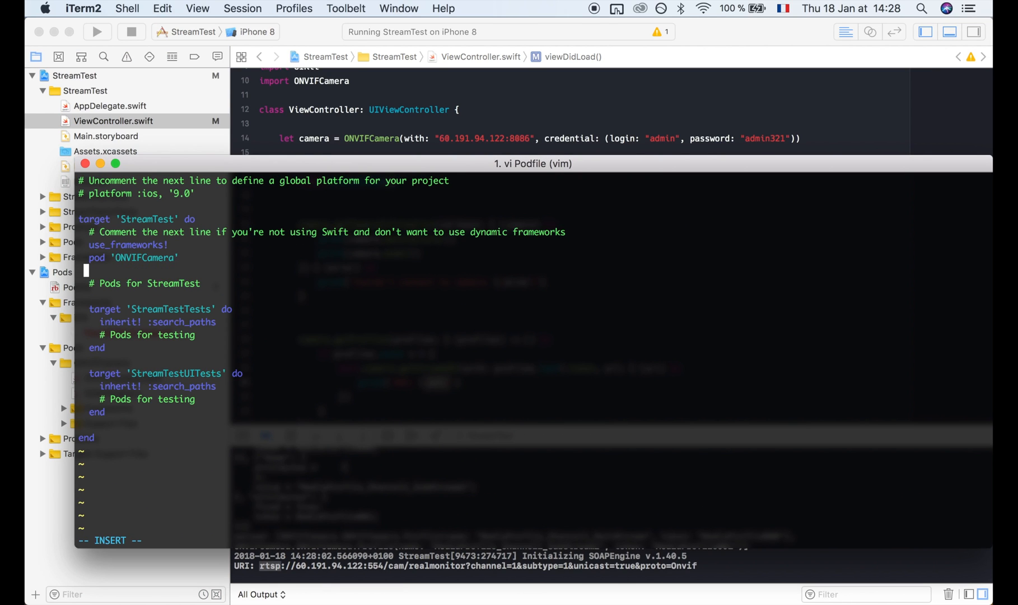
pyautogui.write("pod '")
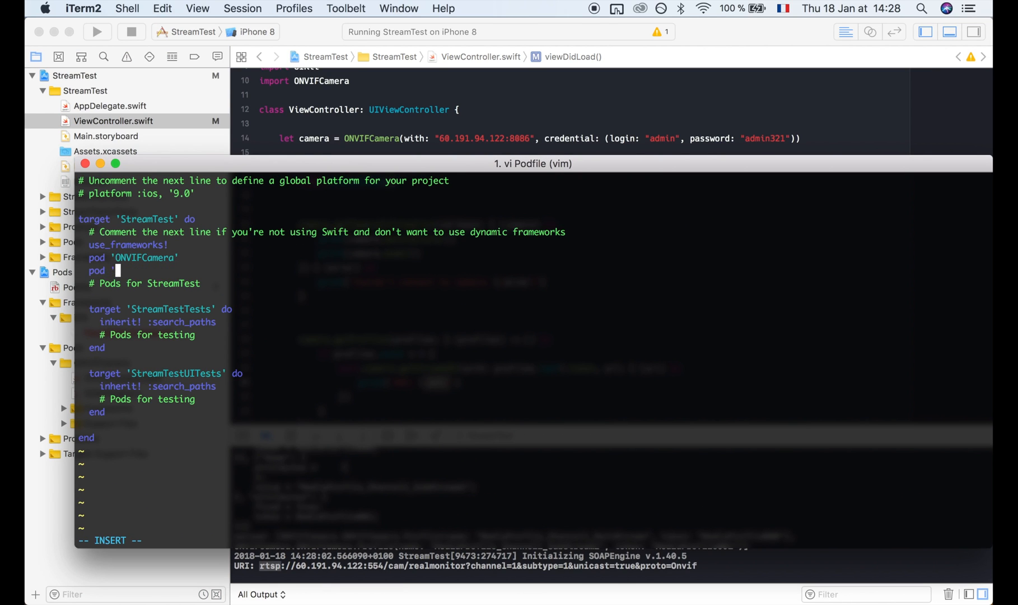
pyautogui.write('Mob')
pyautogui.write('pod install')
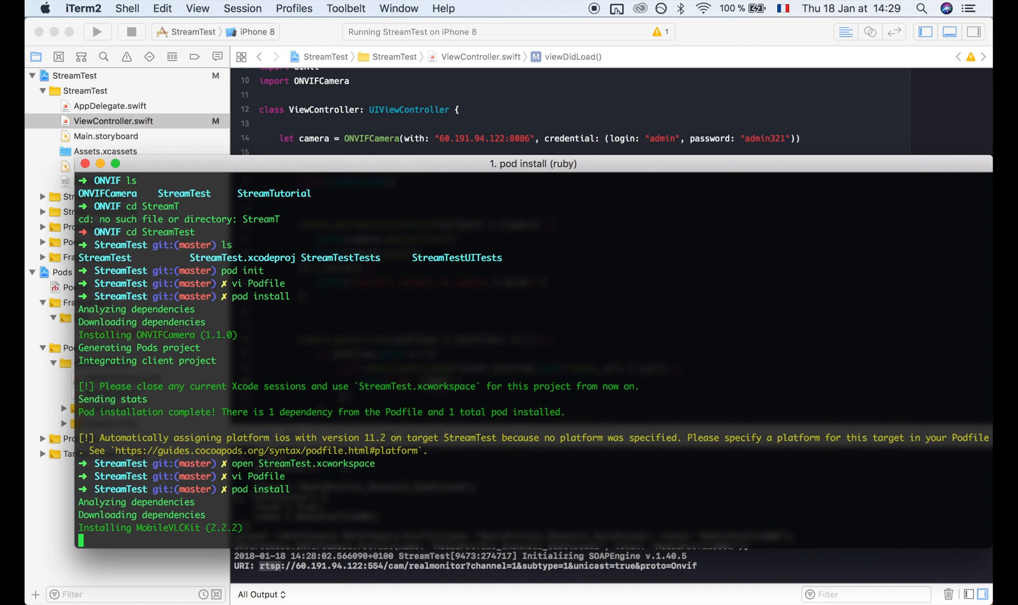
pyautogui.scroll(-3)
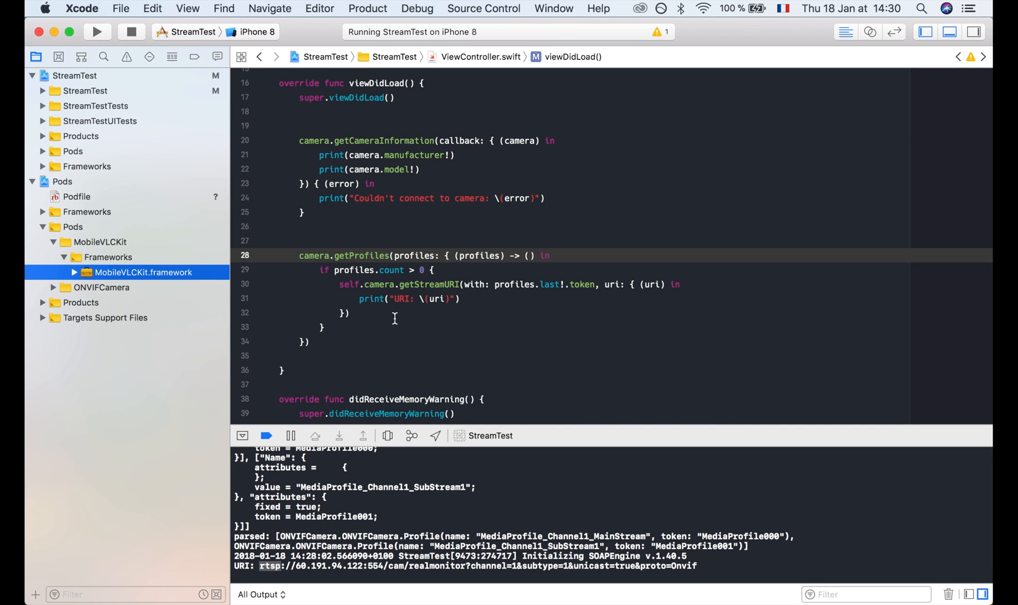
# Step: Declare let mediaPlayer = VLCMediaPlayer() and a playURI(uri) function in ViewController.swift
pyautogui.scroll(-3)
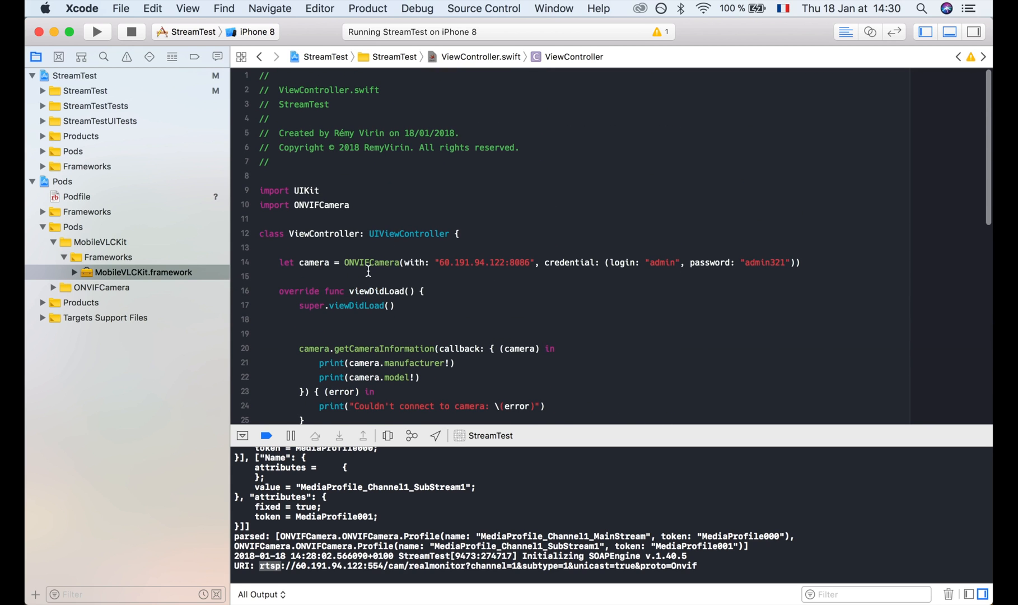
pyautogui.write('let mediaPlayer = VLCMediaPlayer()')
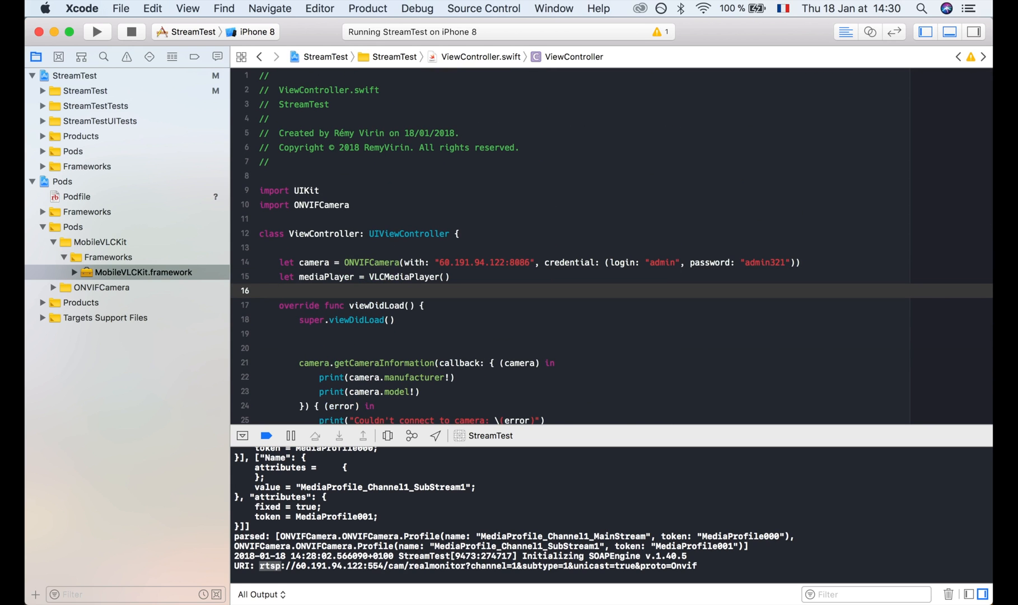
pyautogui.scroll(-3)
pyautogui.write('playURI(')
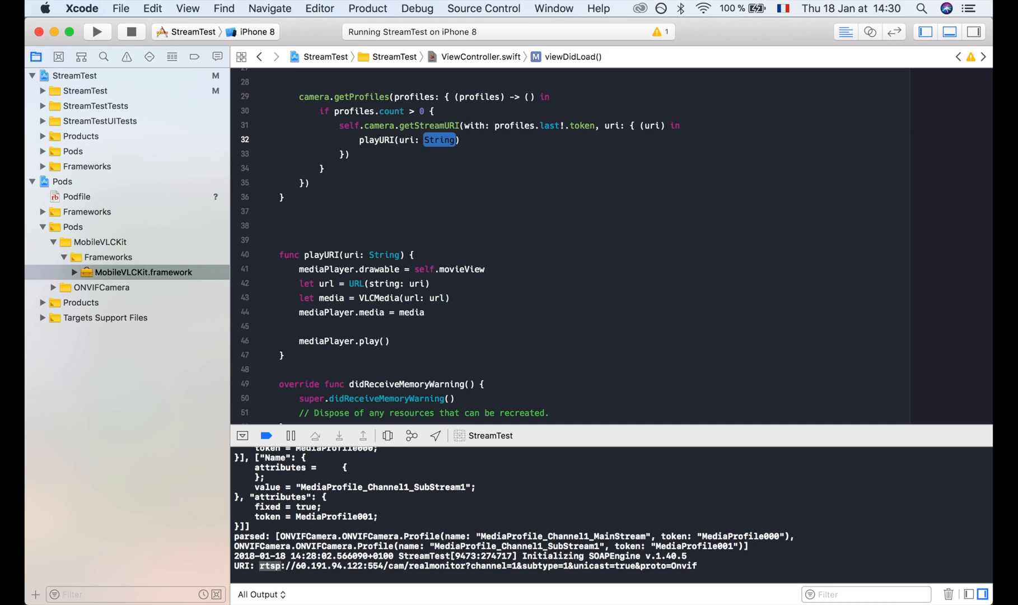
pyautogui.write('uri')
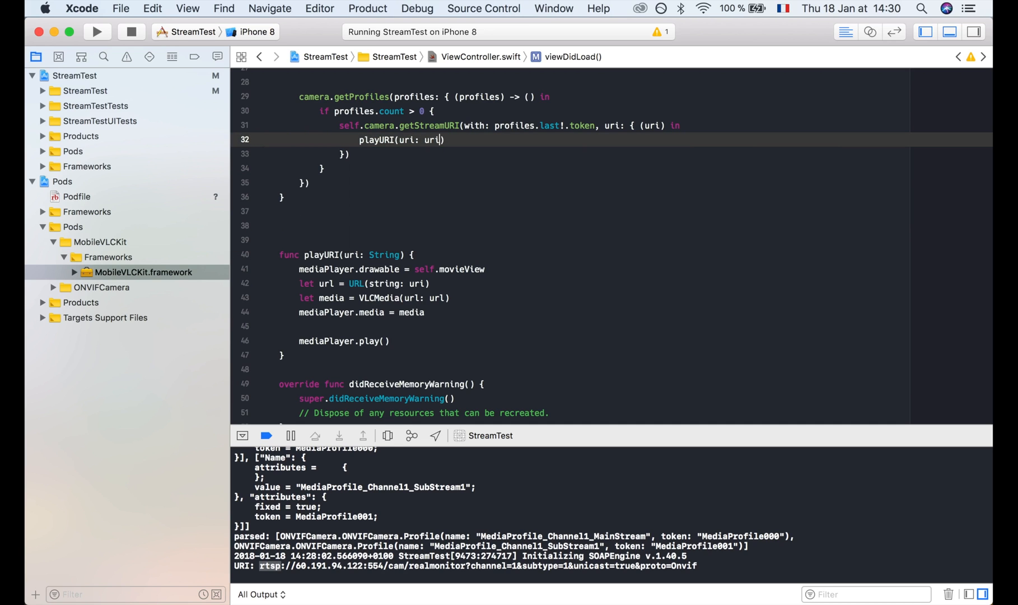
pyautogui.click(460, 269)
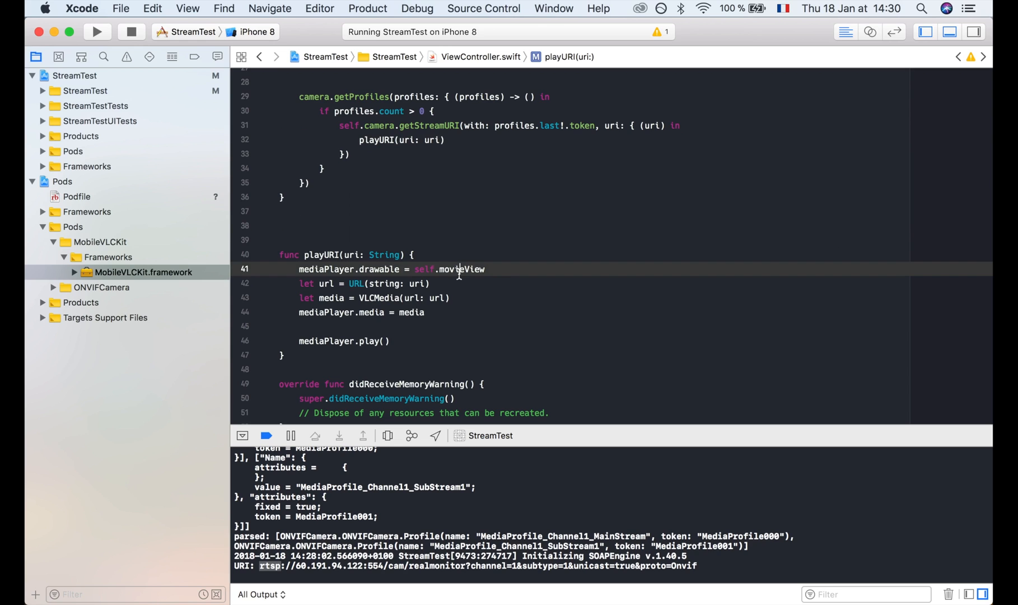
pyautogui.doubleClick(460, 269)
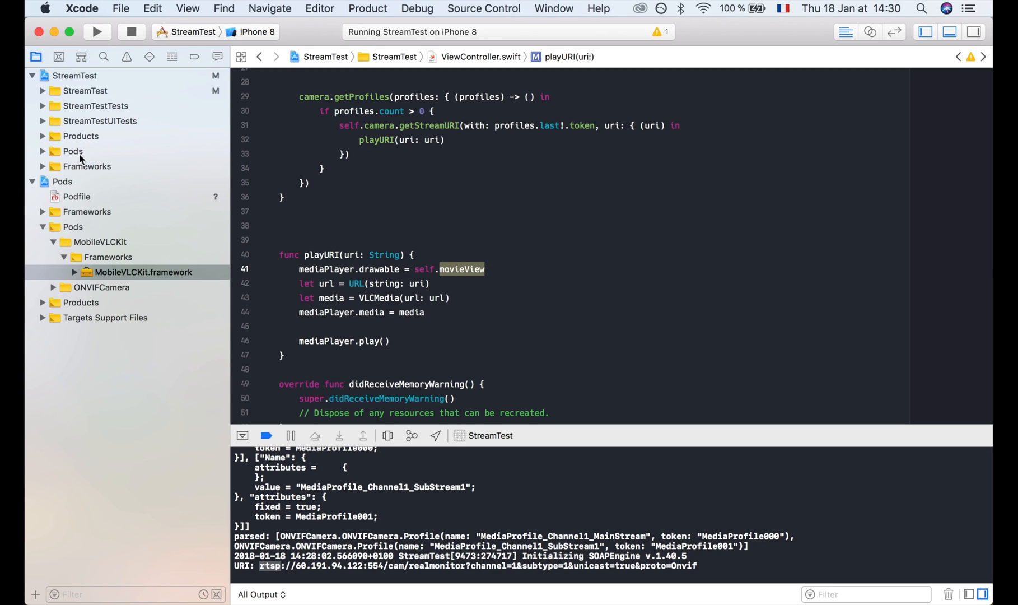
pyautogui.click(85, 91)
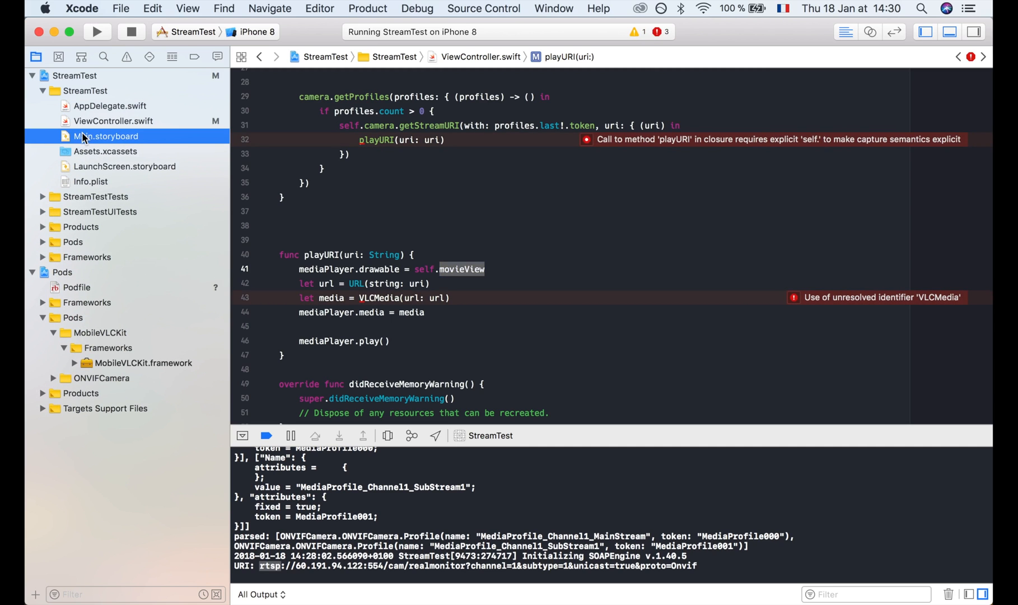
# Step: Drop a plain View onto the scene in Main.storyboard and pin it with 0 constraints on all four edges
pyautogui.click(106, 136)
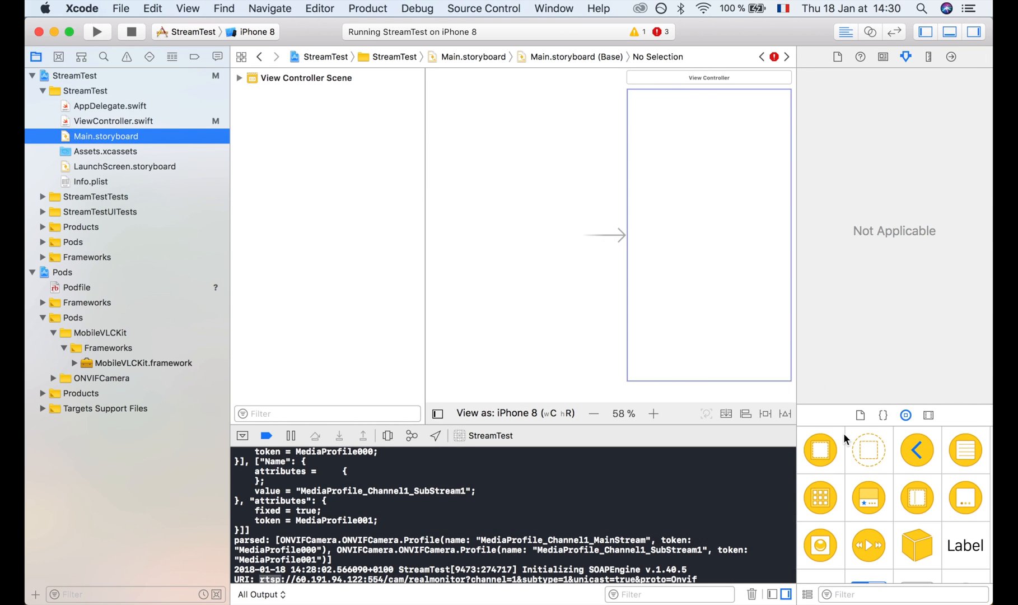
pyautogui.scroll(-3)
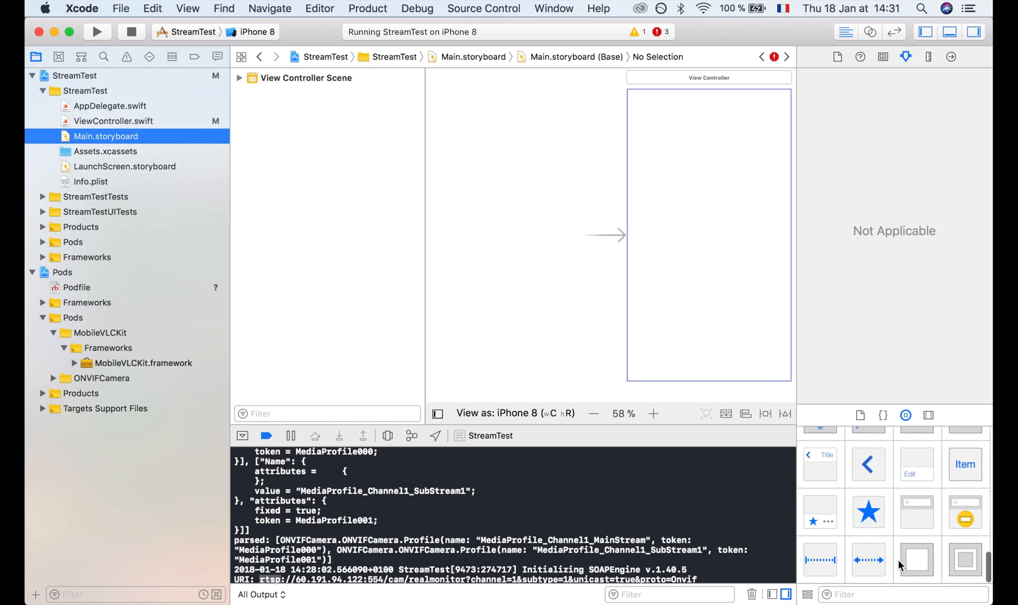
pyautogui.moveTo(916, 559); pyautogui.dragTo(709, 214)
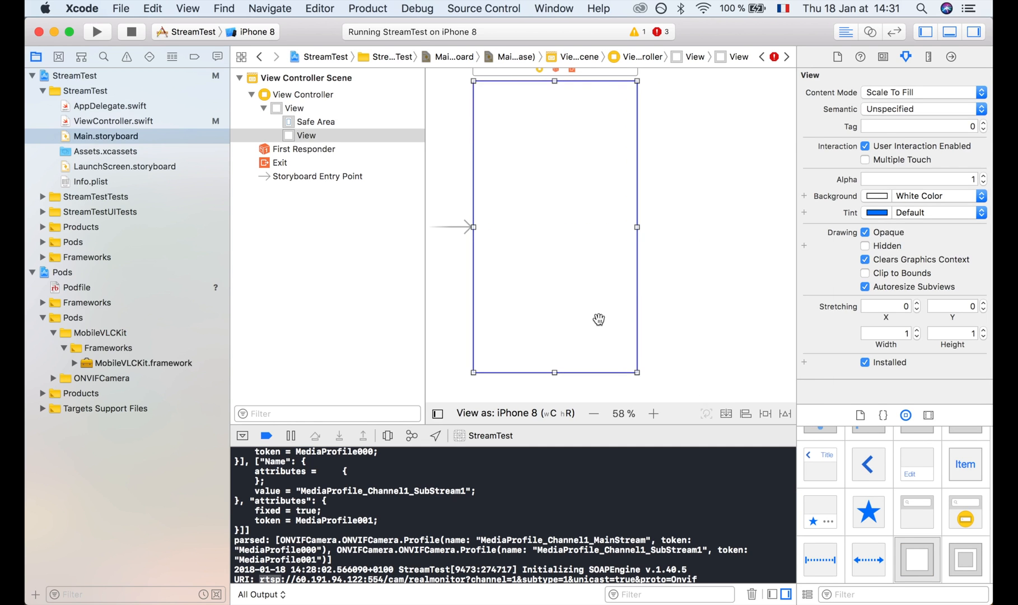
pyautogui.click(746, 414)
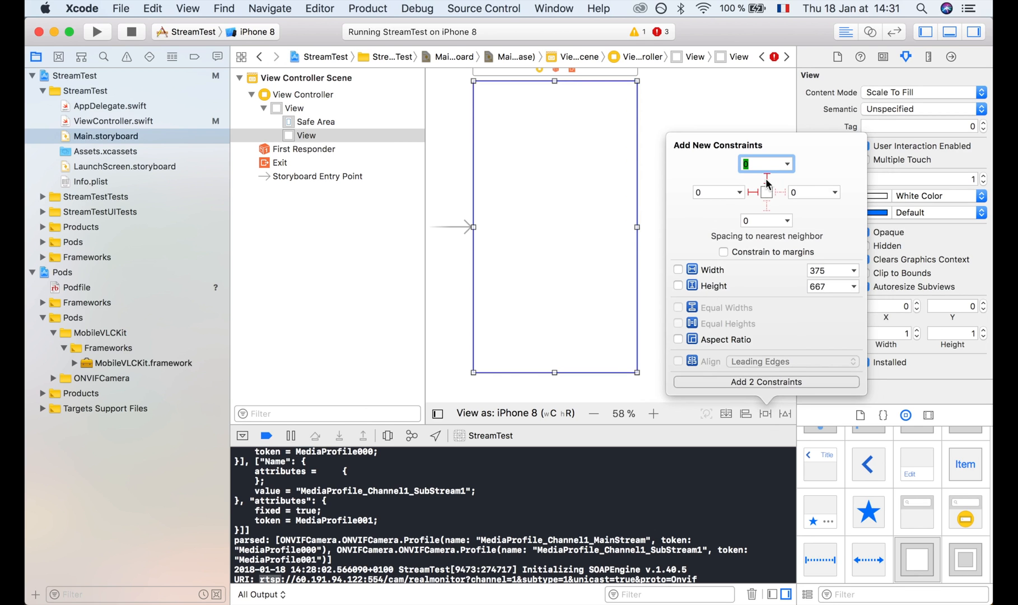
pyautogui.click(766, 208)
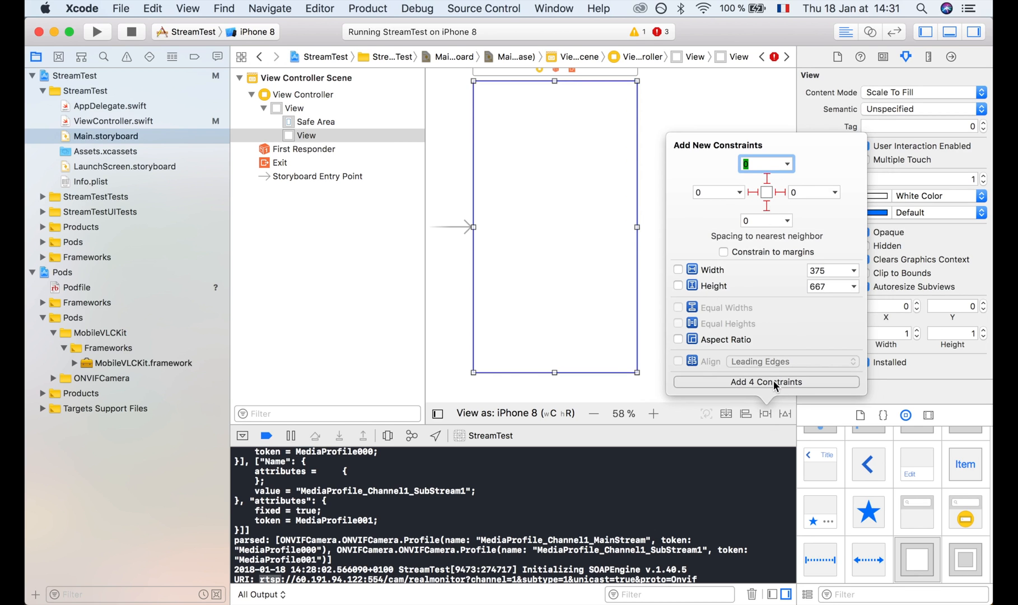
pyautogui.click(767, 381)
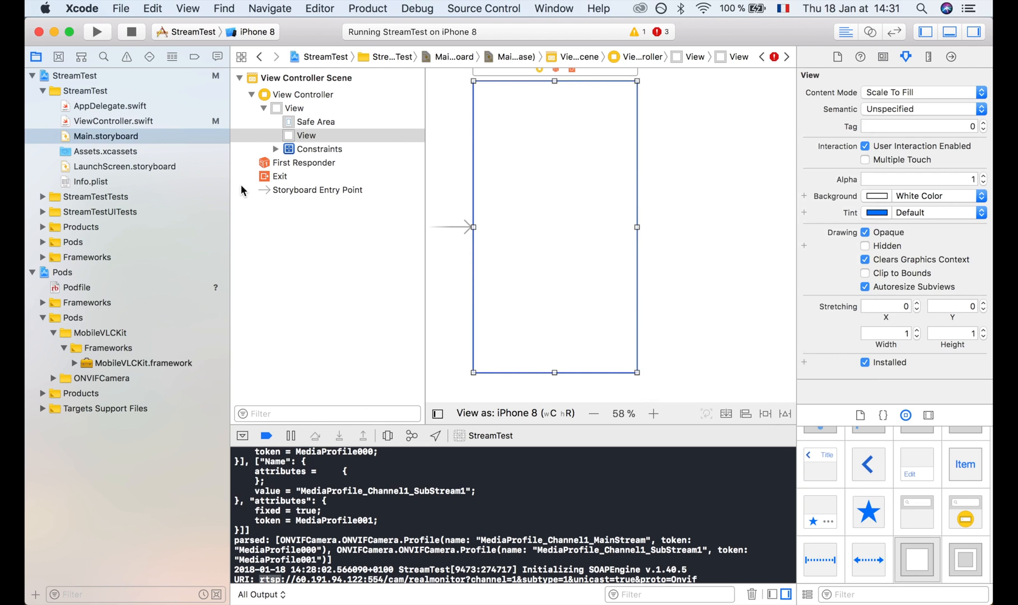
# Step: Connect the pinned view to ViewController.swift as the movieView outlet via the Assistant editor
pyautogui.click(113, 121)
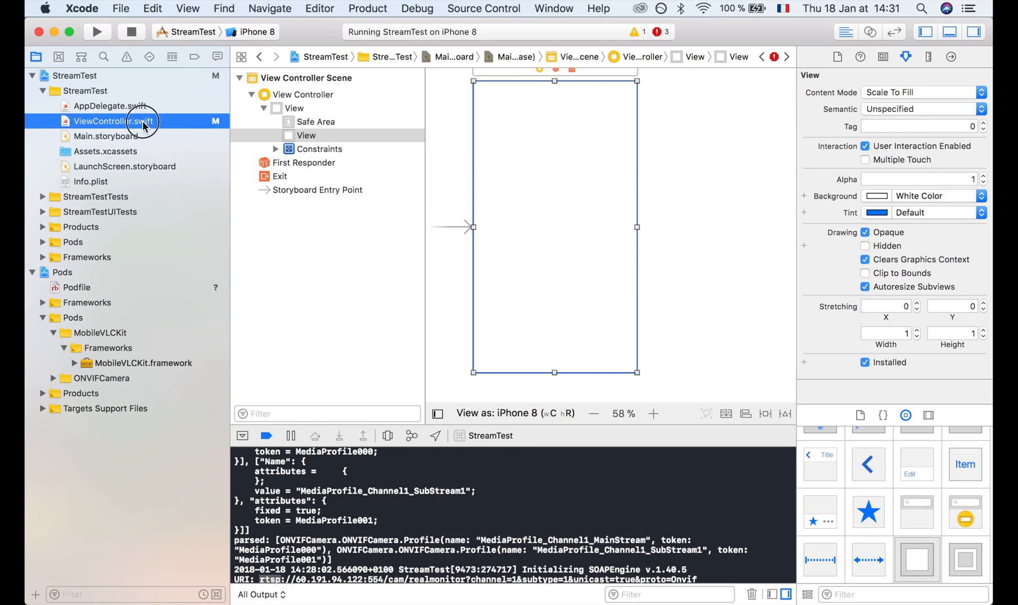
pyautogui.click(114, 121)
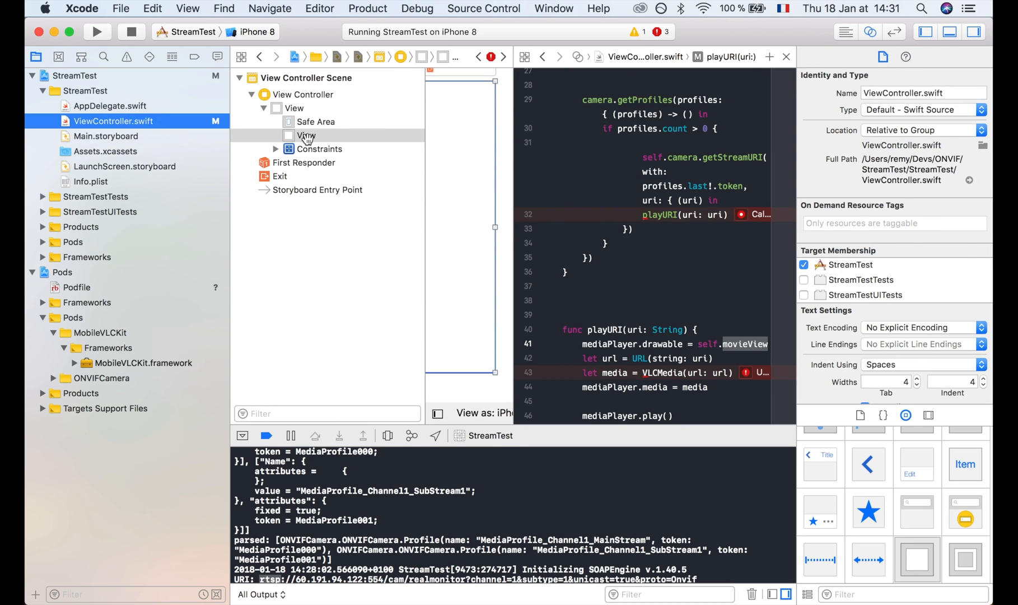
pyautogui.click(306, 136)
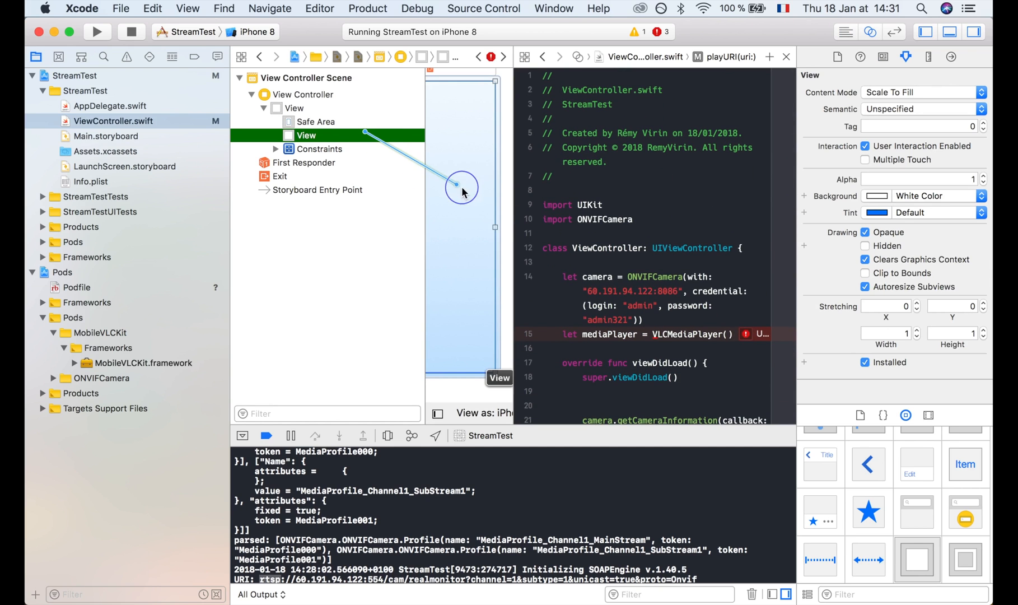
pyautogui.moveTo(462, 188); pyautogui.dragTo(592, 344)
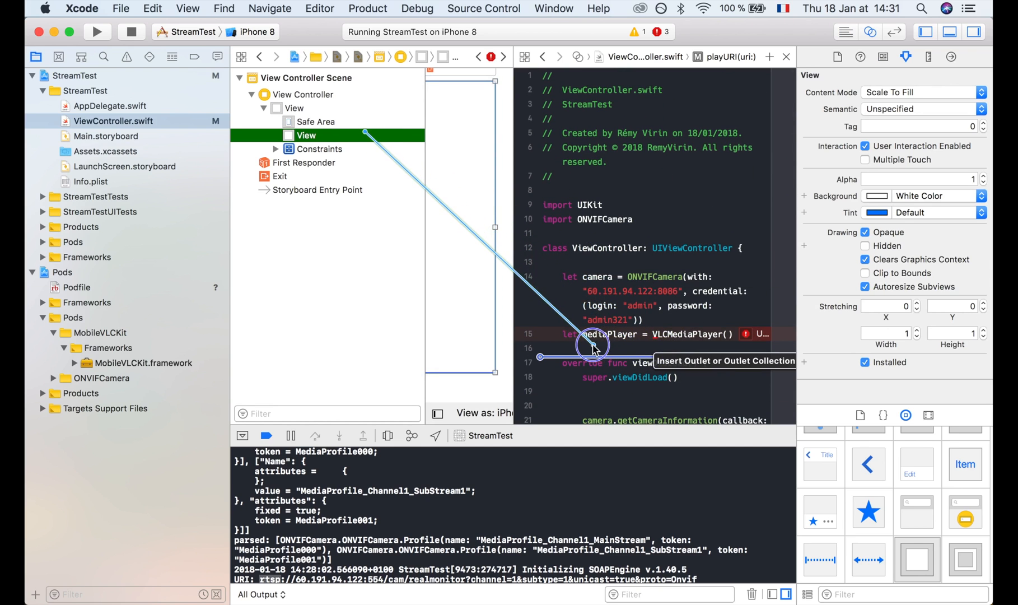
pyautogui.write('movieView')
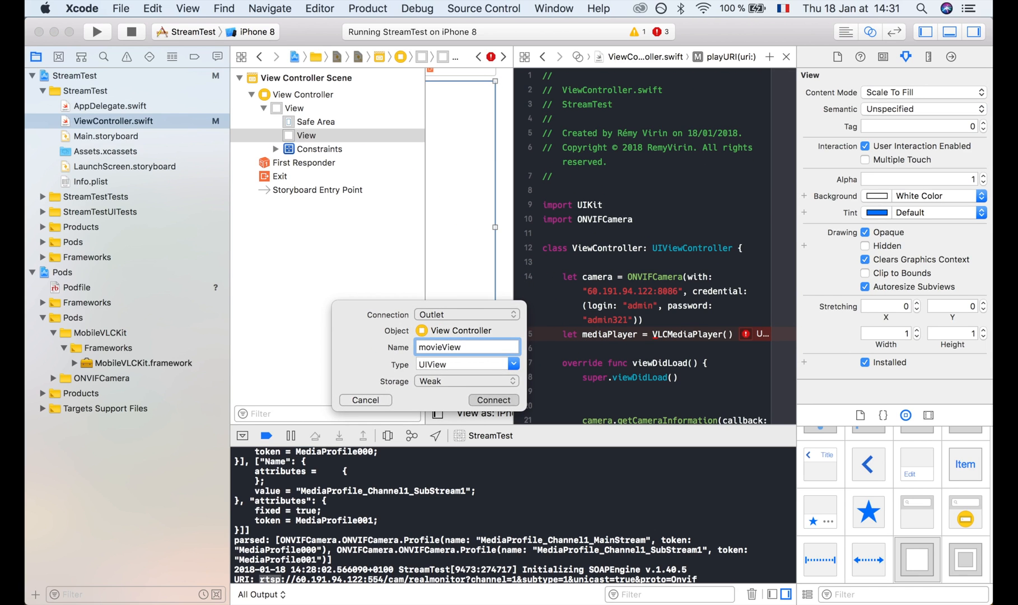
pyautogui.click(494, 400)
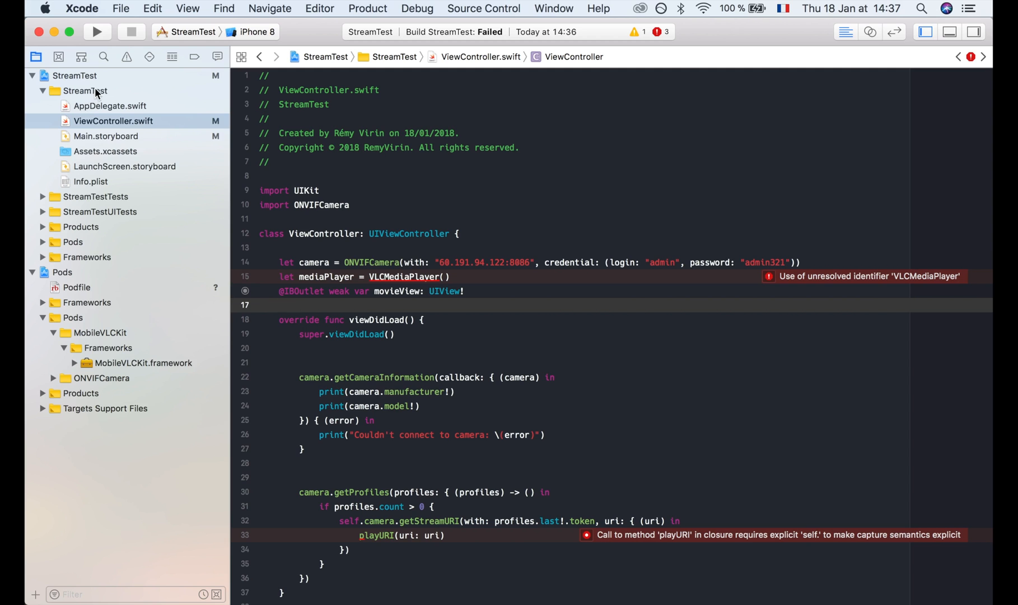
# Step: Create a Header File named StreamTest-BridgingHeader.h in the StreamTest group
pyautogui.rightClick(85, 90)
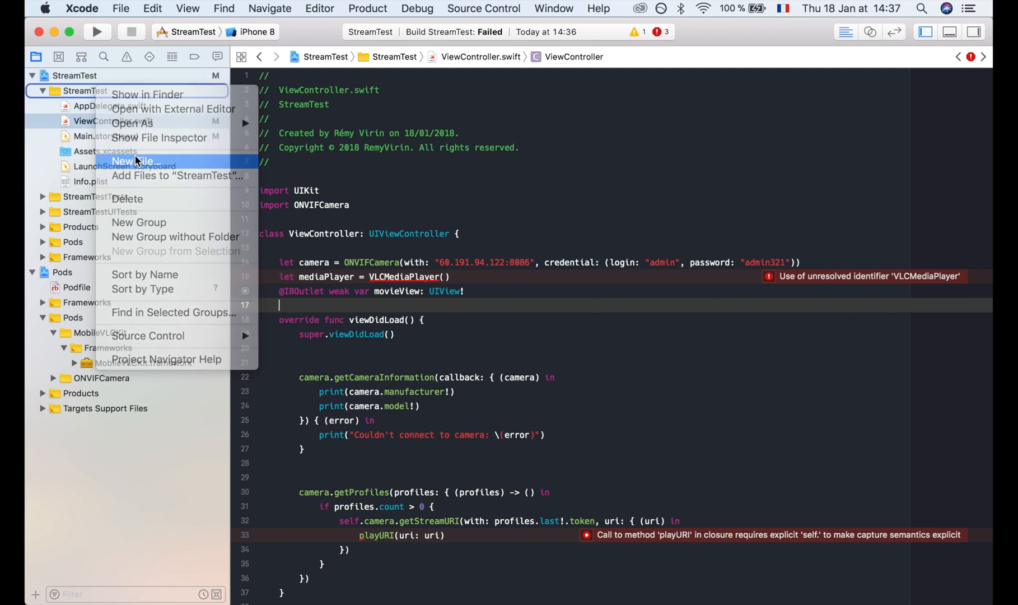
pyautogui.click(132, 161)
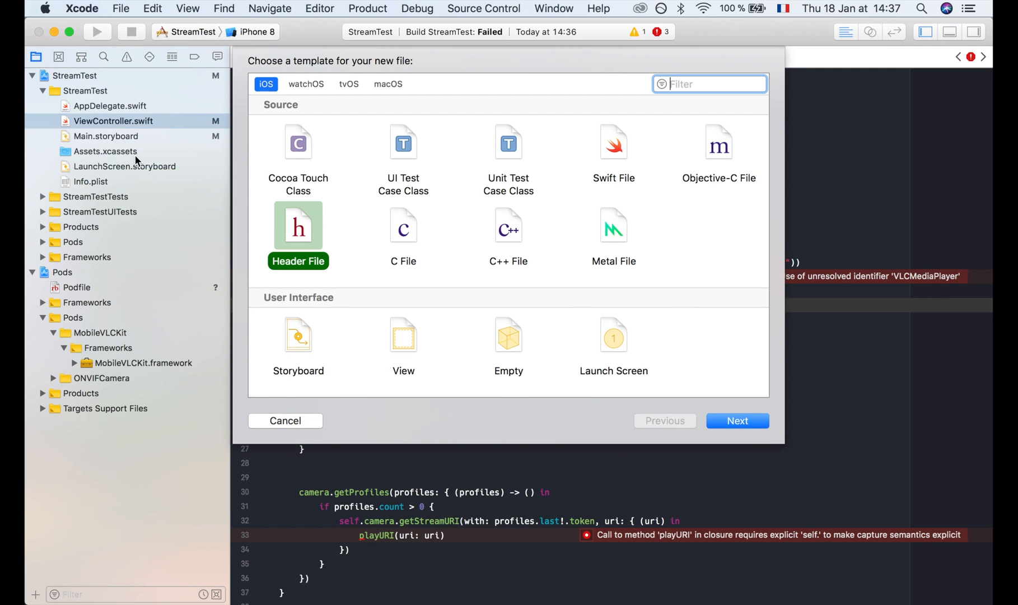
pyautogui.click(737, 421)
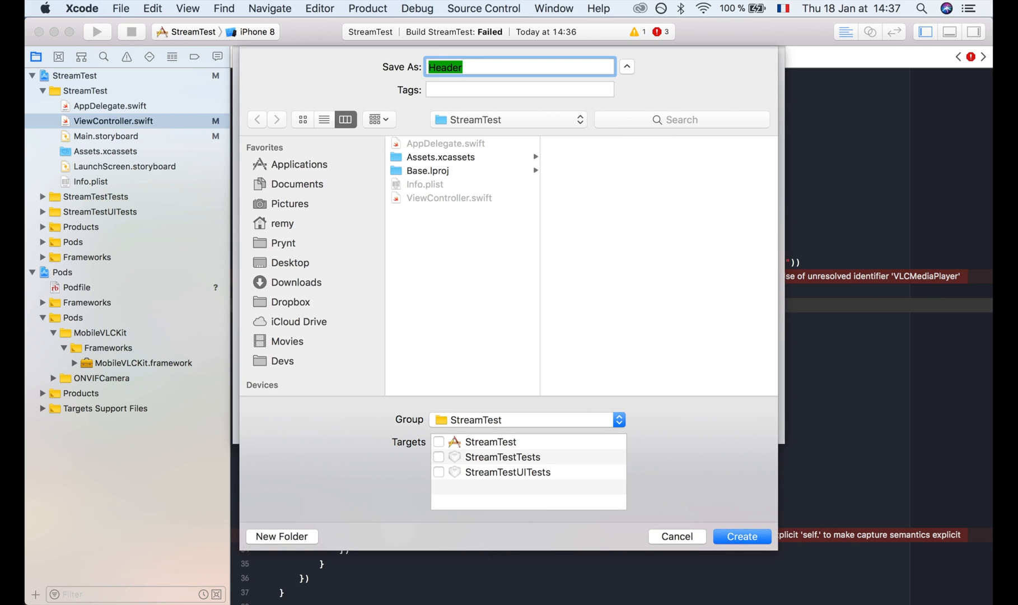
pyautogui.write('StreamTest')
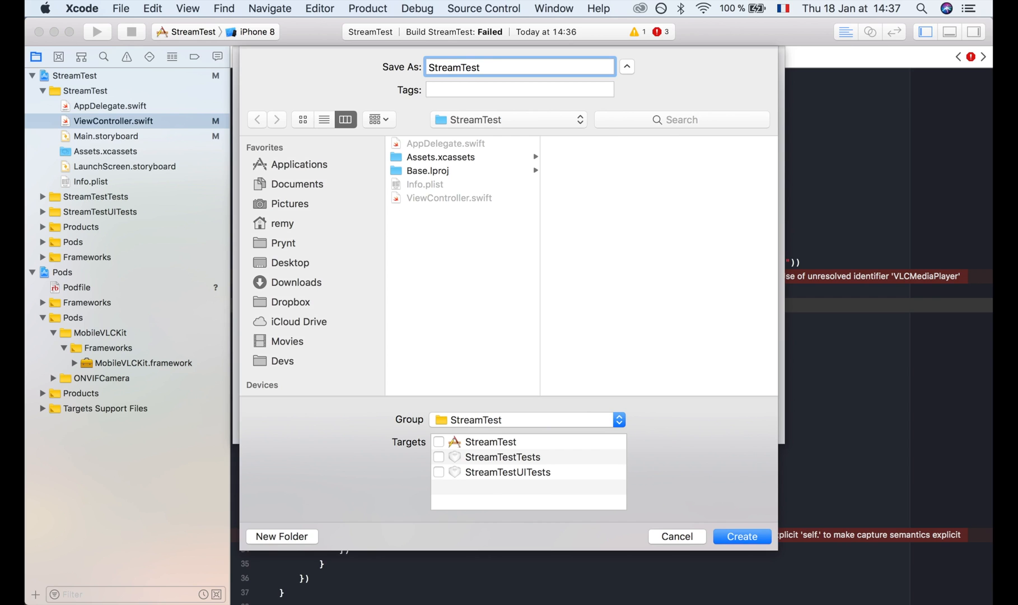
pyautogui.write('-Bridgi')
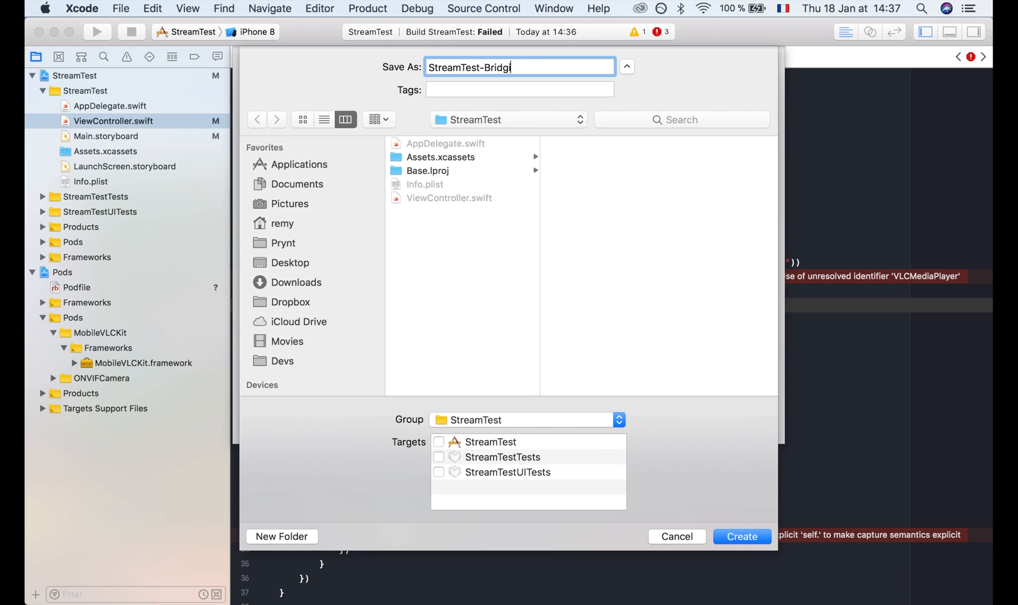
pyautogui.write('ngHeader.h')
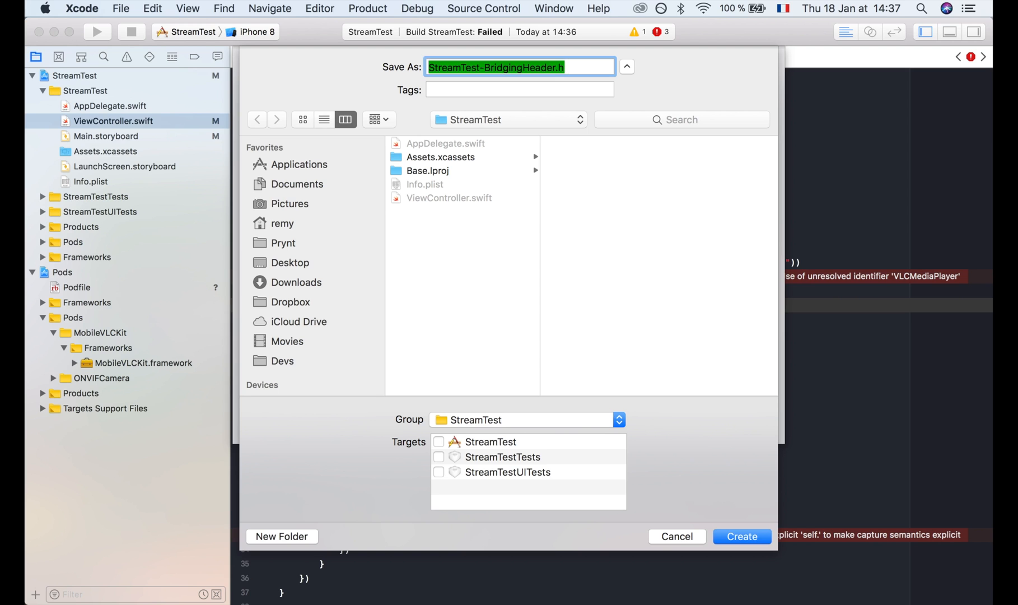
pyautogui.click(741, 537)
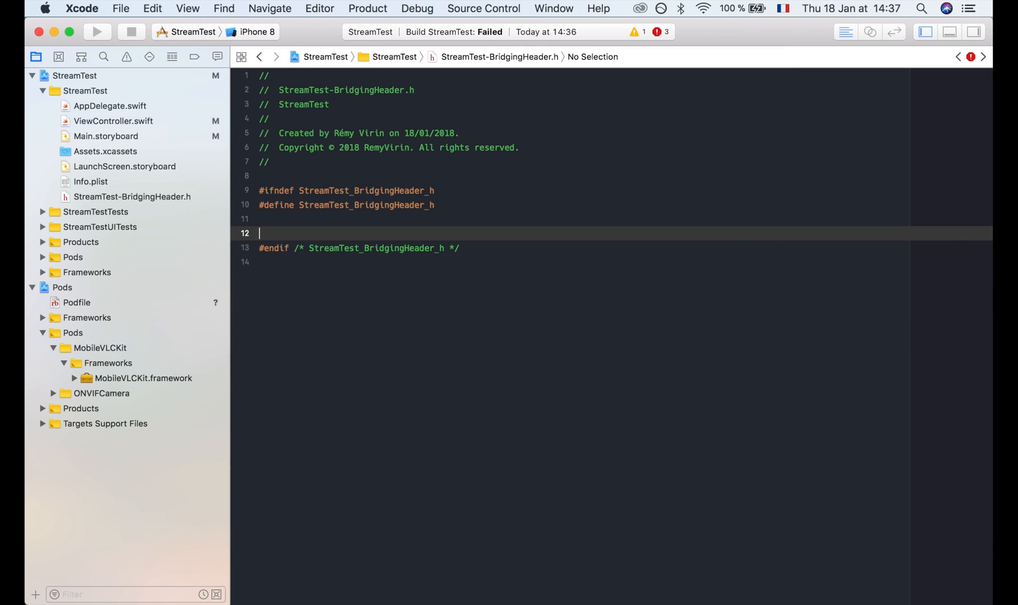
# Step: Set the target's Objective-C Bridging Header build setting to StreamTest/StreamTest-BridgingHeader.h
pyautogui.click(74, 76)
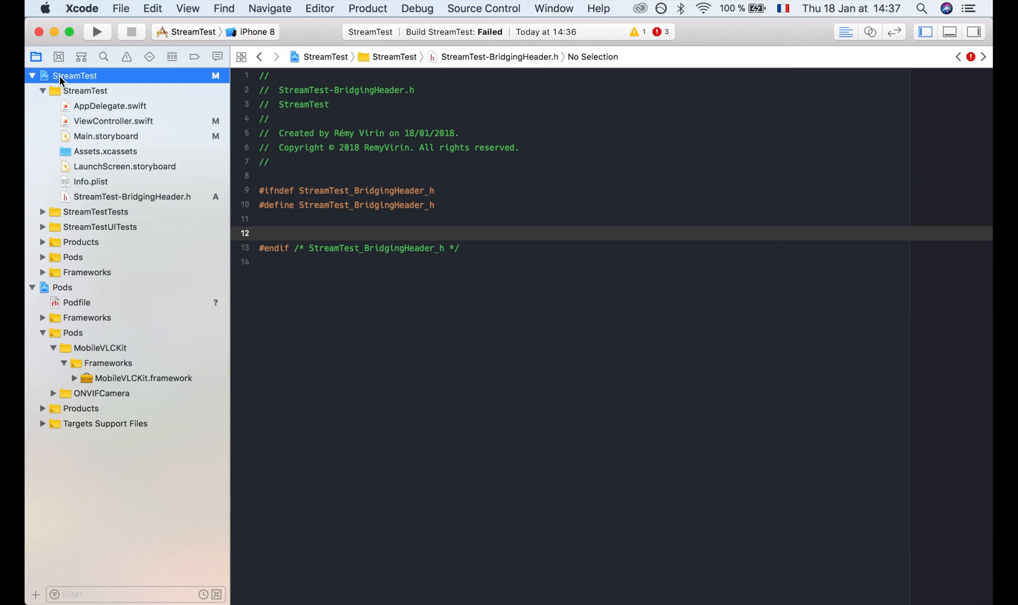
pyautogui.click(74, 75)
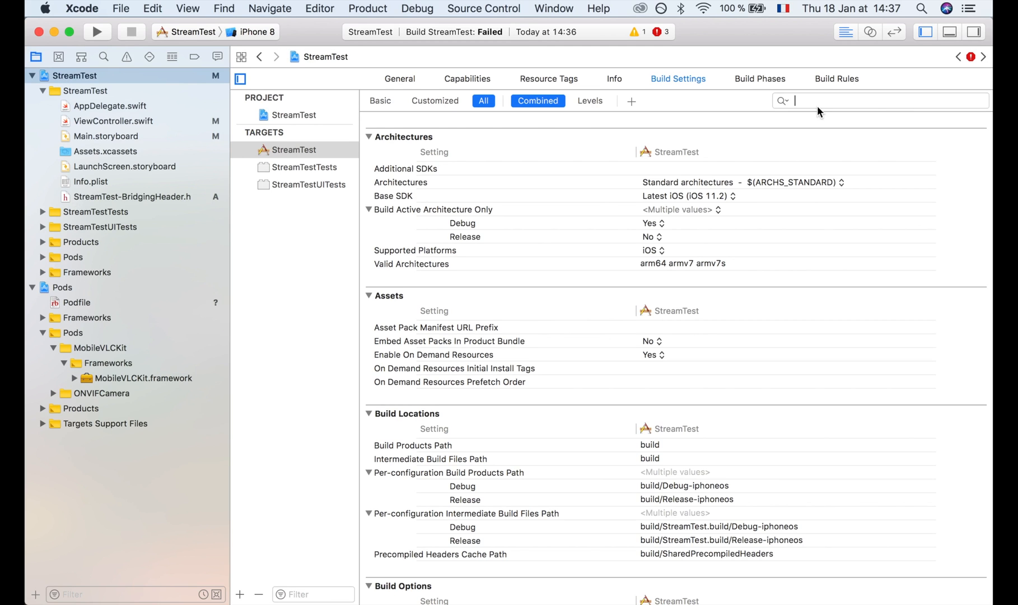
pyautogui.write('bridg')
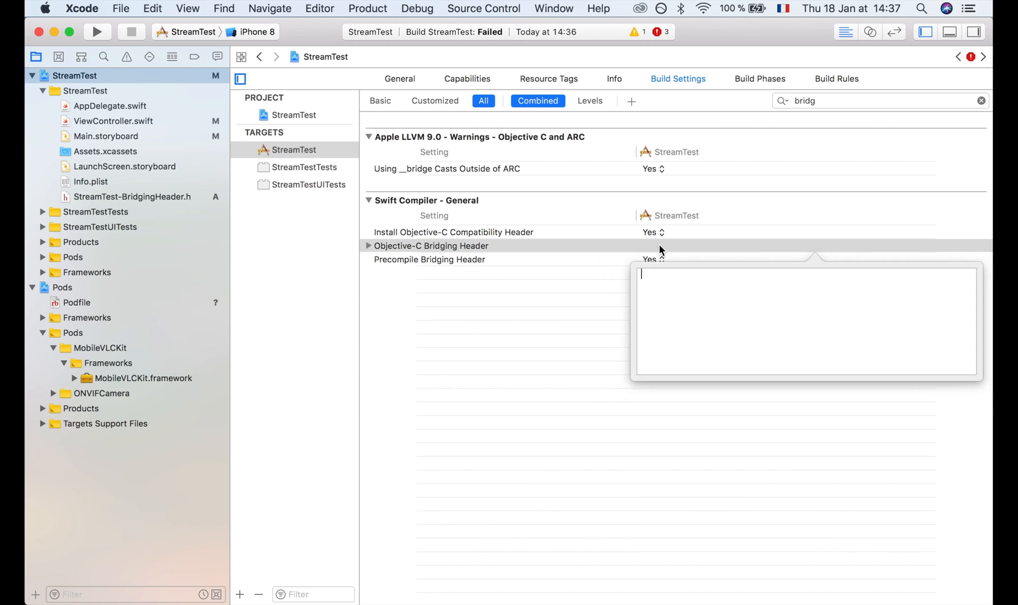
pyautogui.write('StreamTest-BridgingHeader.h')
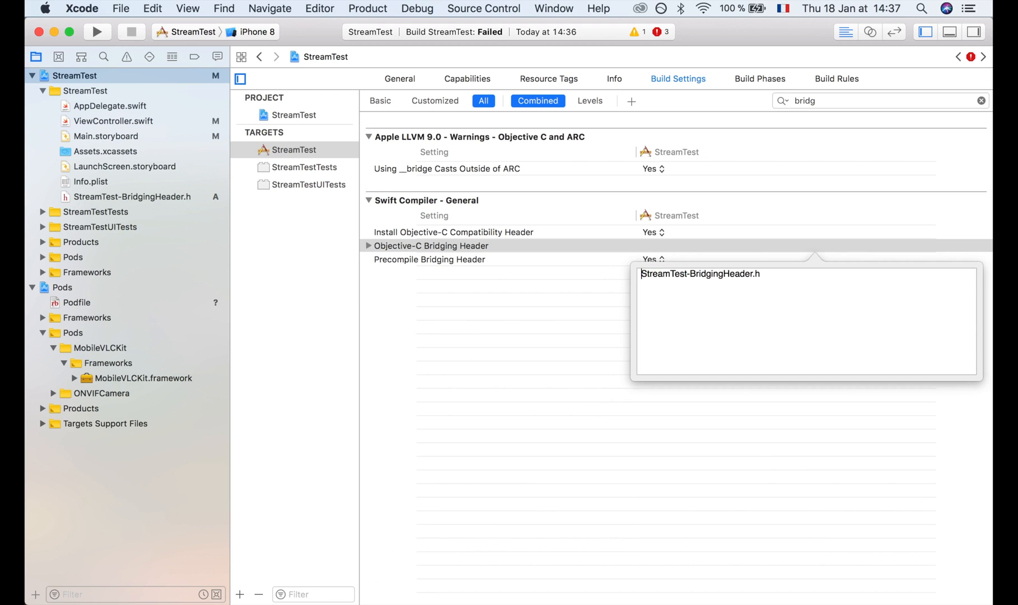
pyautogui.write('StreamTest/')
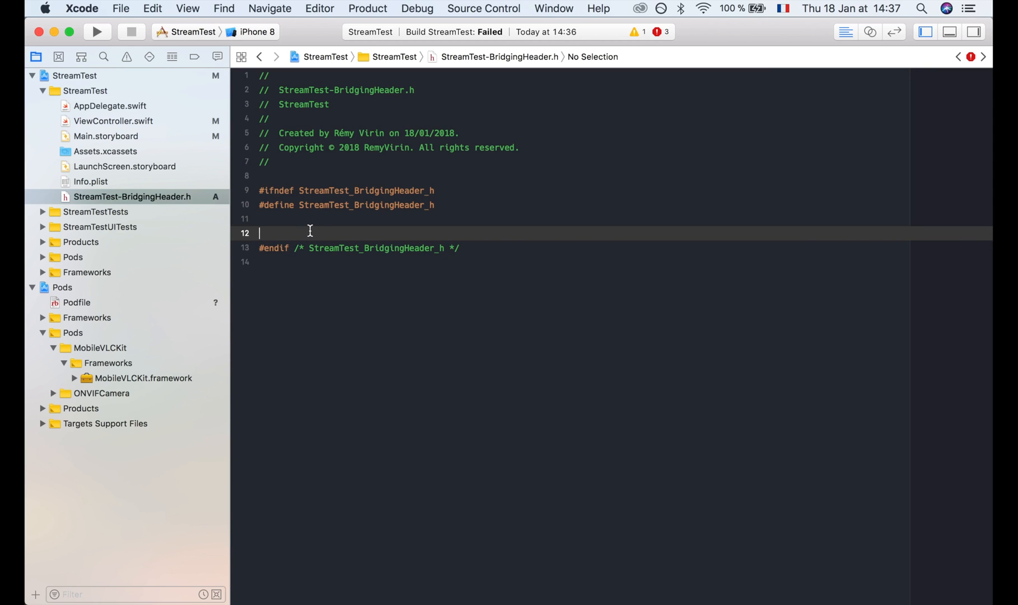
# Step: Add #import <MobileVLCKit/MobileVLCKit.h> to the bridging header and rebuild
pyautogui.press('return')
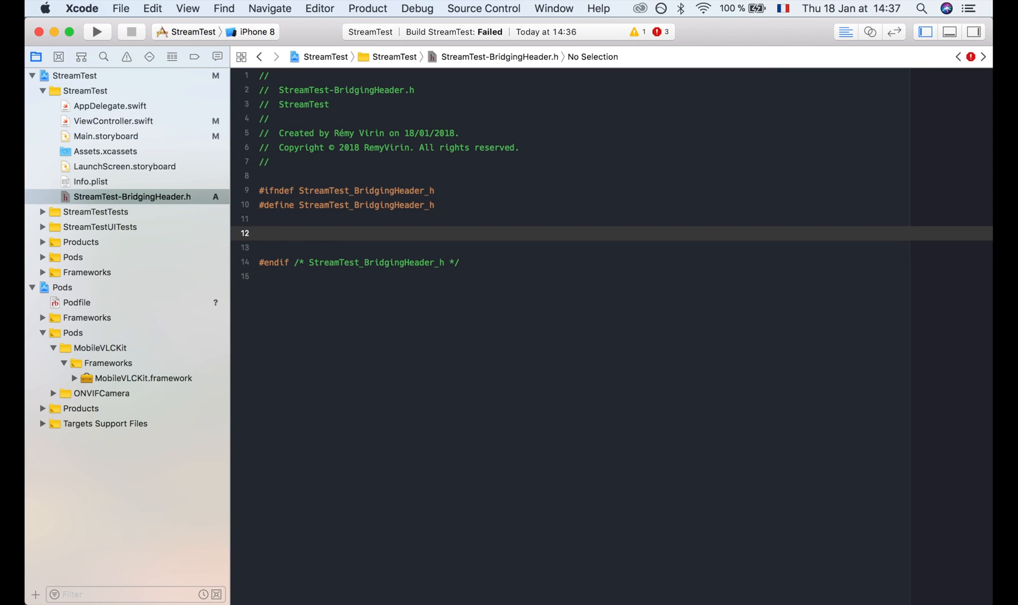
pyautogui.write('#import')
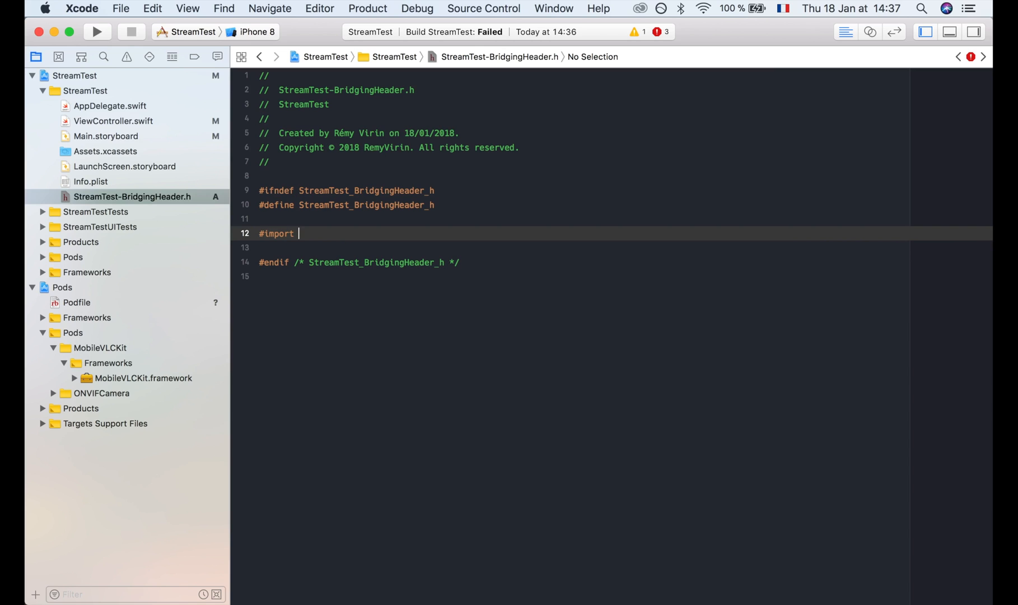
pyautogui.write('<M')
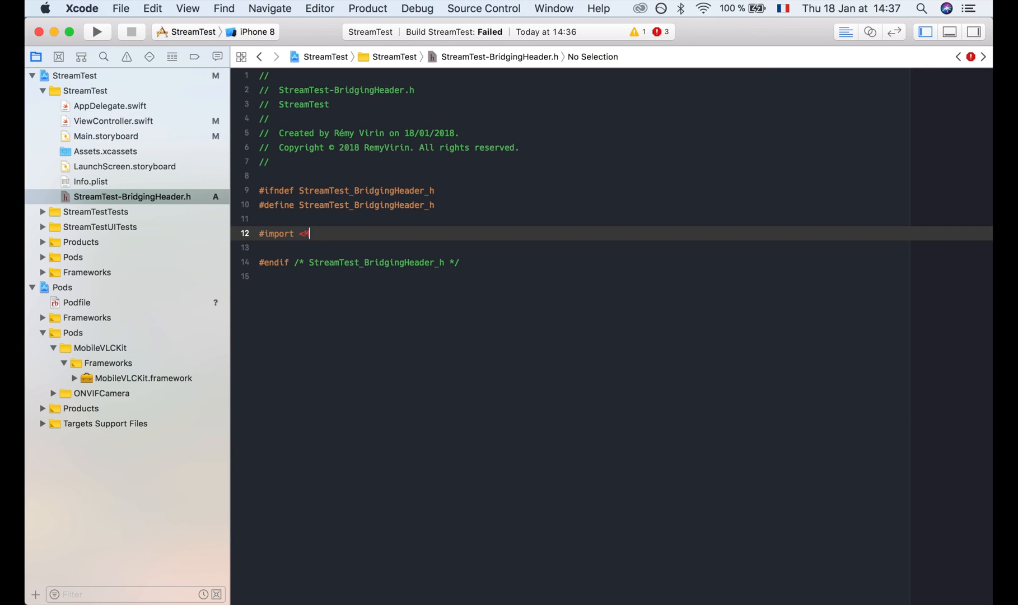
pyautogui.write('obileVLCKi')
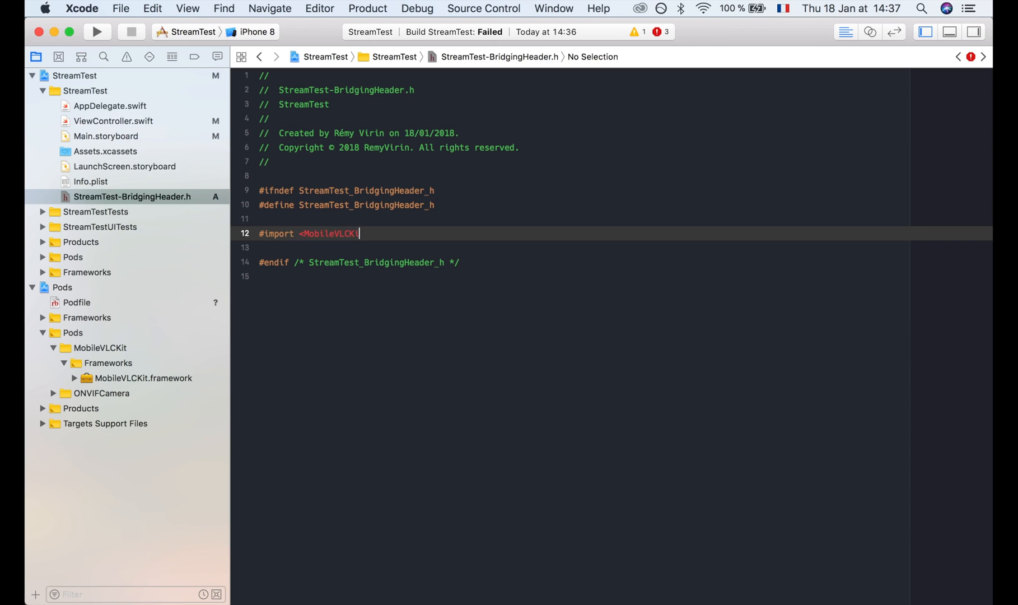
pyautogui.write('/MobileVLCKit.h>')
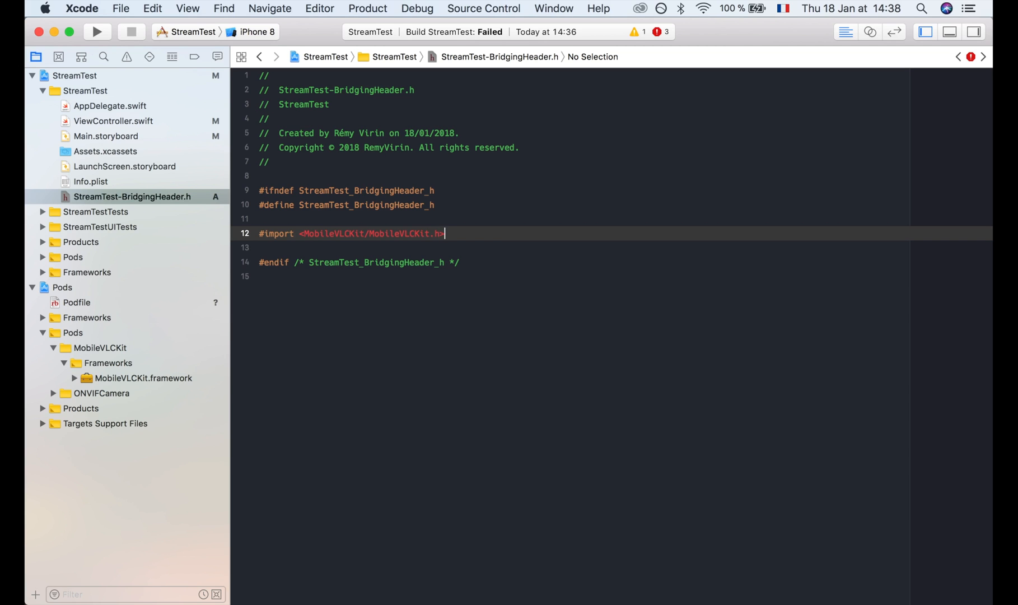
pyautogui.click(97, 31)
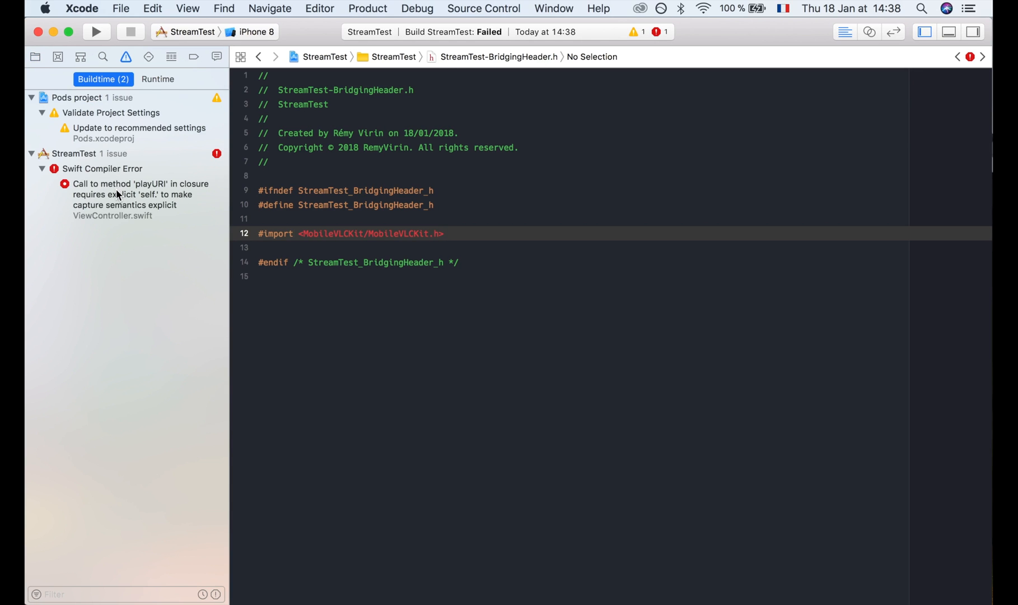
# Step: Apply the explicit-self fix-it so the closure calls self.playURI, then rebuild
pyautogui.click(140, 199)
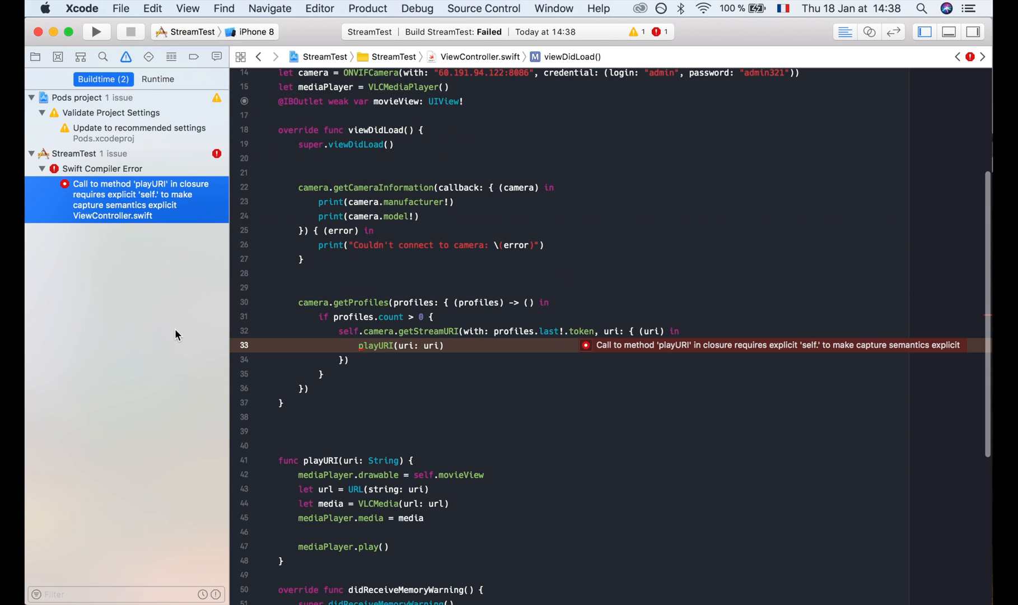
pyautogui.rightClick(362, 351)
pyautogui.write('self.')
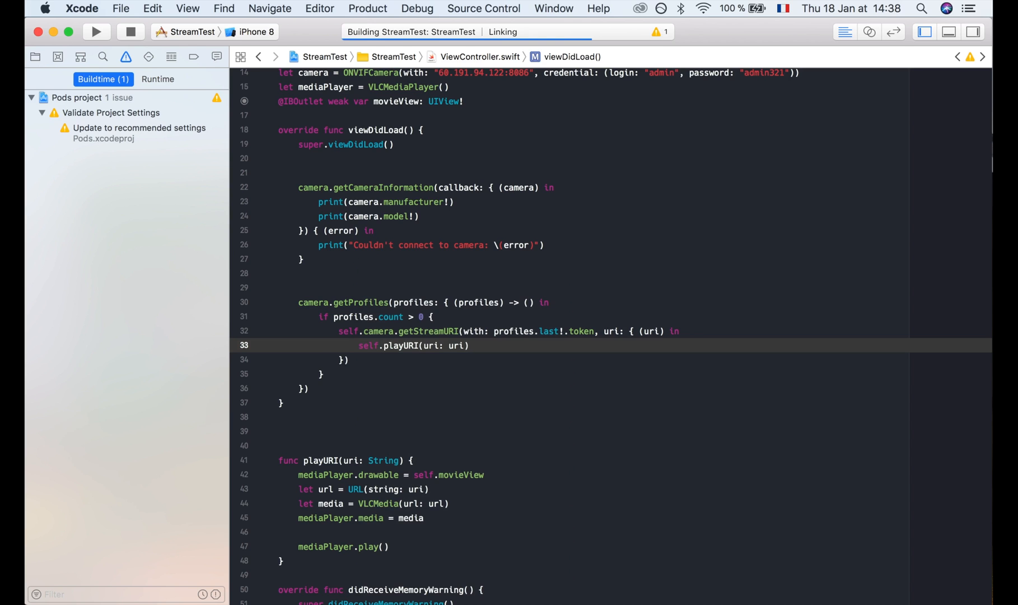
pyautogui.click(96, 31)
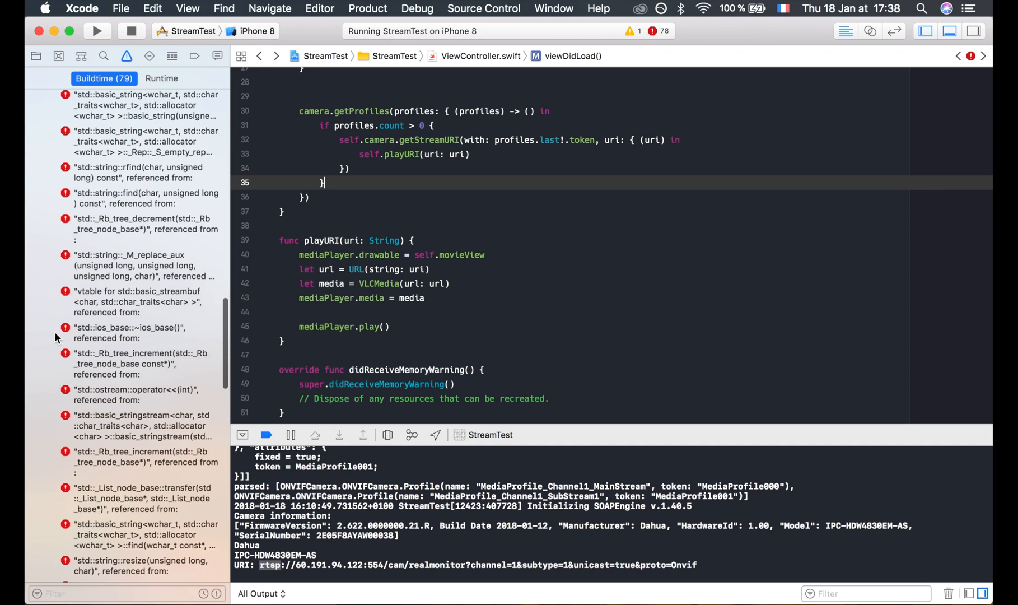
# Step: Inspect the build log for the undefined C++ symbol linker errors from MobileVLCKit, then return to the file list
pyautogui.scroll(-3)
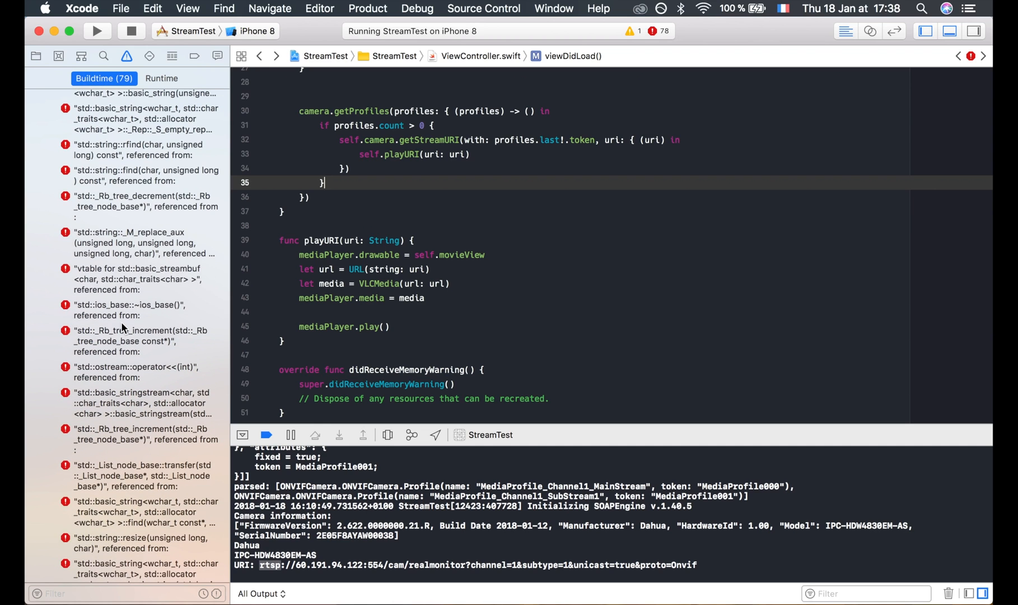
pyautogui.click(130, 310)
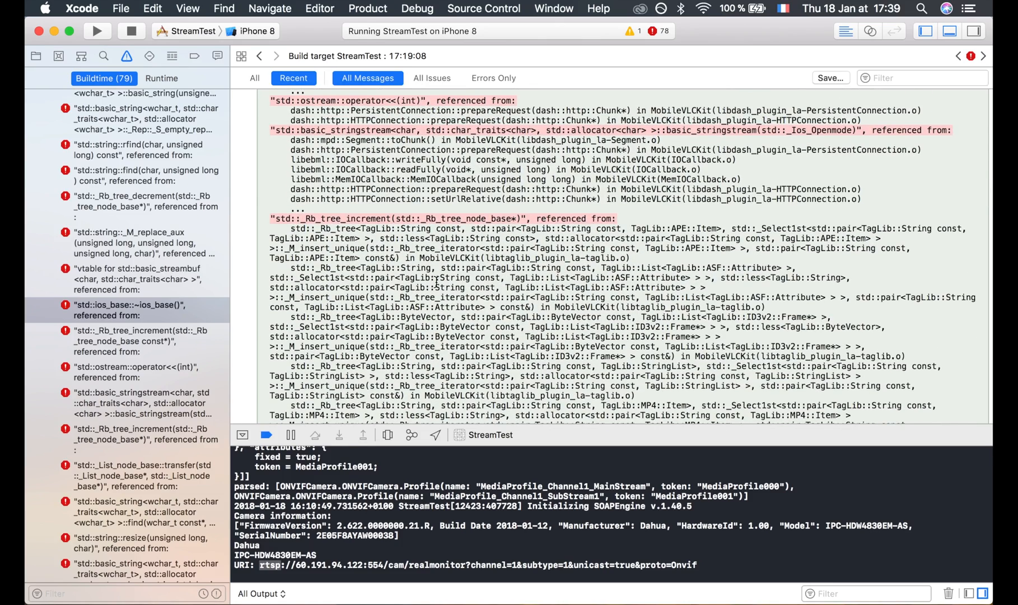
pyautogui.scroll(-3)
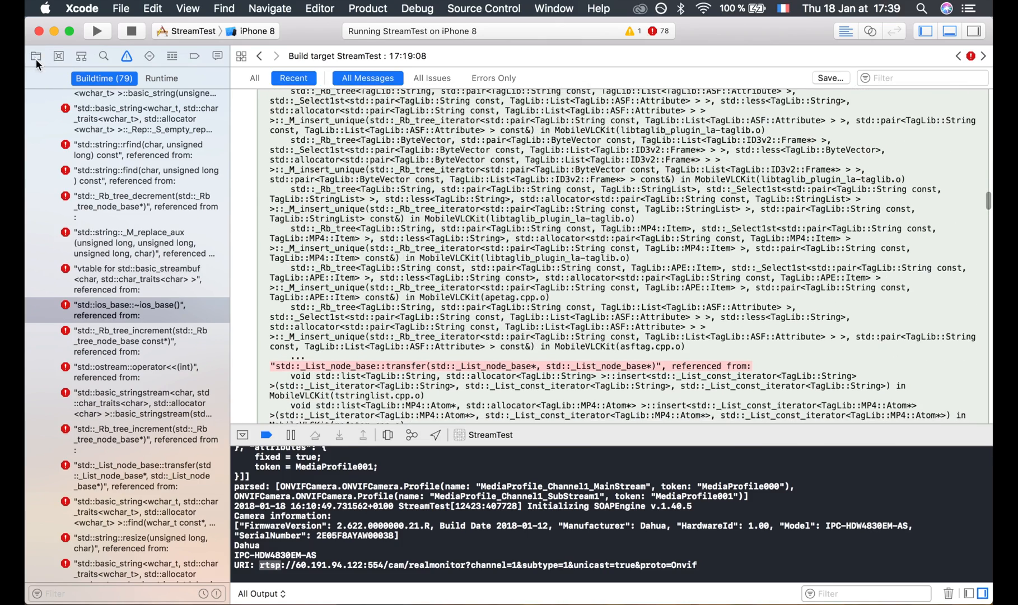
pyautogui.click(36, 56)
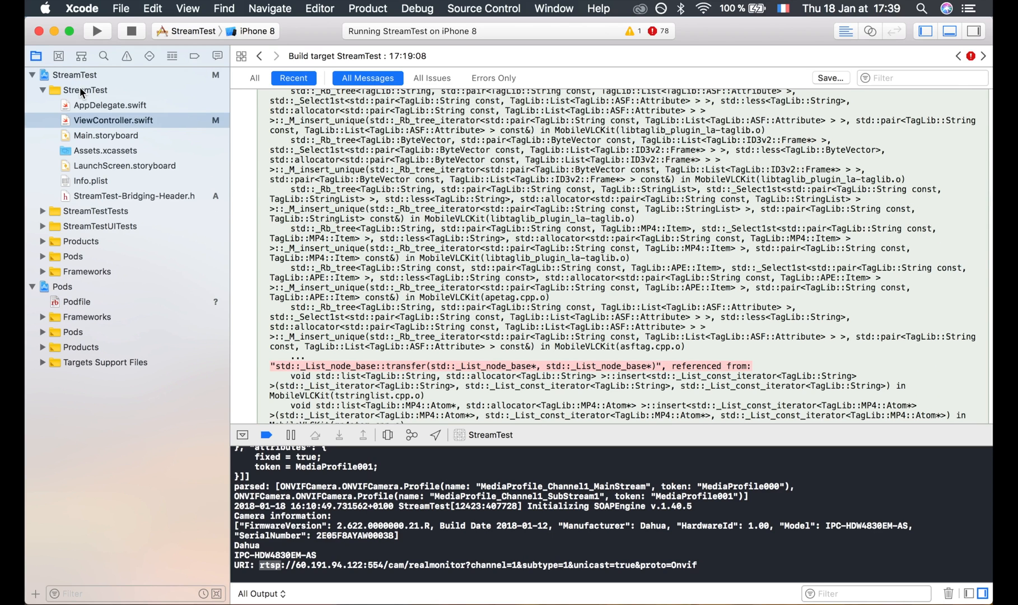
# Step: Create an empty Objective-C++ file forVLCLink.mm in the StreamTest group so the build links
pyautogui.rightClick(84, 89)
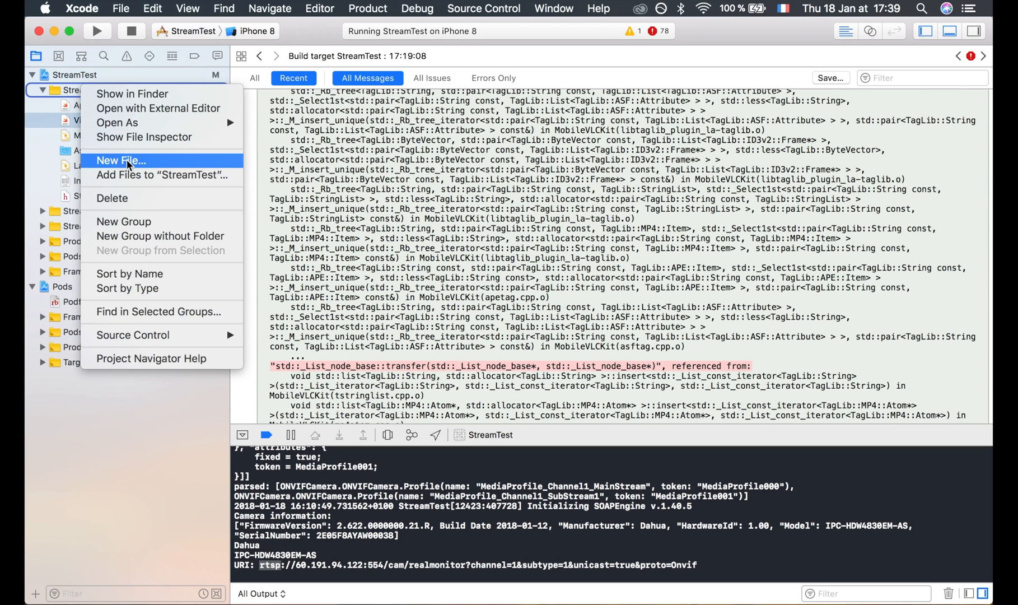
pyautogui.click(121, 160)
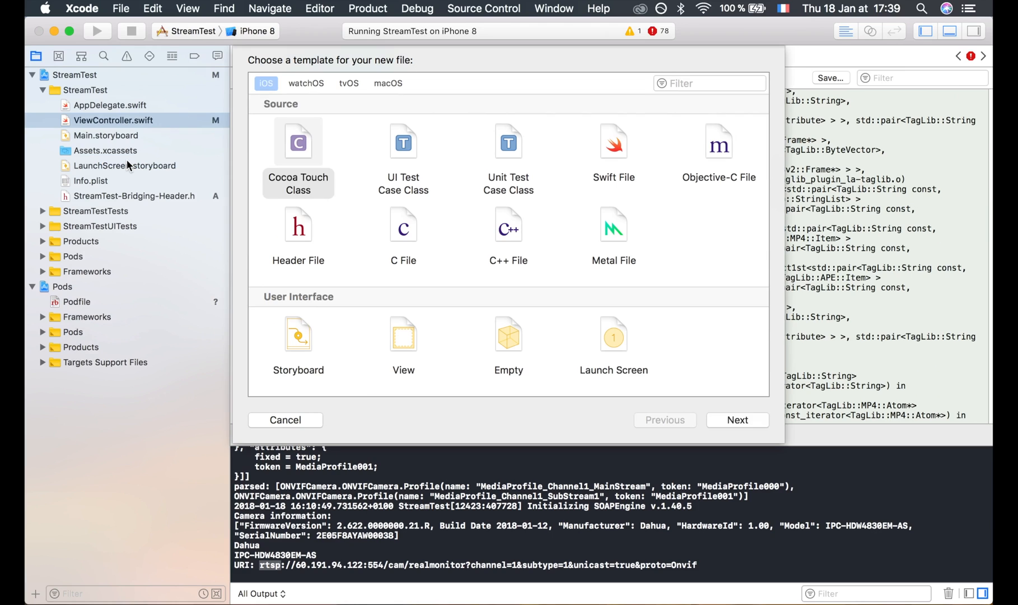
pyautogui.click(298, 142)
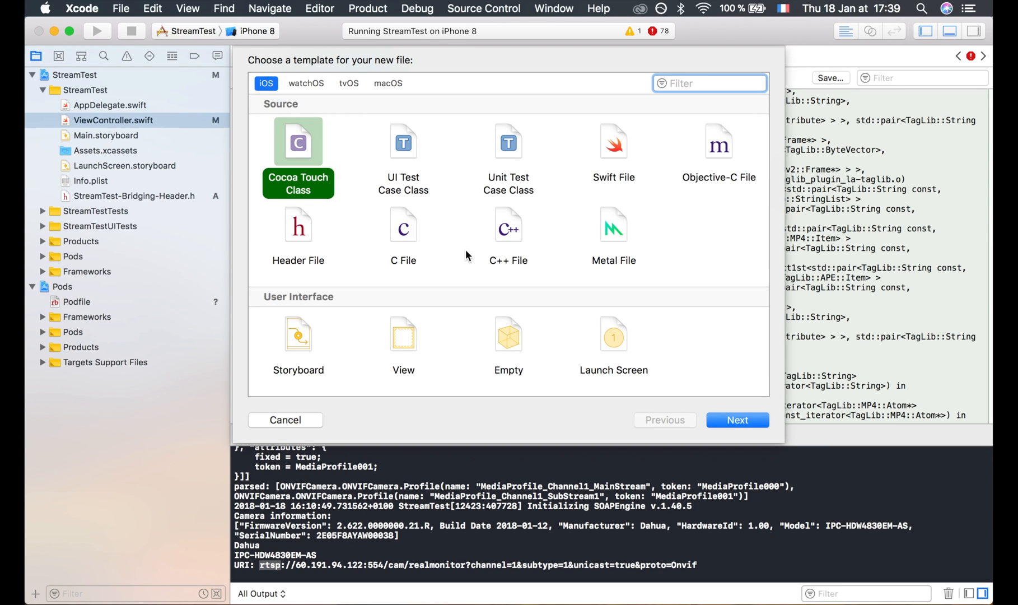
pyautogui.click(719, 142)
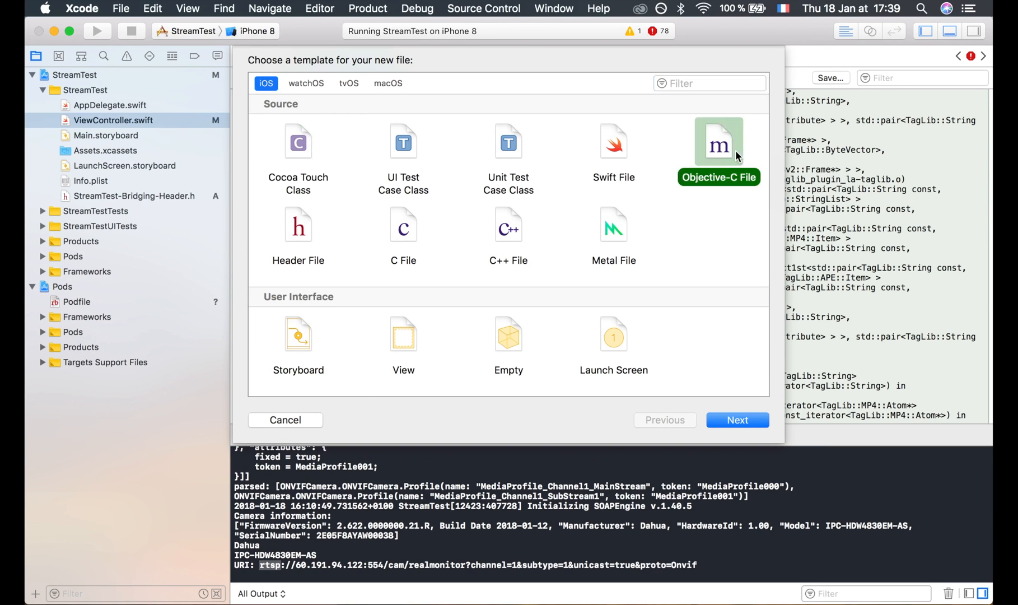
pyautogui.click(737, 420)
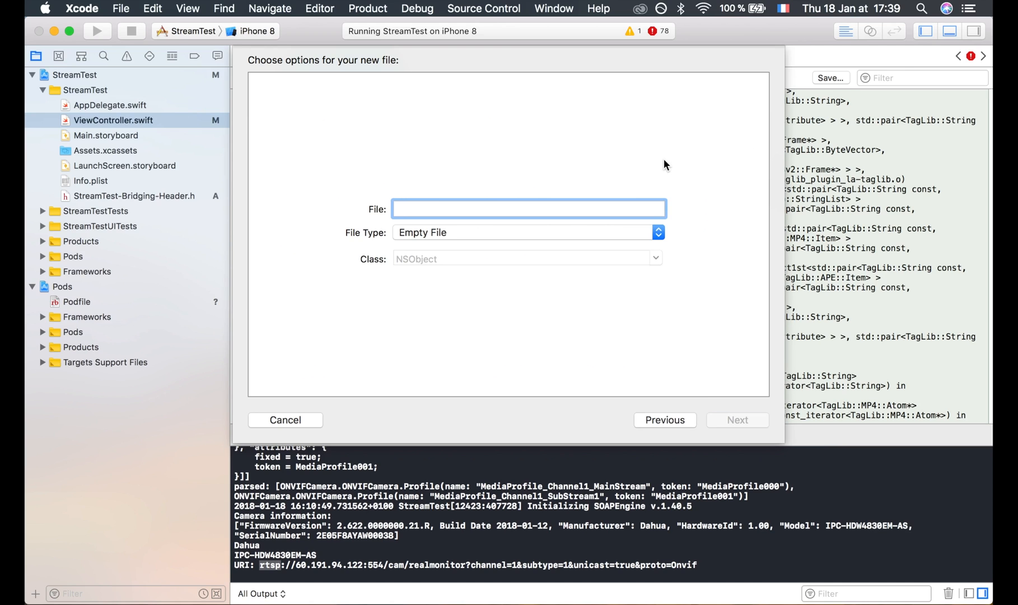
pyautogui.write('forVLC')
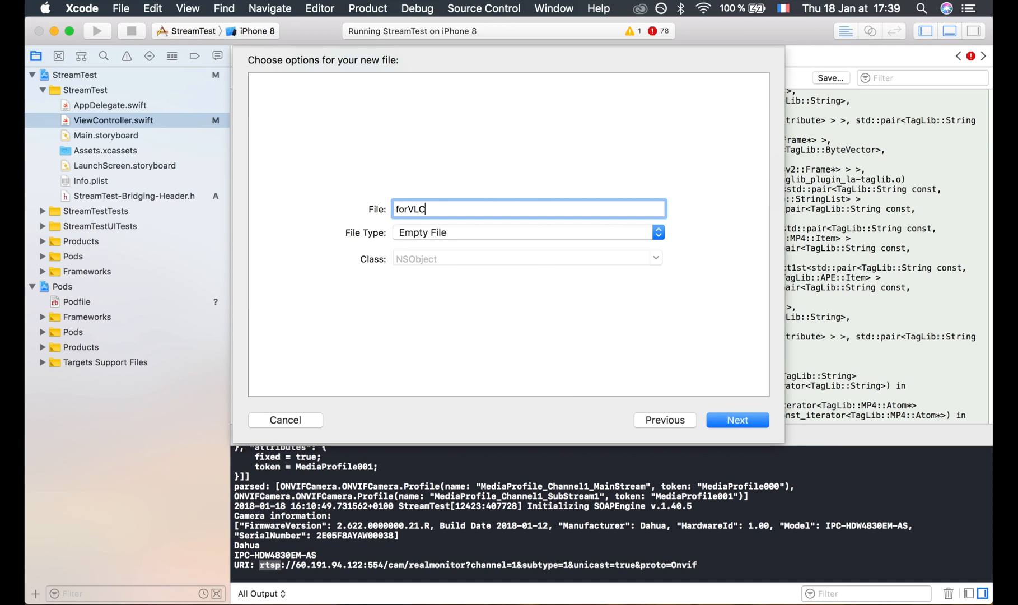
pyautogui.write('Link')
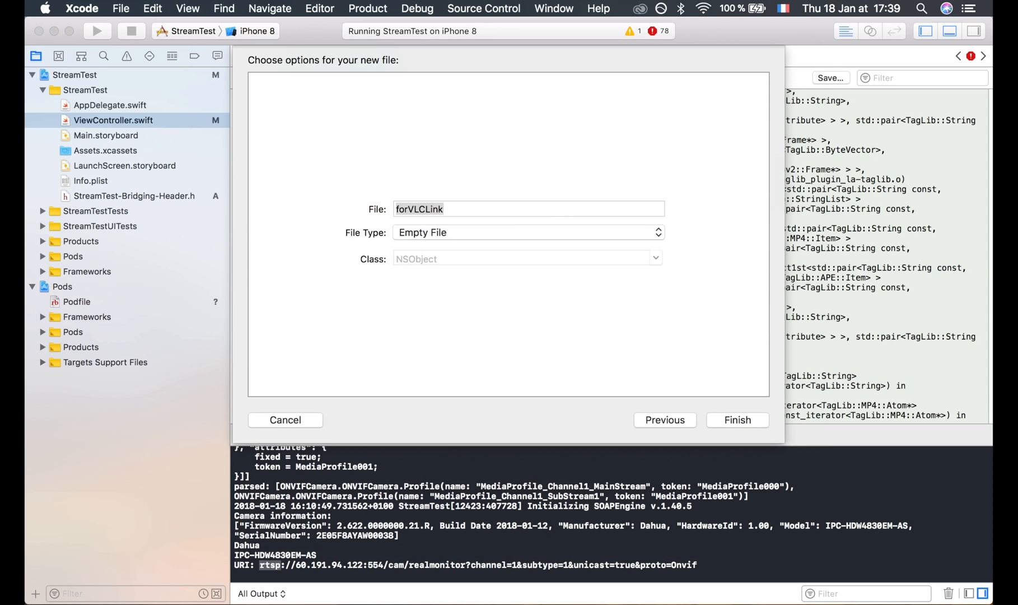
pyautogui.click(737, 420)
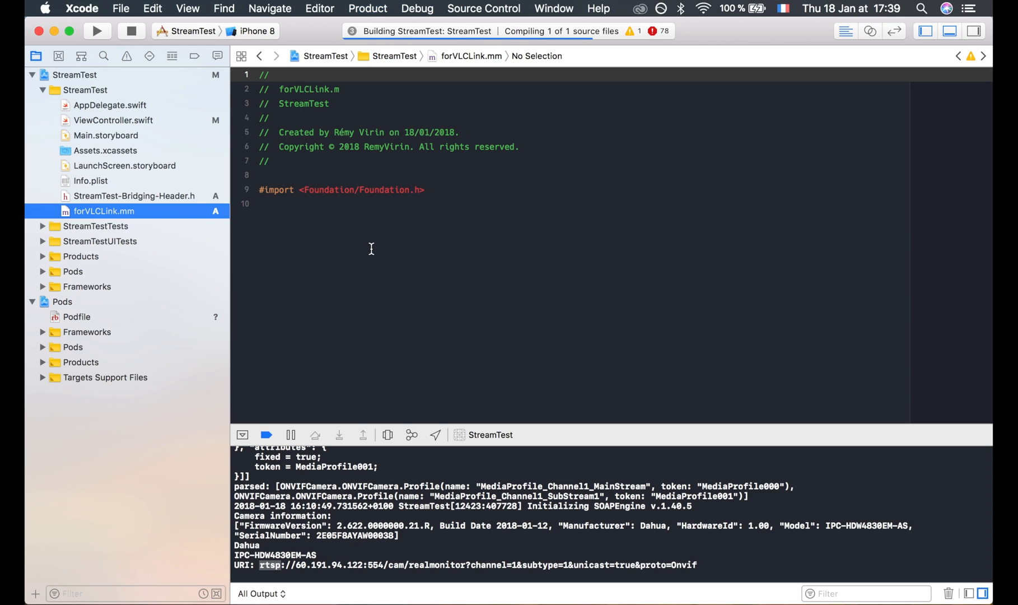
pyautogui.click(126, 56)
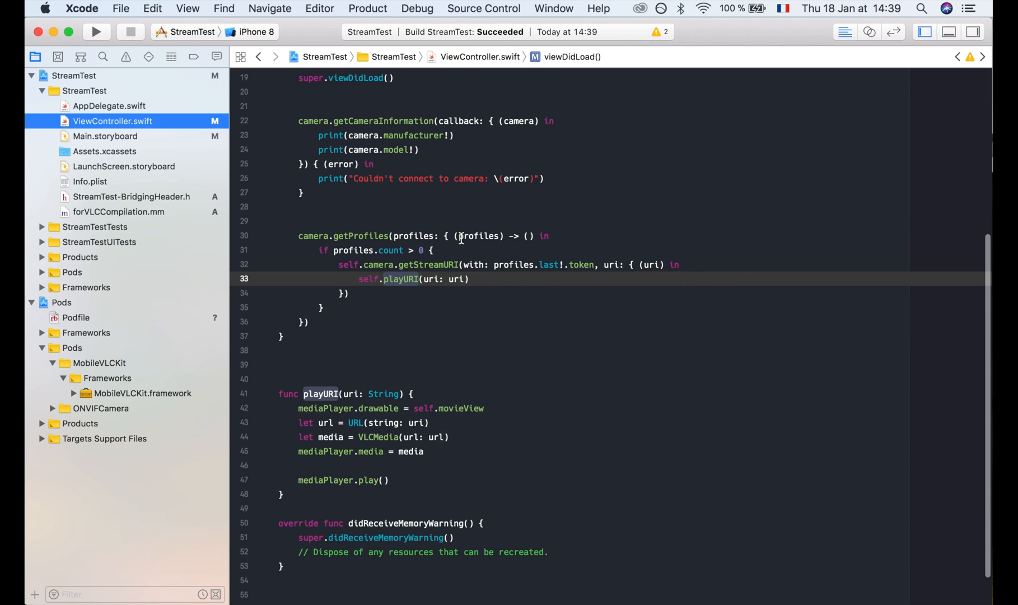
# Step: Run StreamTest on the iPhone 8 simulator
pyautogui.click(97, 32)
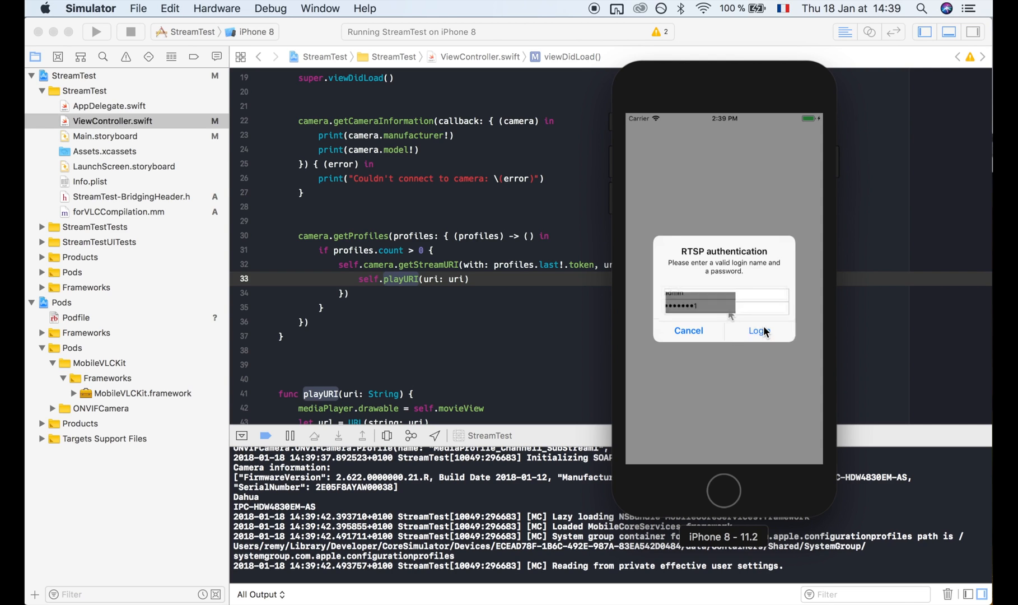
# Step: Submit the RTSP login prompt in StreamTest, leaving the app on a blank white screen
pyautogui.click(758, 331)
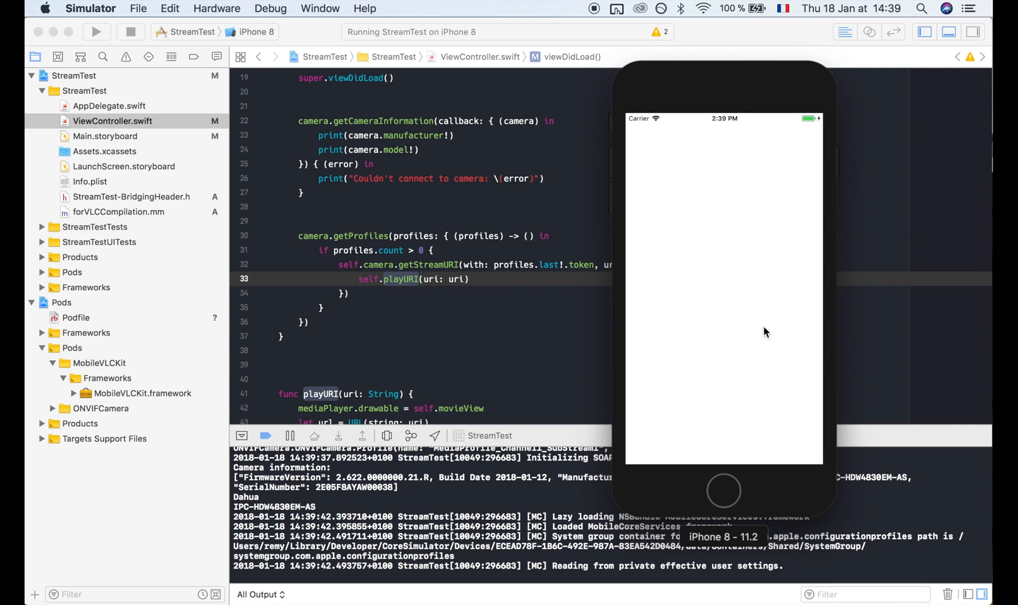